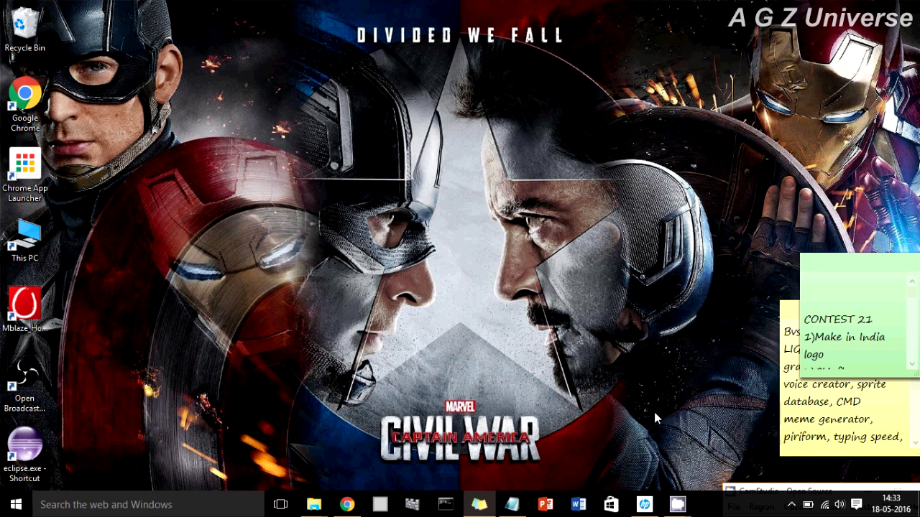
mouse_move(388, 422)
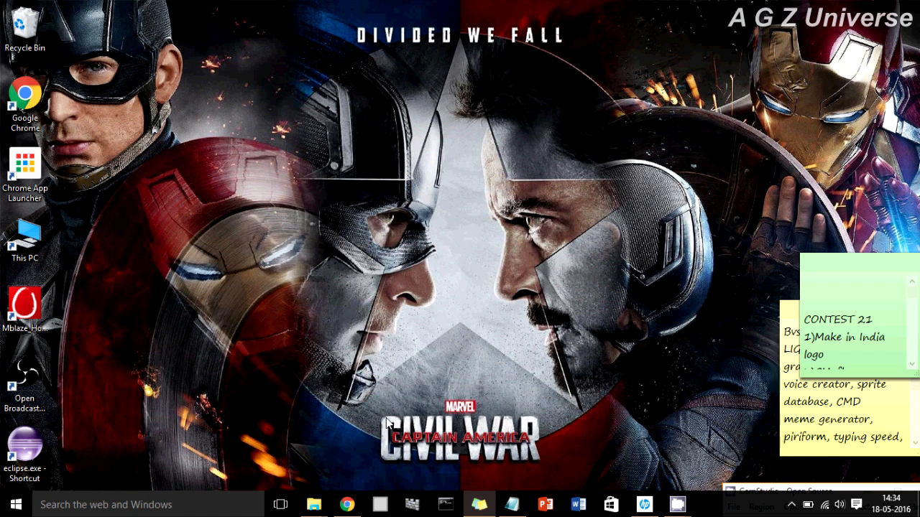
mouse_move(343, 423)
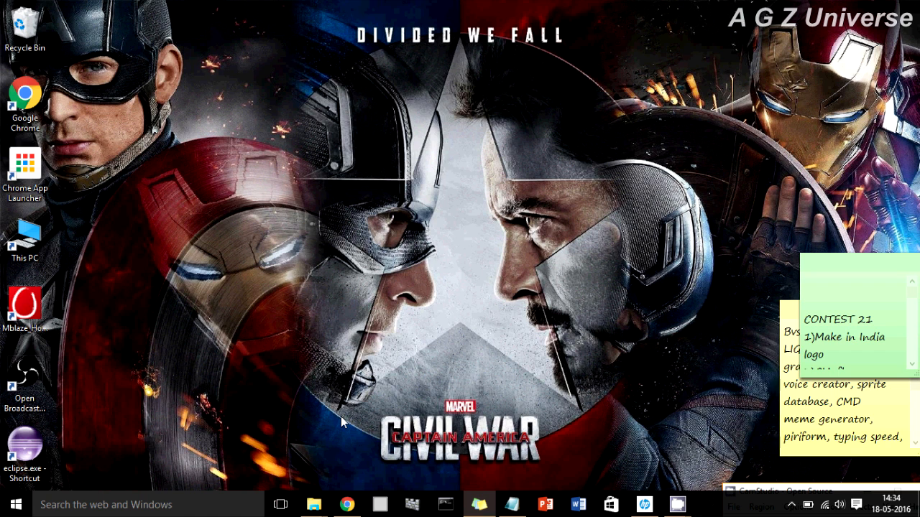
mouse_move(273, 396)
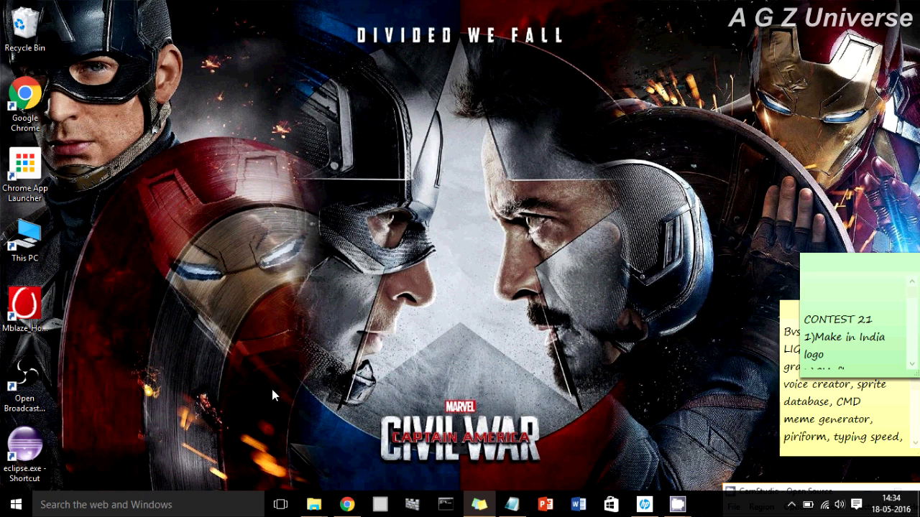
mouse_move(339, 482)
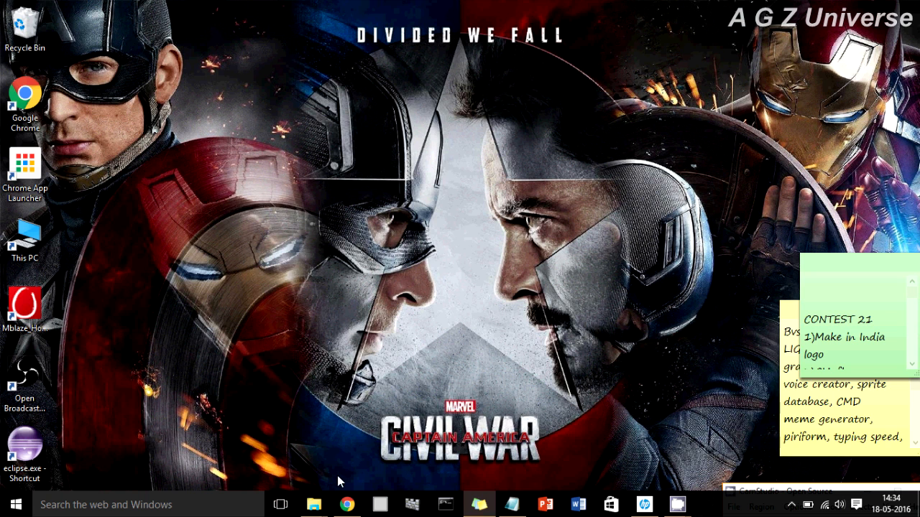
Step: Launch Google Chrome from the taskbar to get a fresh Google start page
click(347, 503)
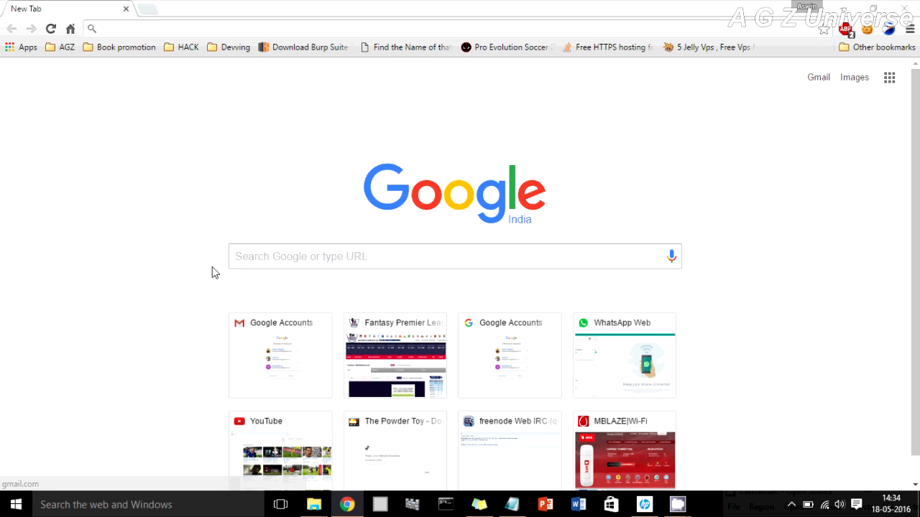
mouse_move(171, 230)
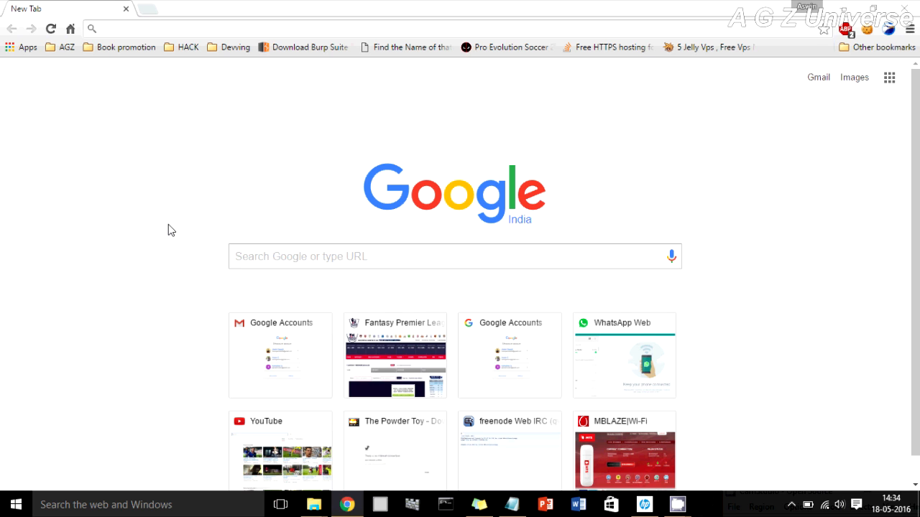
mouse_move(221, 244)
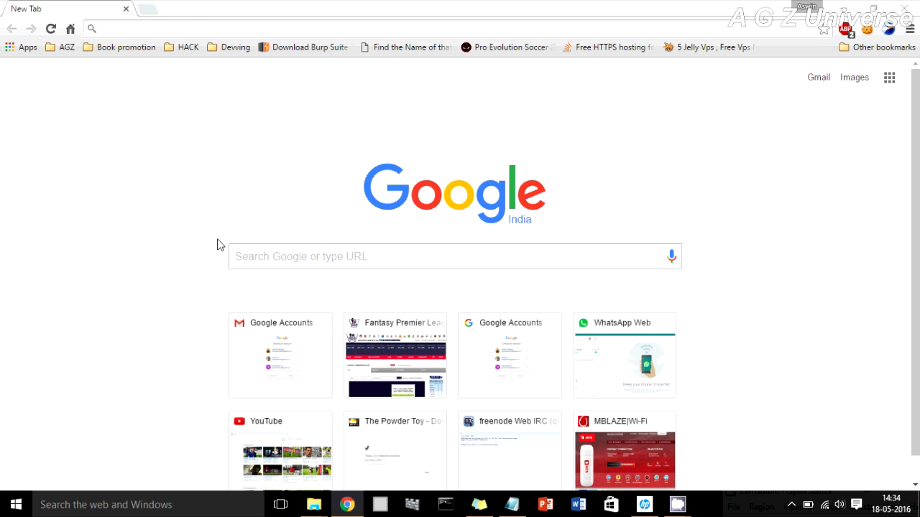
mouse_move(252, 201)
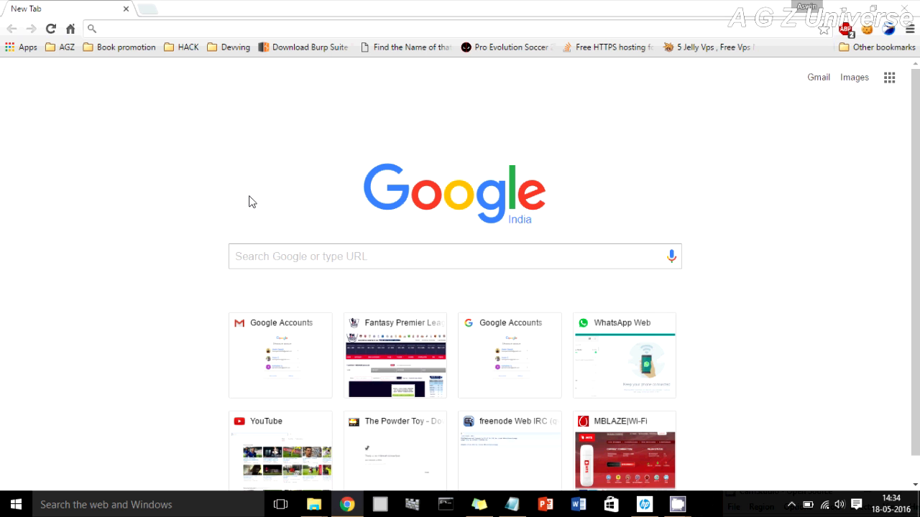
Step: Bring up the freenode Web IRC connect form and enter the nickname greymatt
click(94, 29)
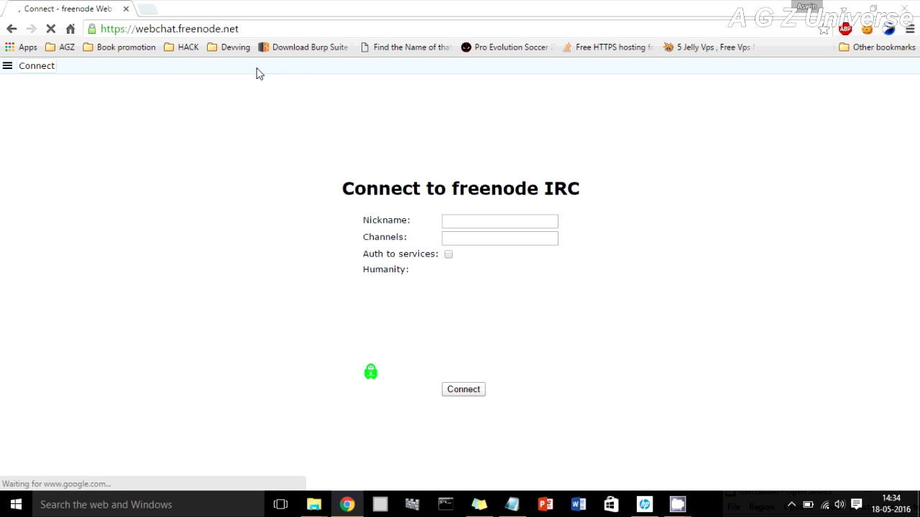
click(498, 221)
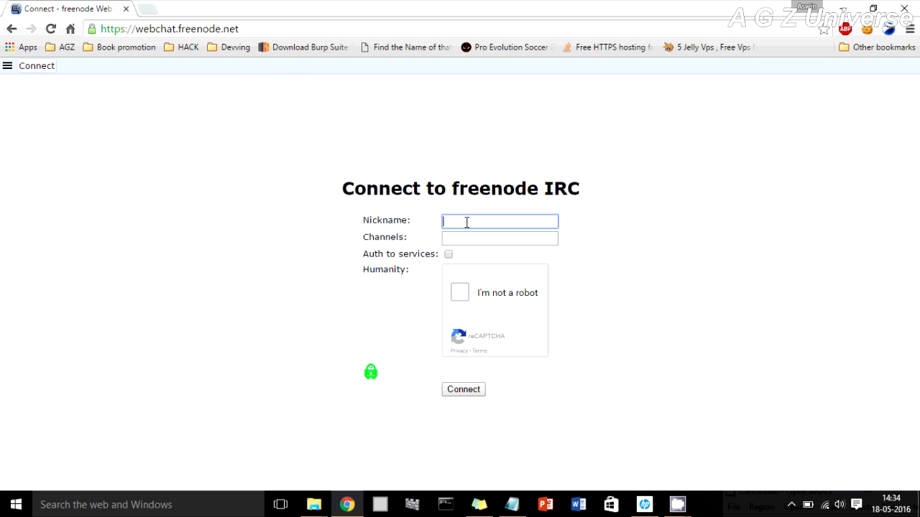
mouse_move(667, 169)
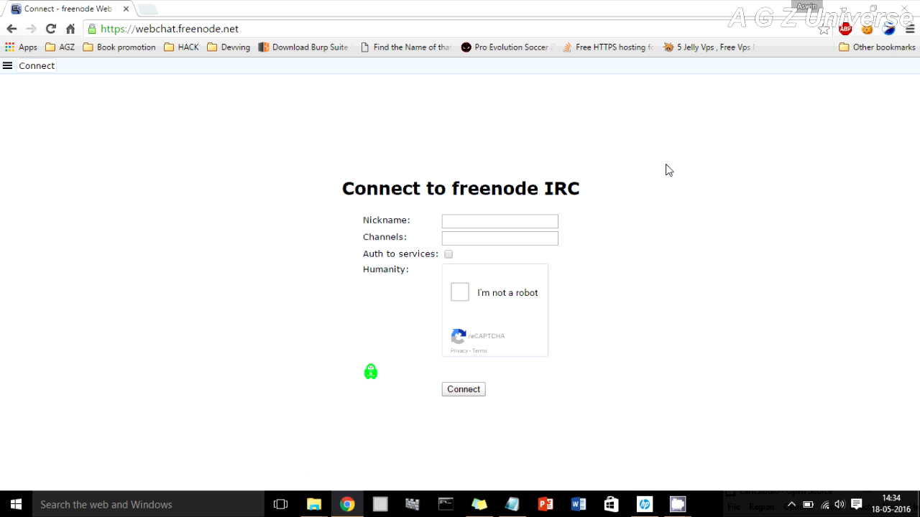
text(g)
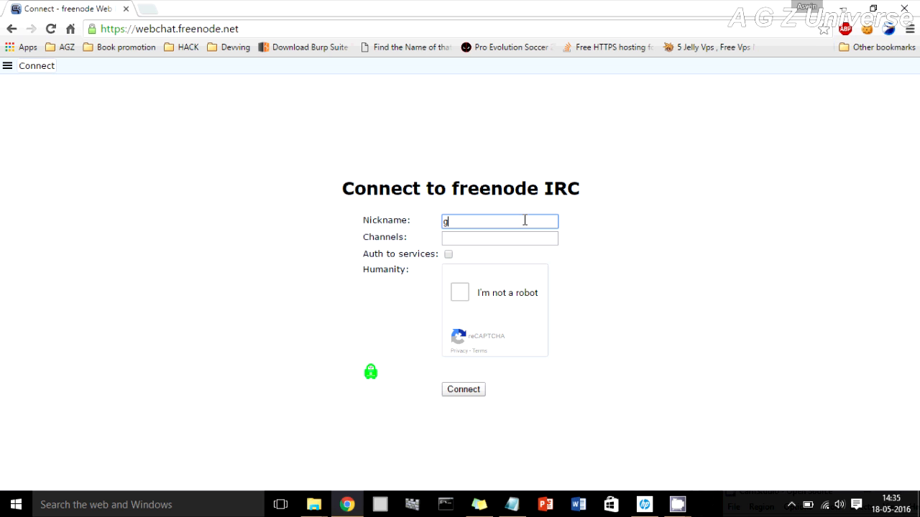
text(reymatter1999)
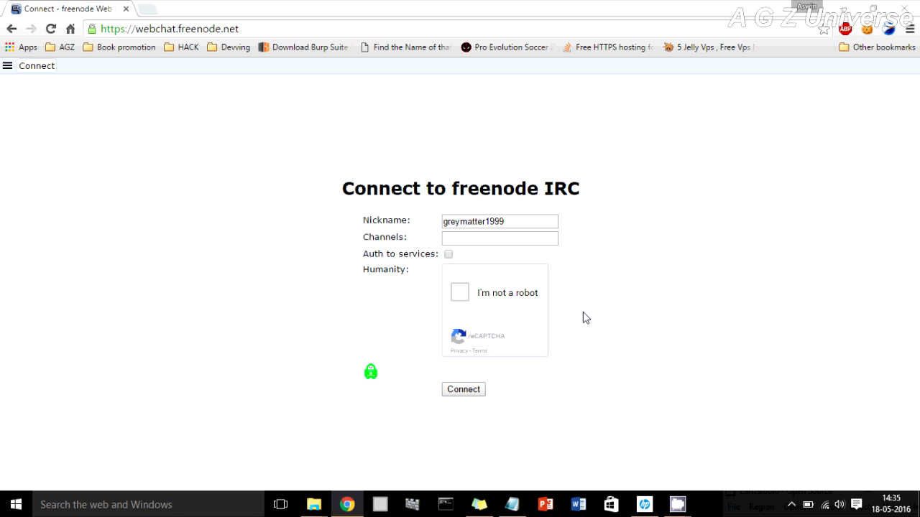
click(499, 221)
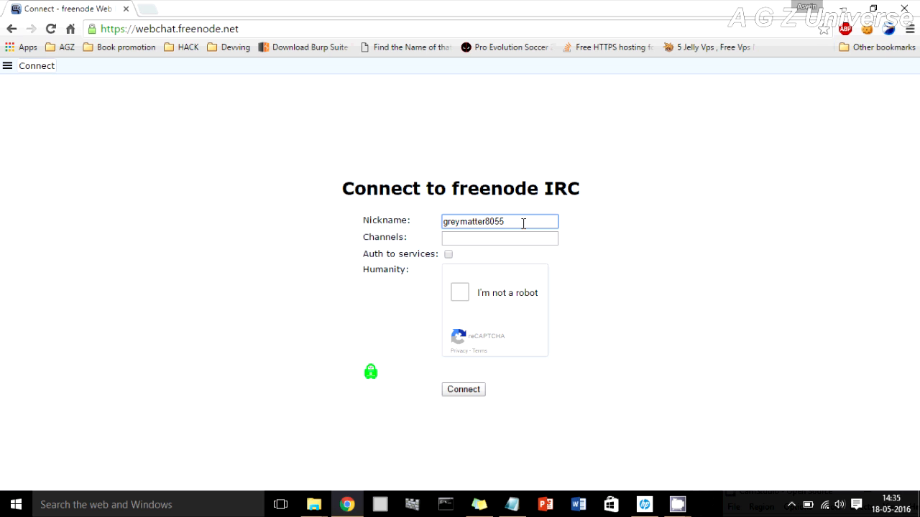
Step: Enter channel ##testchanneloneagz and pass the reCAPTCHA 'I'm not a robot' check
text(##test)
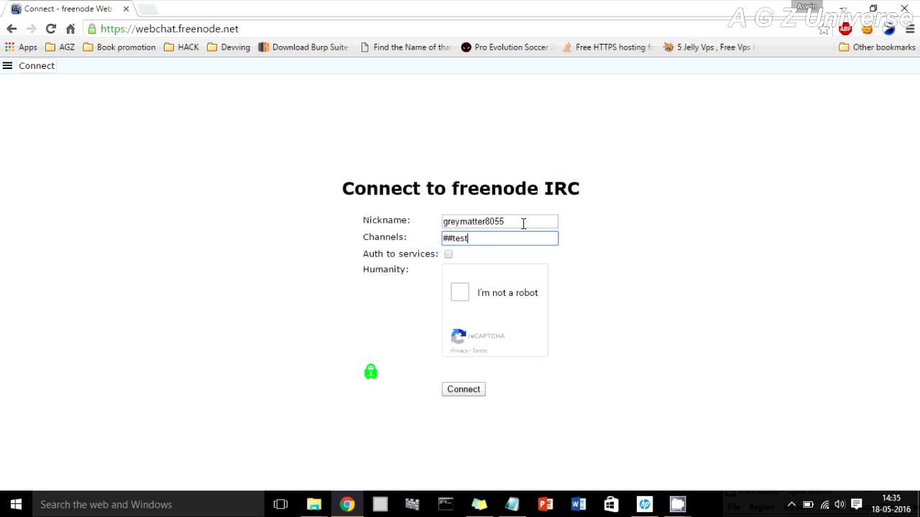
text(channelone)
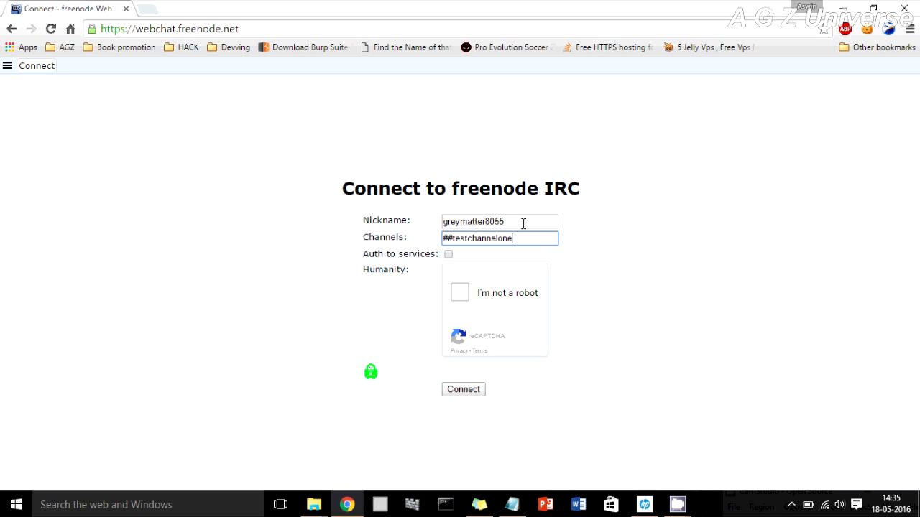
text(agz)
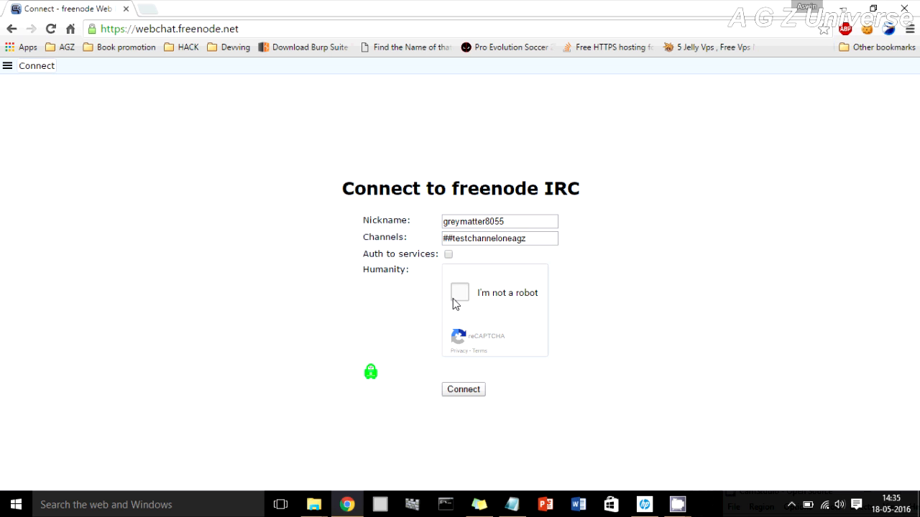
click(460, 292)
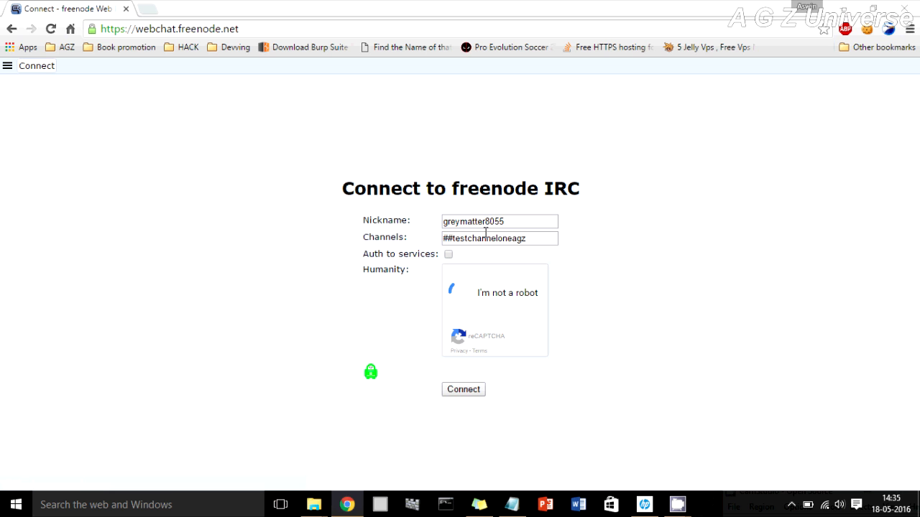
click(452, 293)
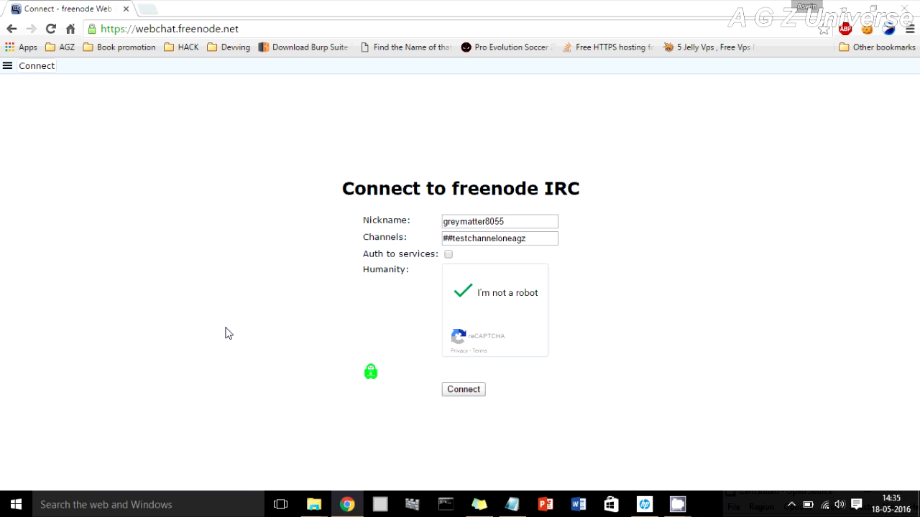
Step: Connect to join ##testchanneloneagz and post the message hi in the channel
click(463, 388)
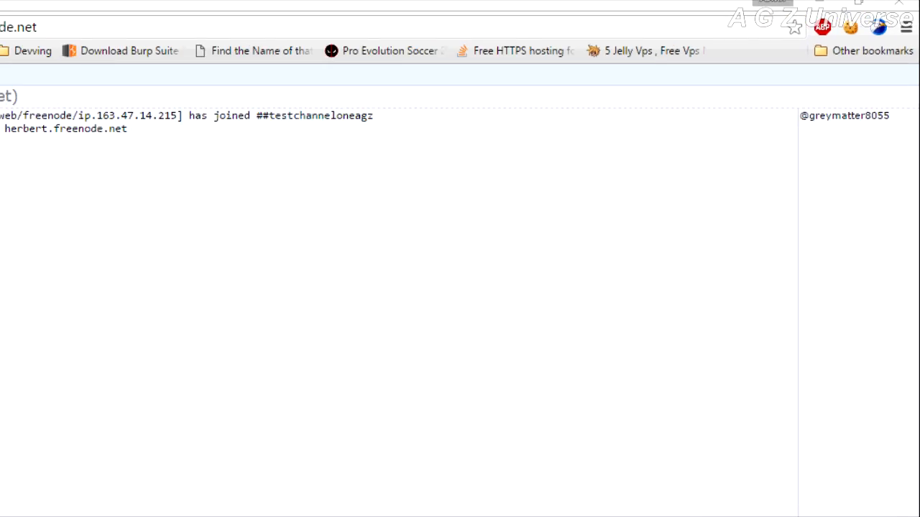
text(hi)
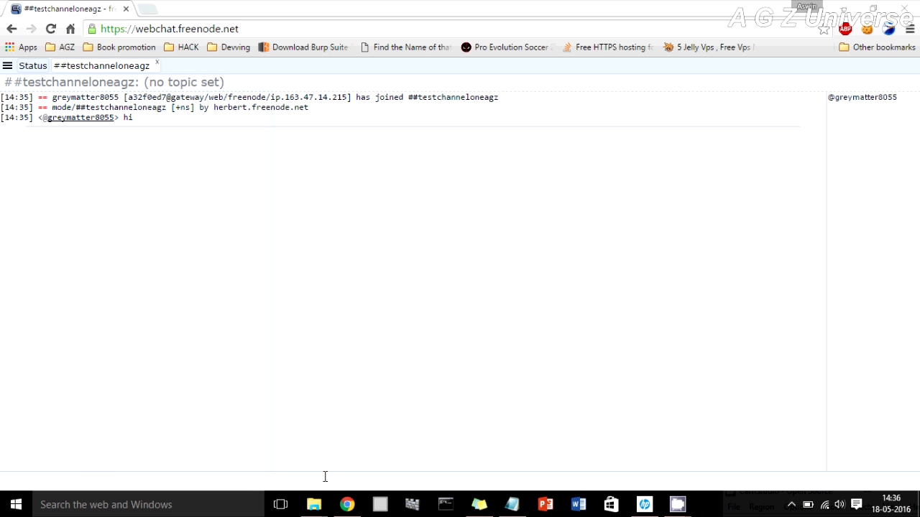
Step: Launch IDLE and start a new blank script window placed to the right
click(710, 503)
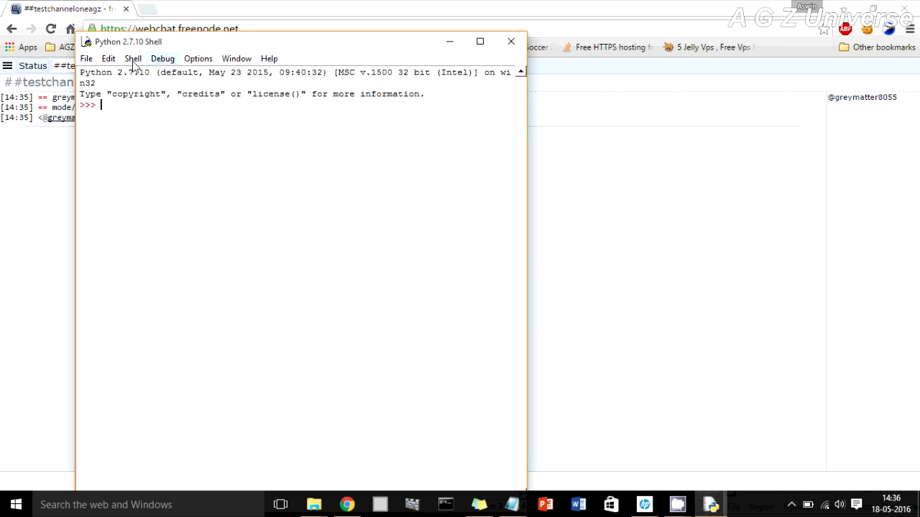
click(86, 57)
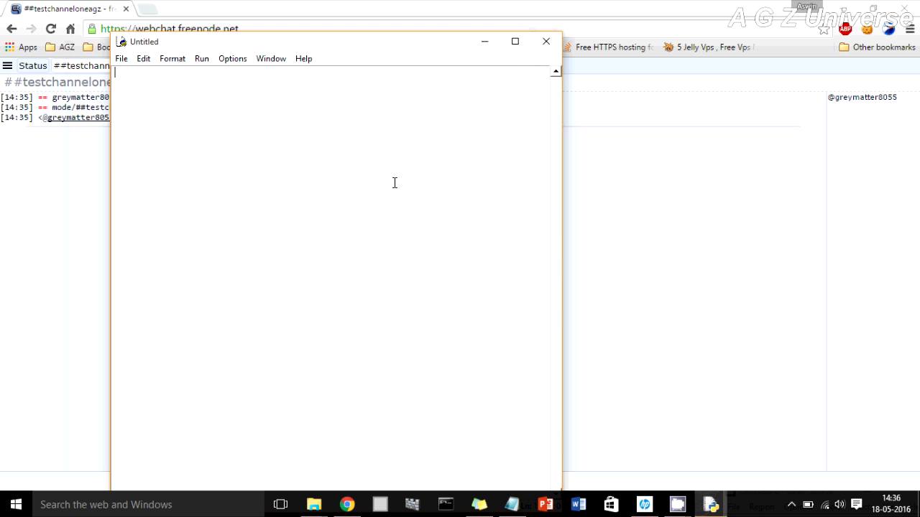
drag(333, 40, 429, 26)
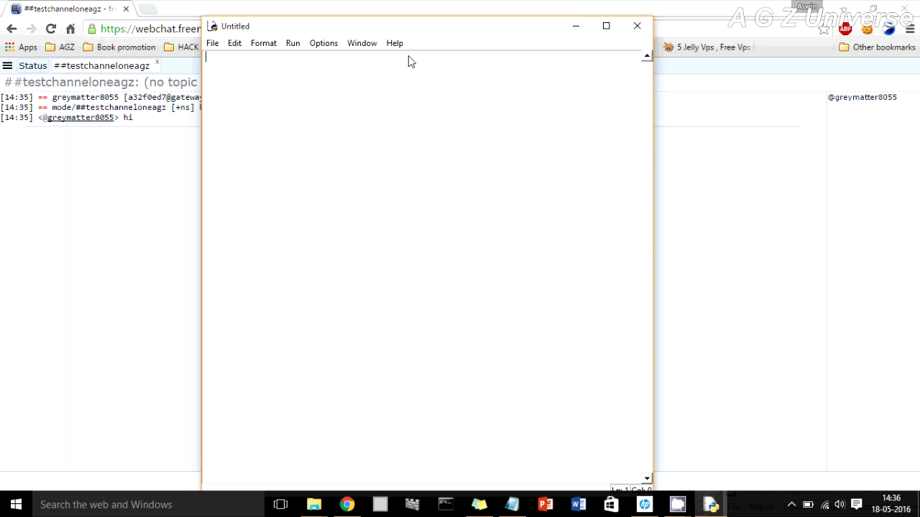
Step: Write import sys, import time and import socket on separate lines
text(import sys)
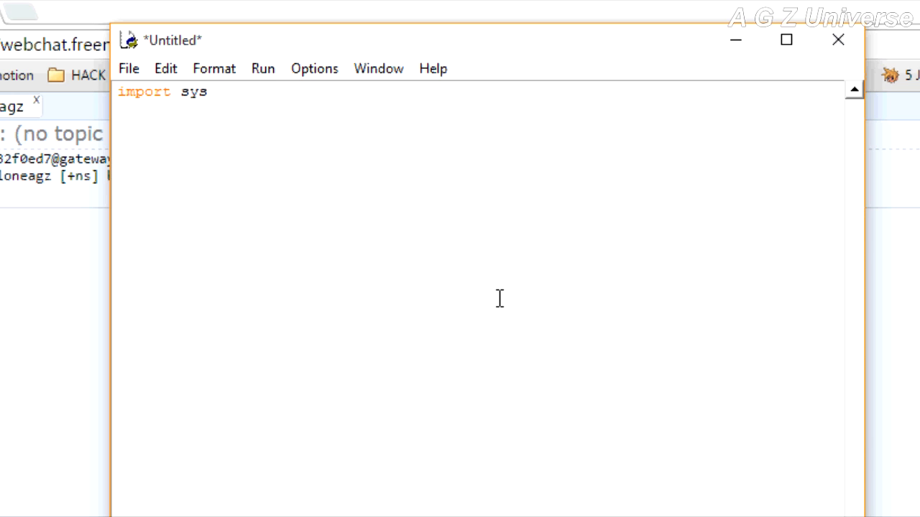
text(import time)
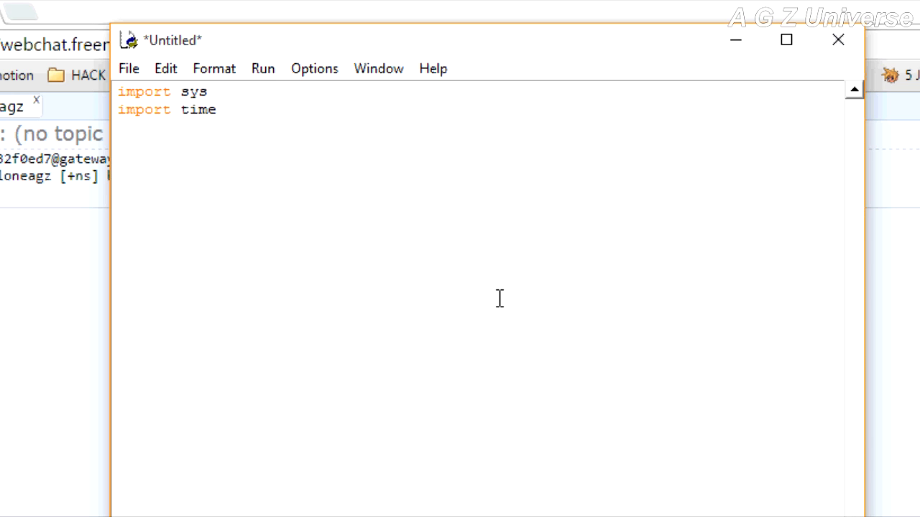
text(import sock)
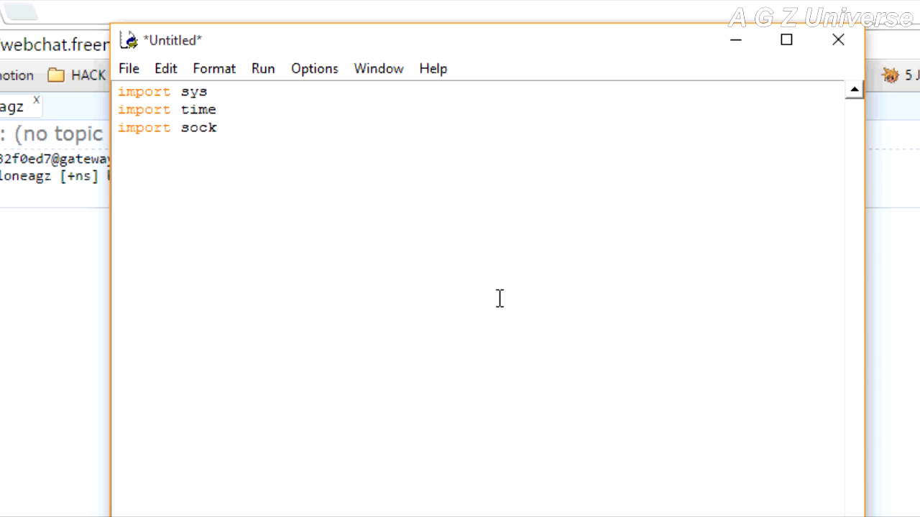
text(et)
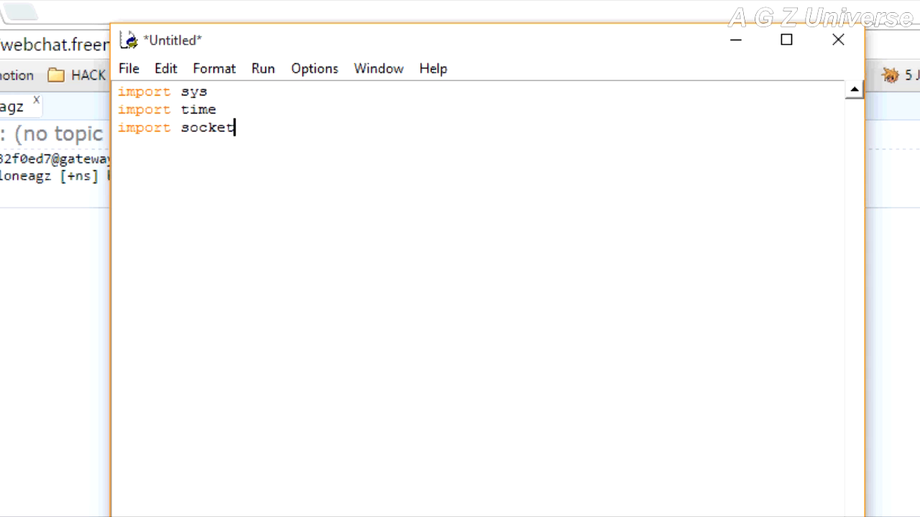
click(217, 109)
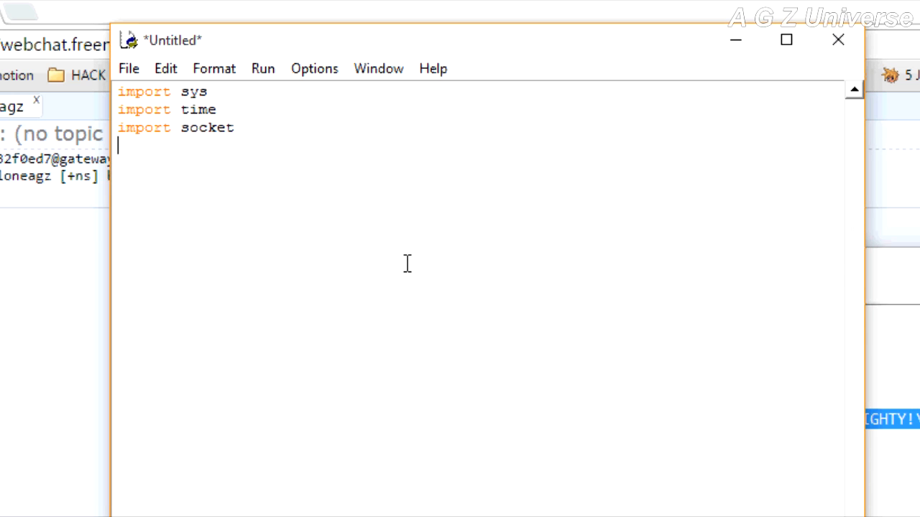
Step: Add the #Establish connection block with socket creation, connect to port 6667 and USER/NICK/JOIN sends
text(#Establish connection)
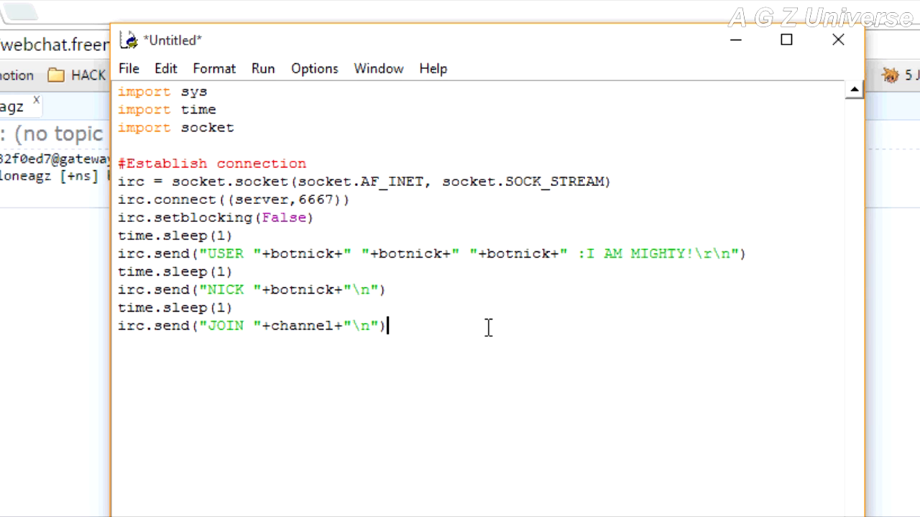
mouse_move(259, 189)
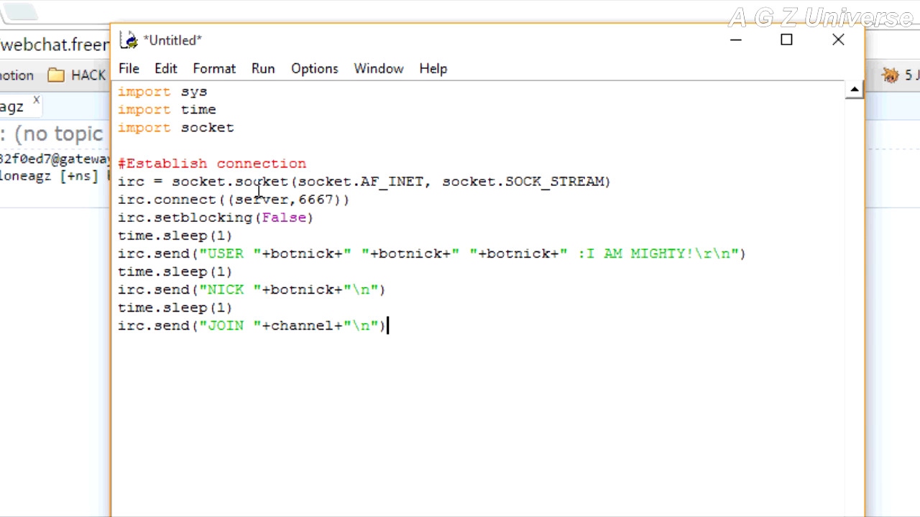
mouse_move(165, 167)
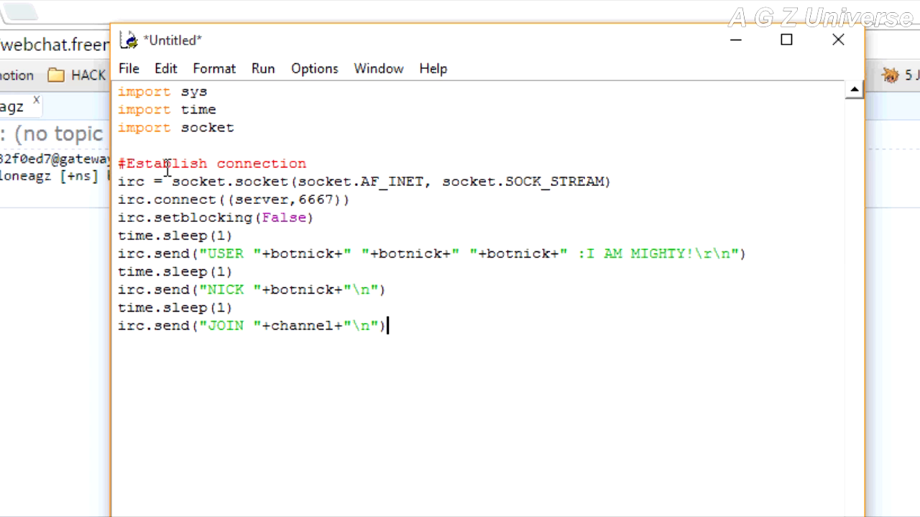
mouse_move(186, 178)
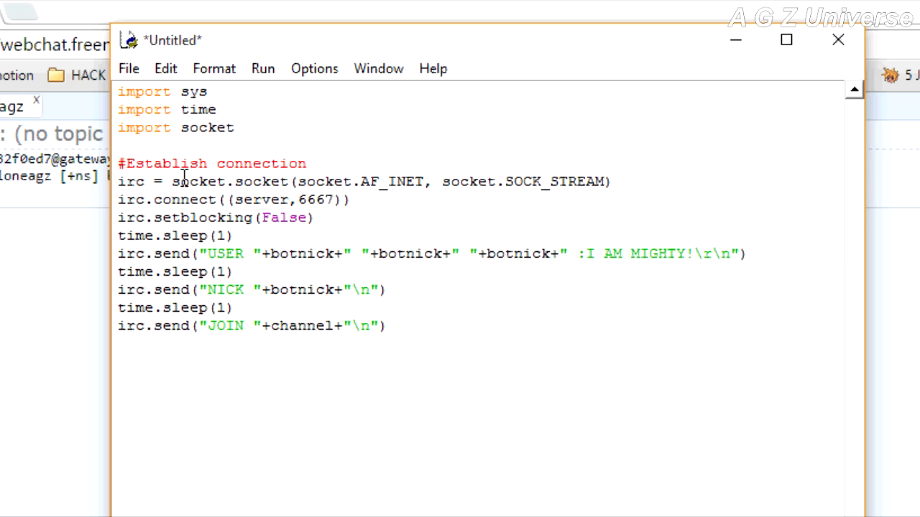
mouse_move(212, 194)
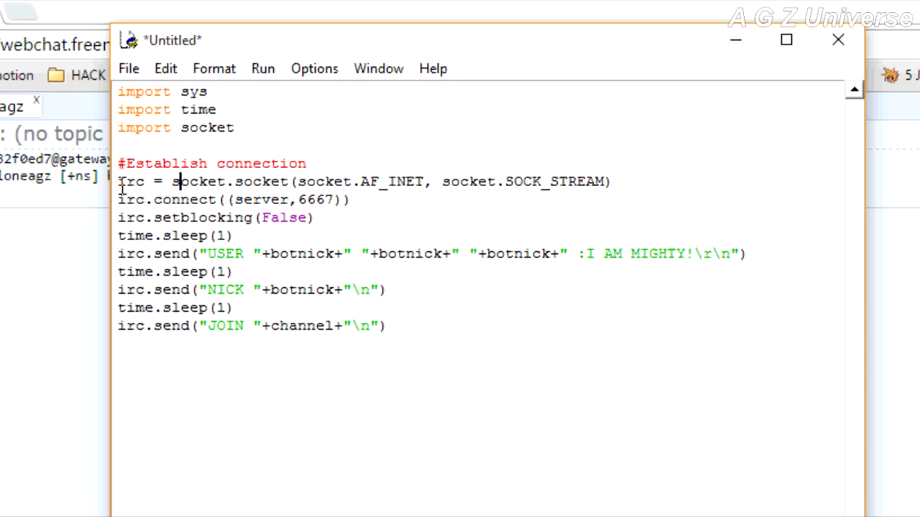
drag(170, 181, 308, 182)
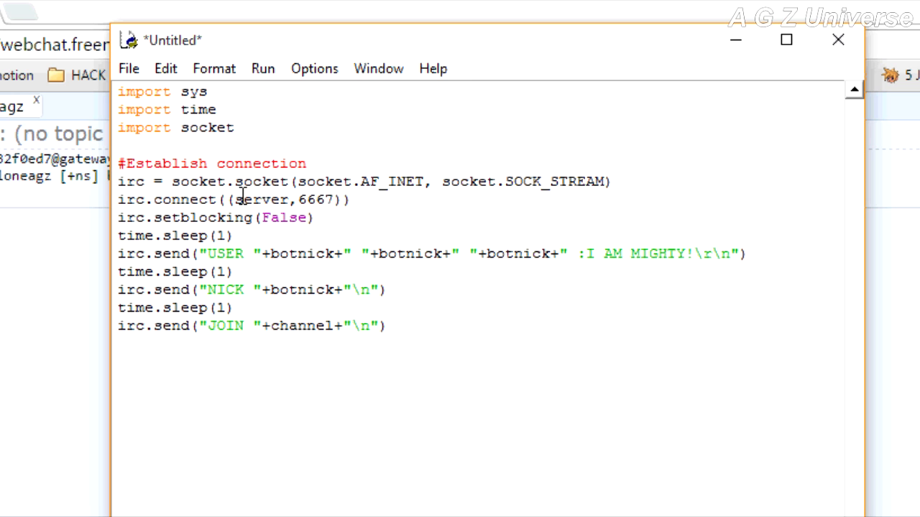
double_click(262, 199)
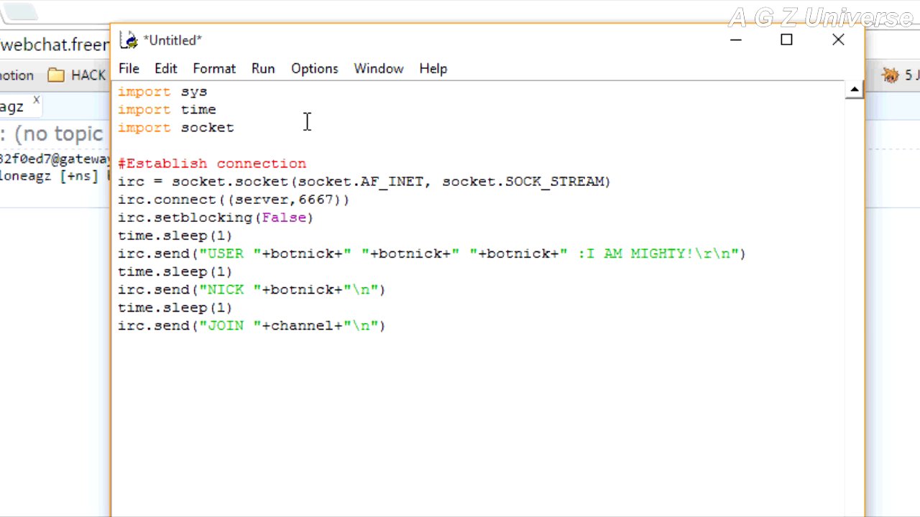
Step: Define server="irc.freenode.net" below the imports
text(s)
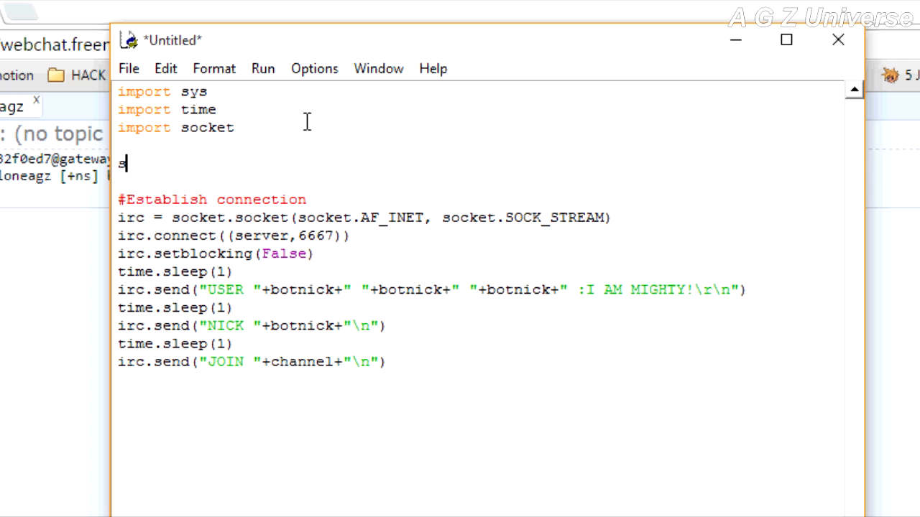
text(erver=")
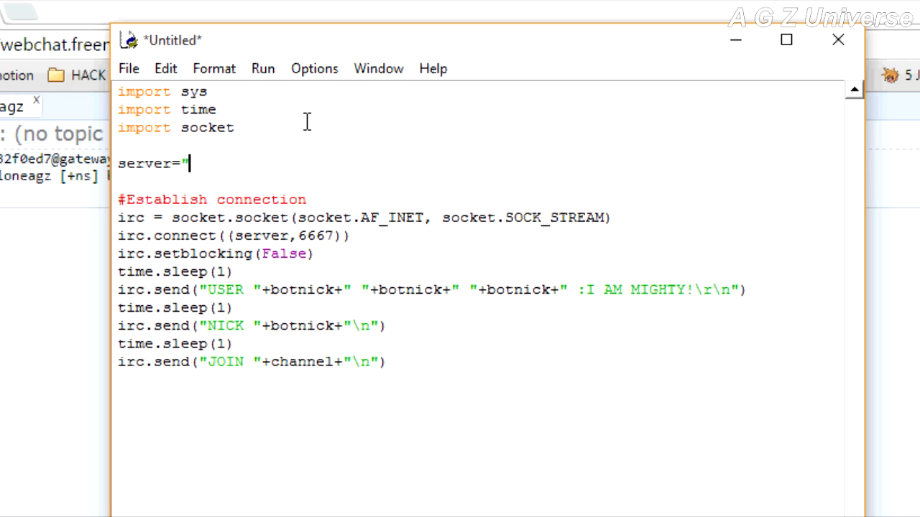
text(irc.freen)
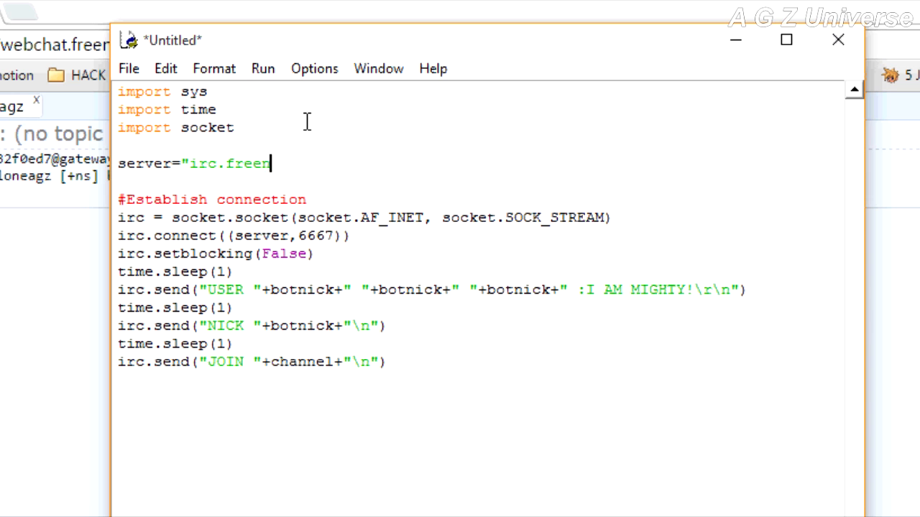
text(ode.net")
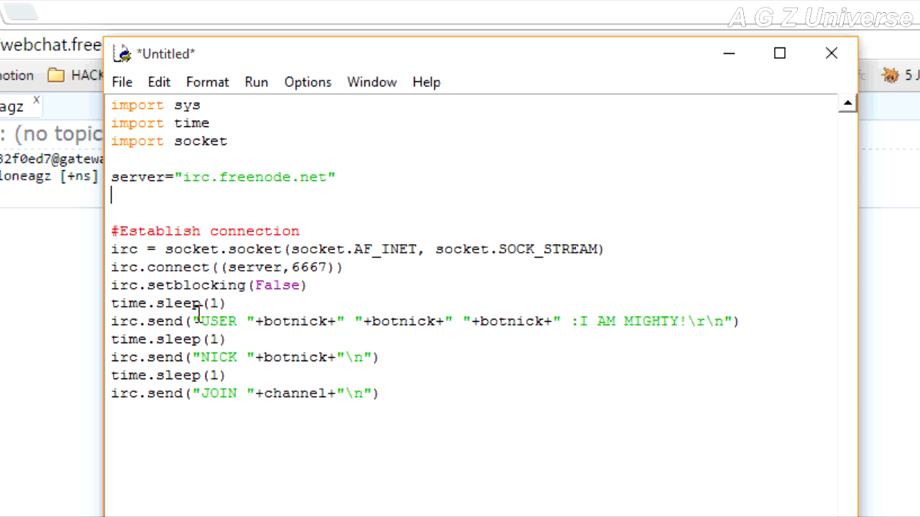
mouse_move(158, 316)
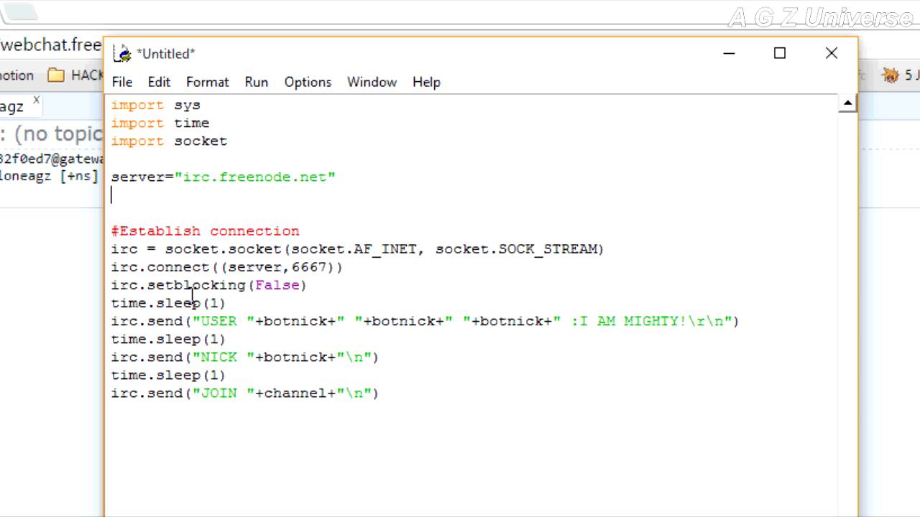
Step: Replace I AM MIGHTY! in the USER send line with Hello! I am a test bot!
drag(112, 302, 175, 302)
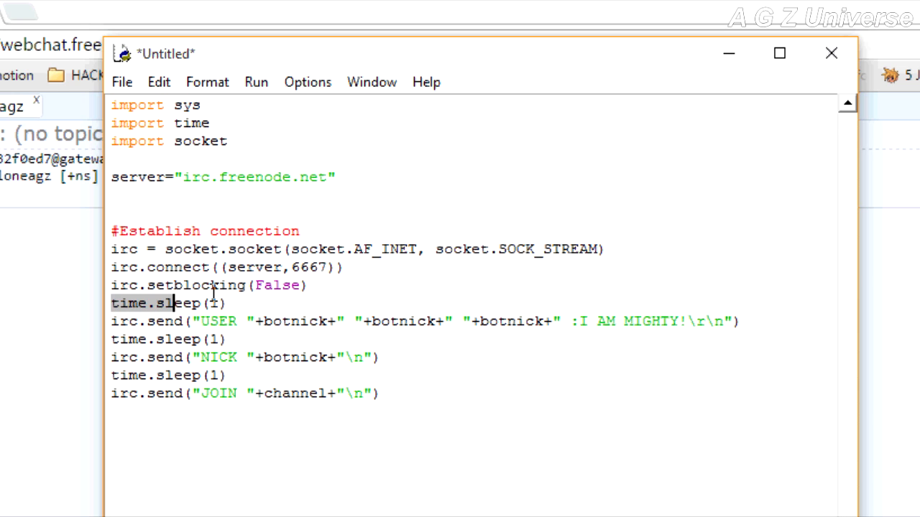
click(227, 303)
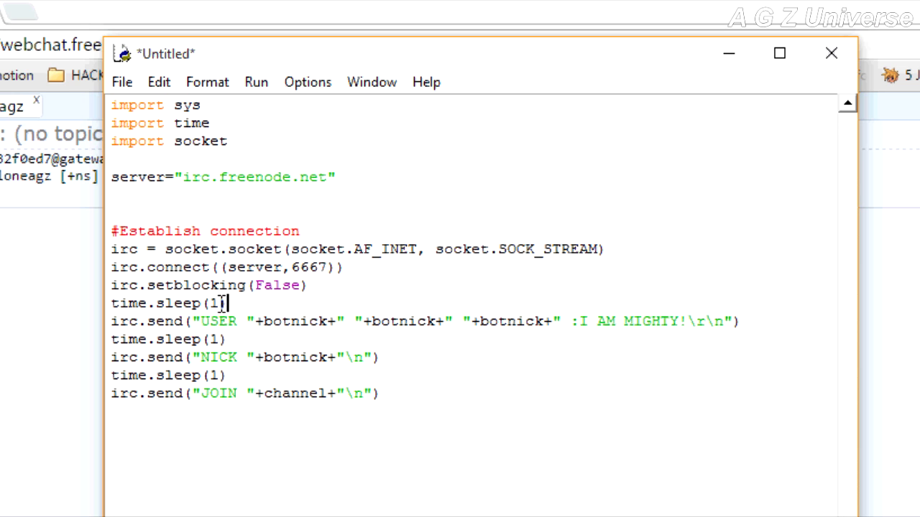
mouse_move(241, 310)
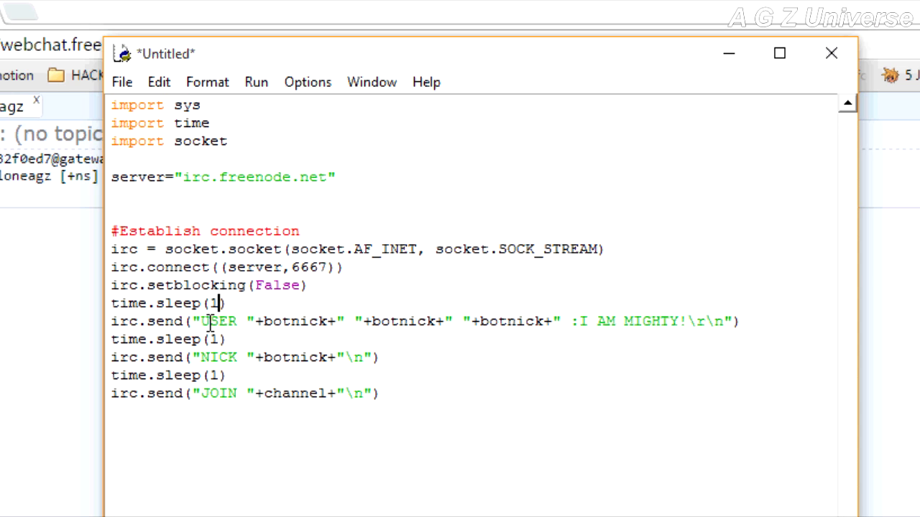
mouse_move(219, 347)
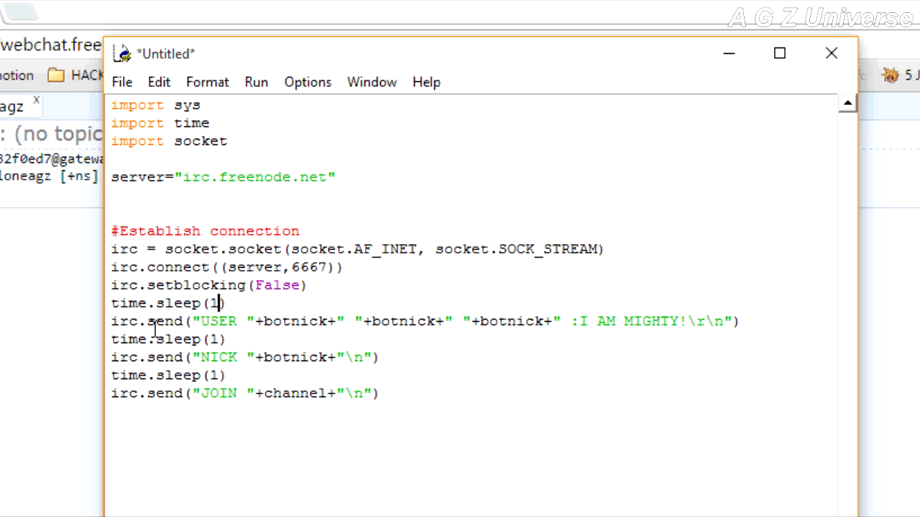
mouse_move(201, 322)
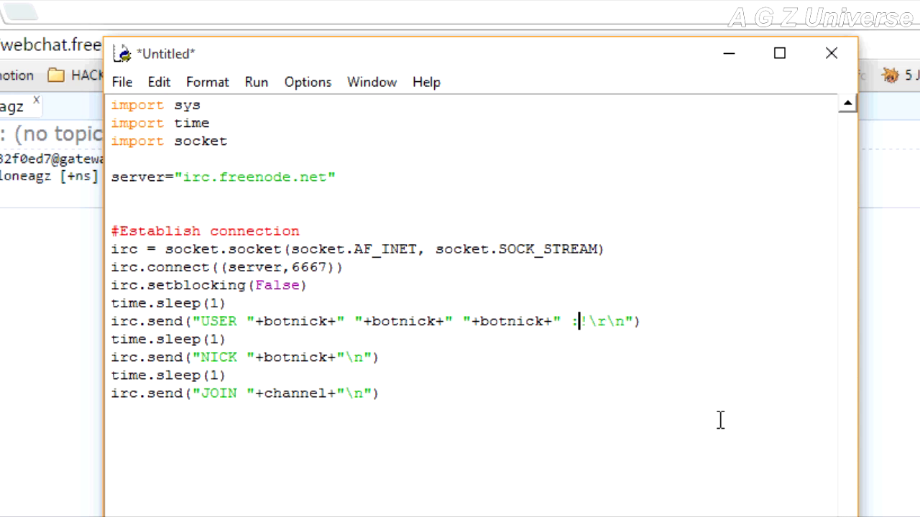
text(Hello! I am a test bot)
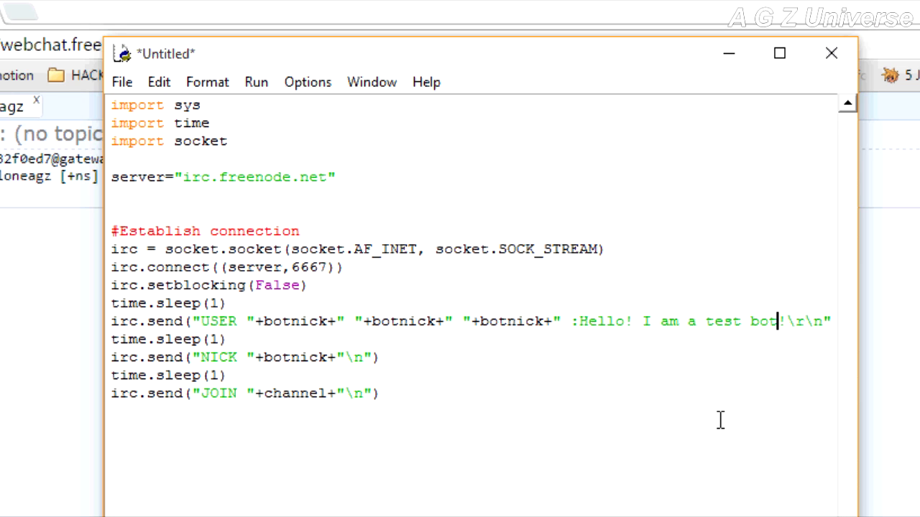
click(229, 339)
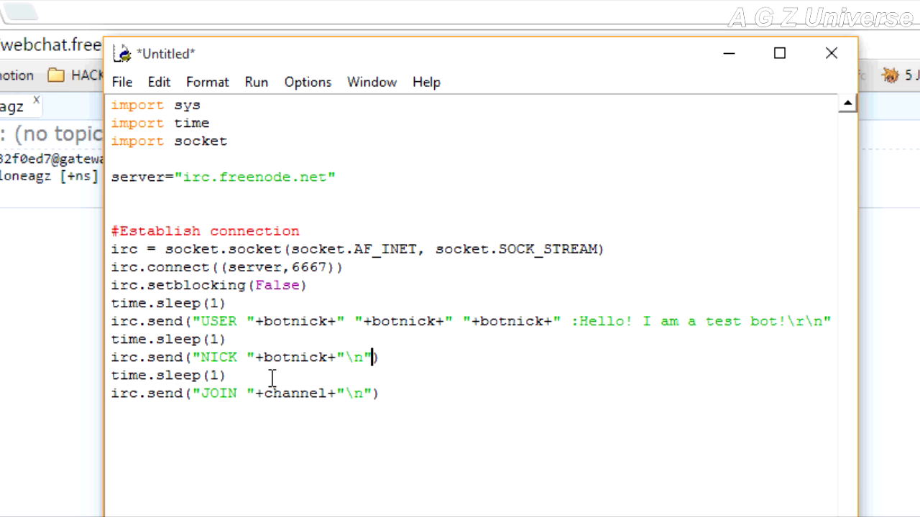
double_click(295, 356)
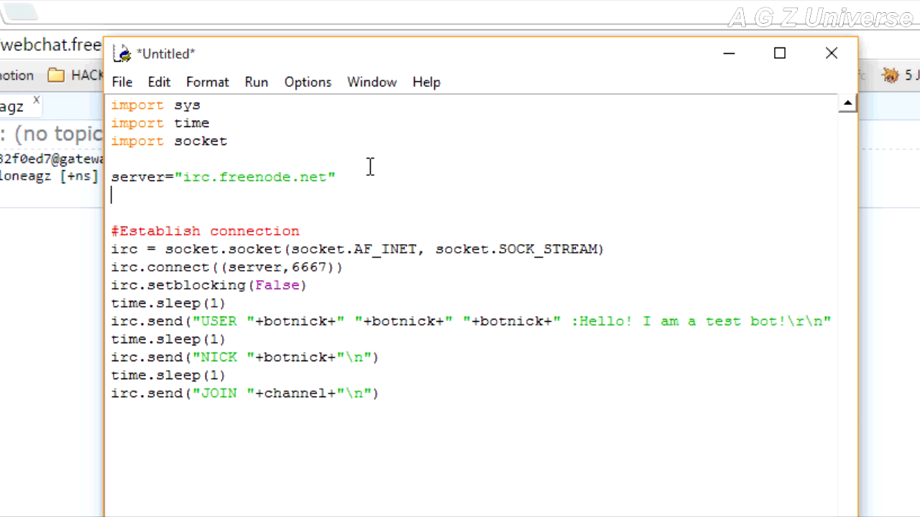
Step: Define botnick="thorsWarhammer", discarding the trial name testbot
text(botnick=")
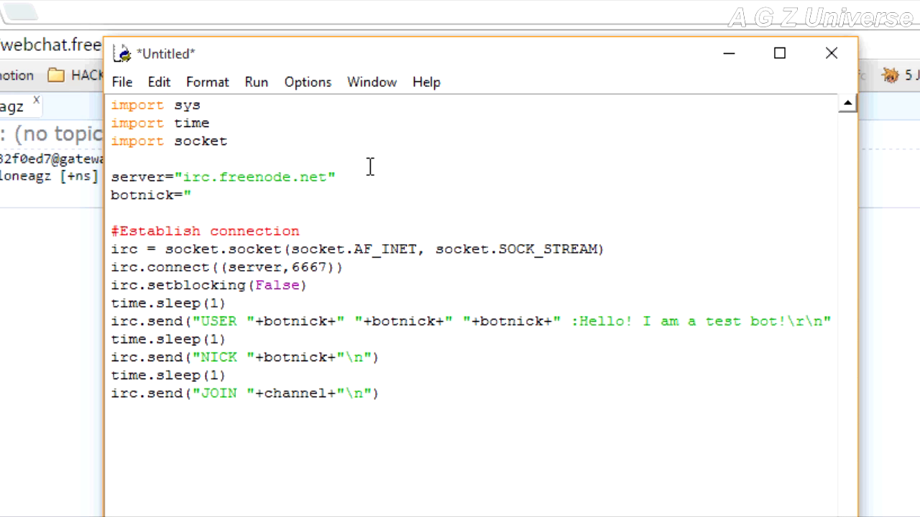
text(test)
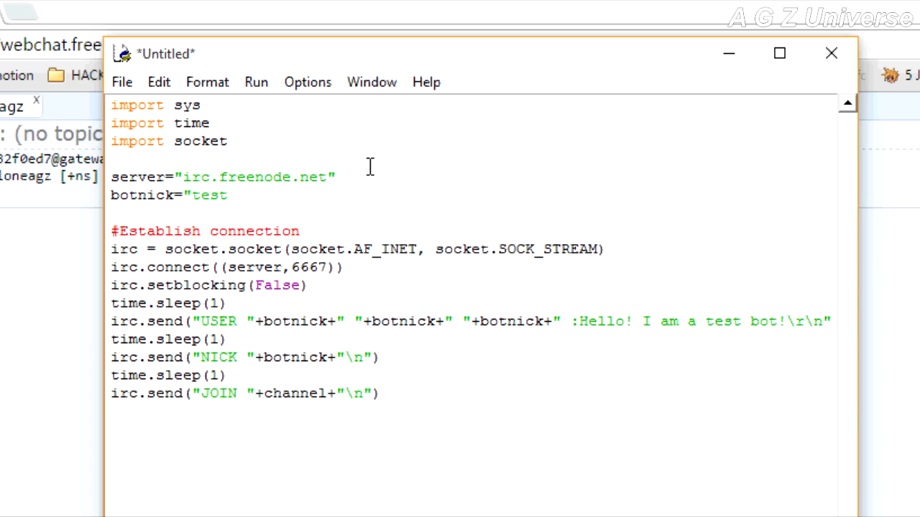
text(bot)
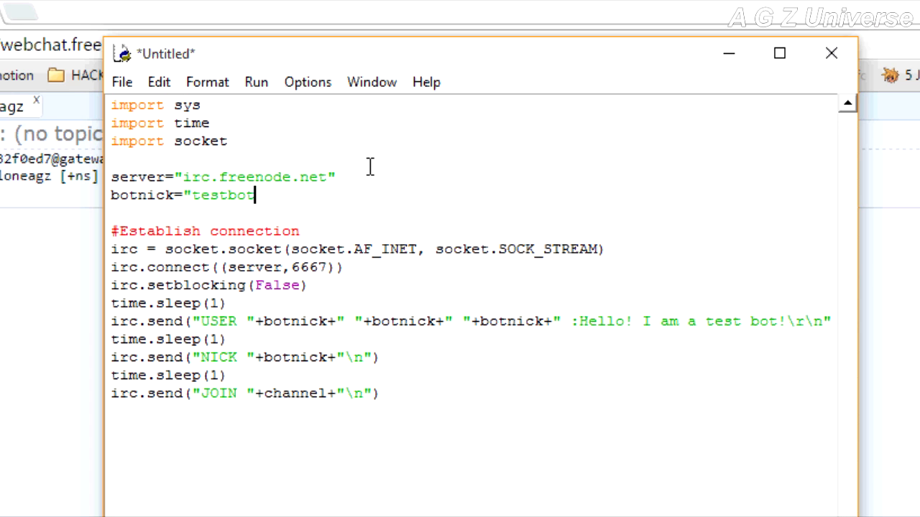
key(Backspace)
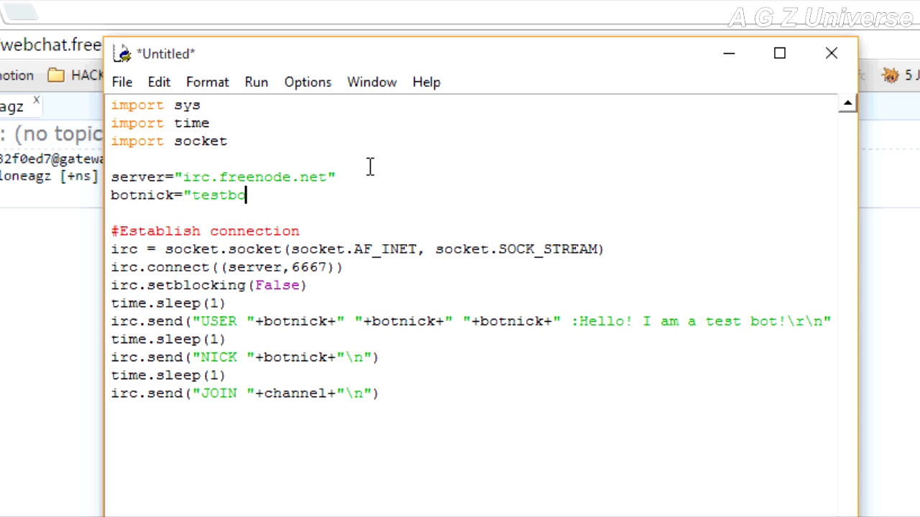
key(BackSpace)
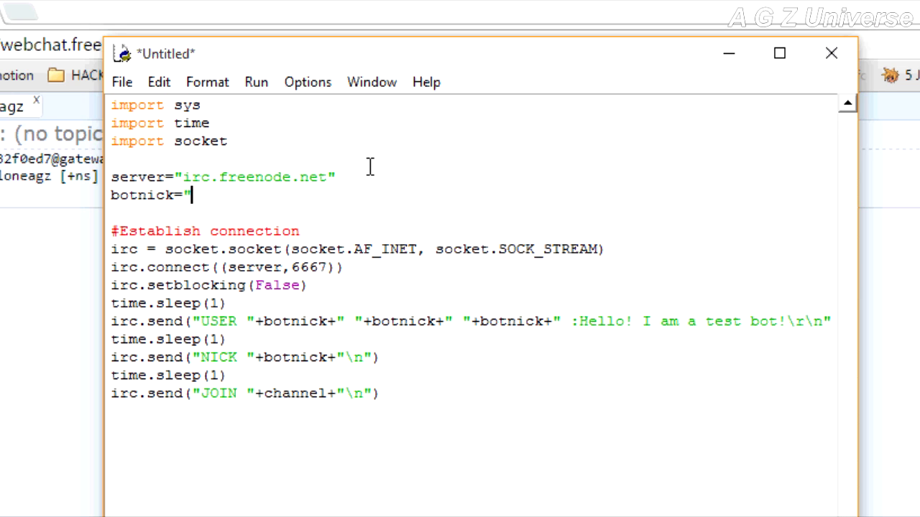
text(thors)
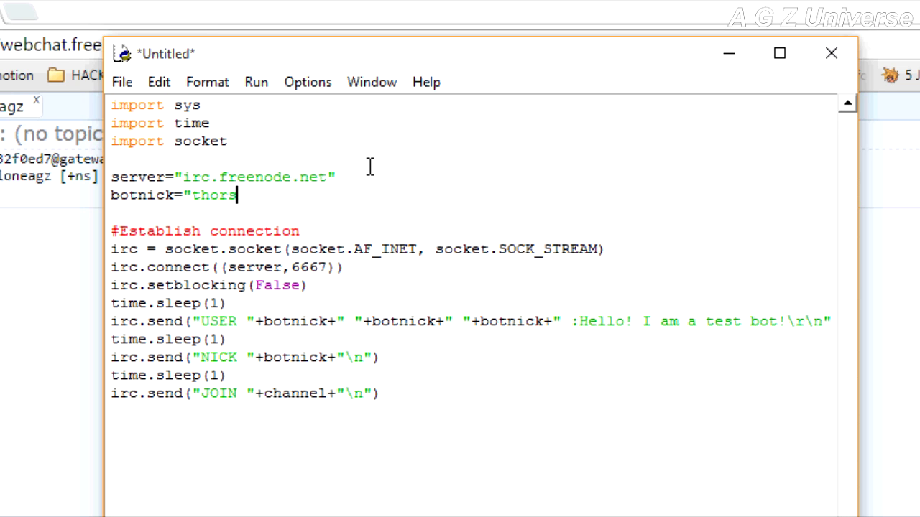
text(Warhammer)
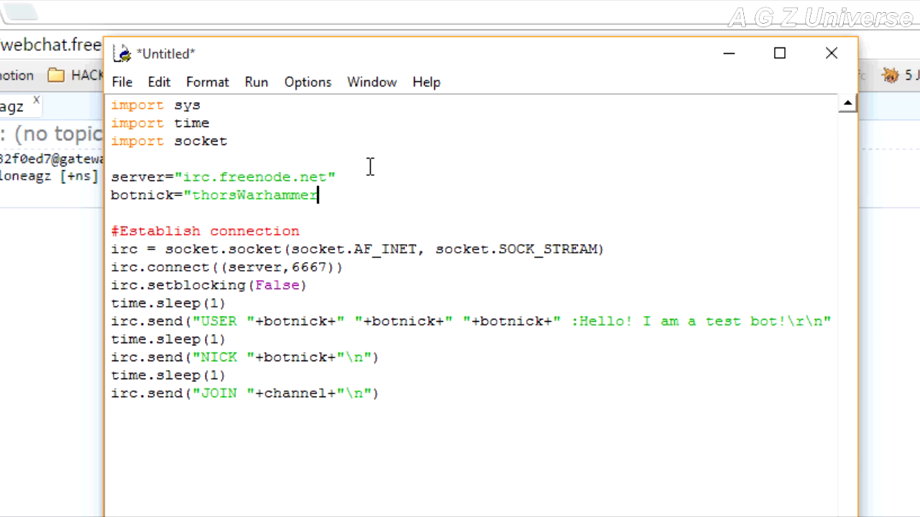
text(")
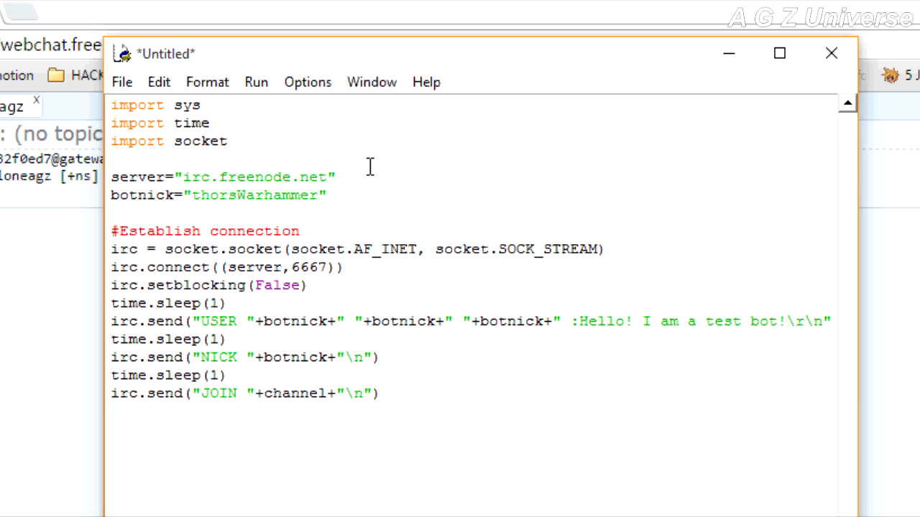
Step: Define channel="##testchanneloneagz" on the line below the bot nickname
click(299, 230)
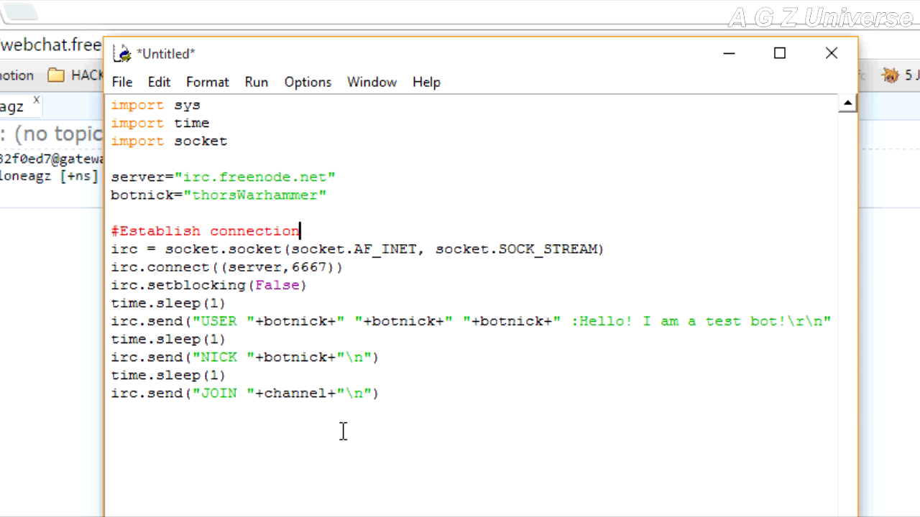
mouse_move(377, 181)
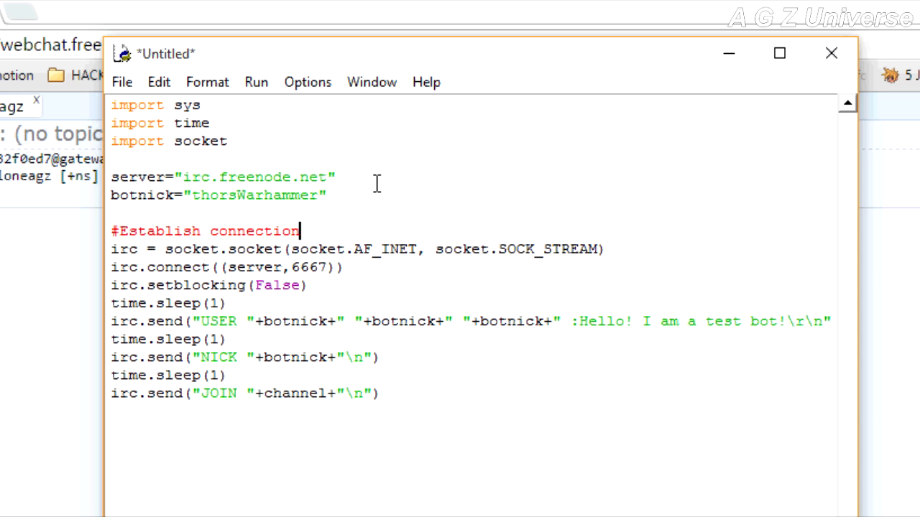
text(cha)
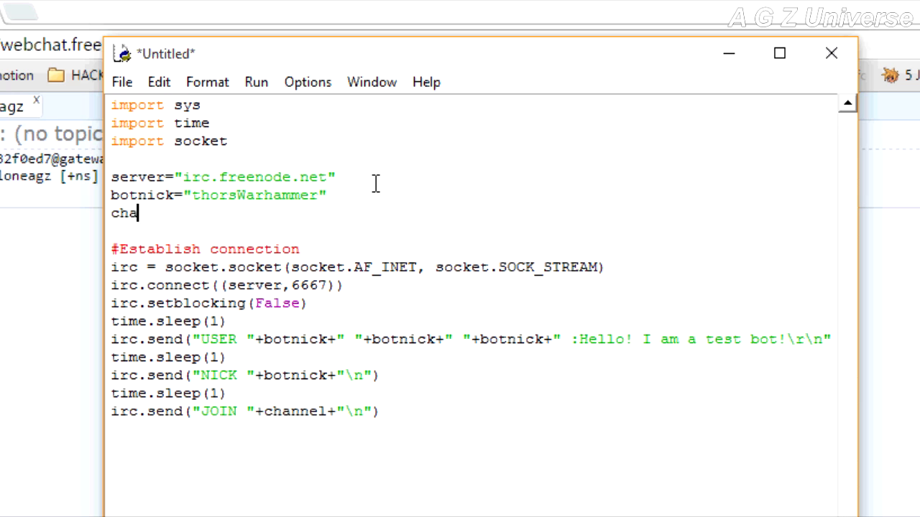
text(nnel)
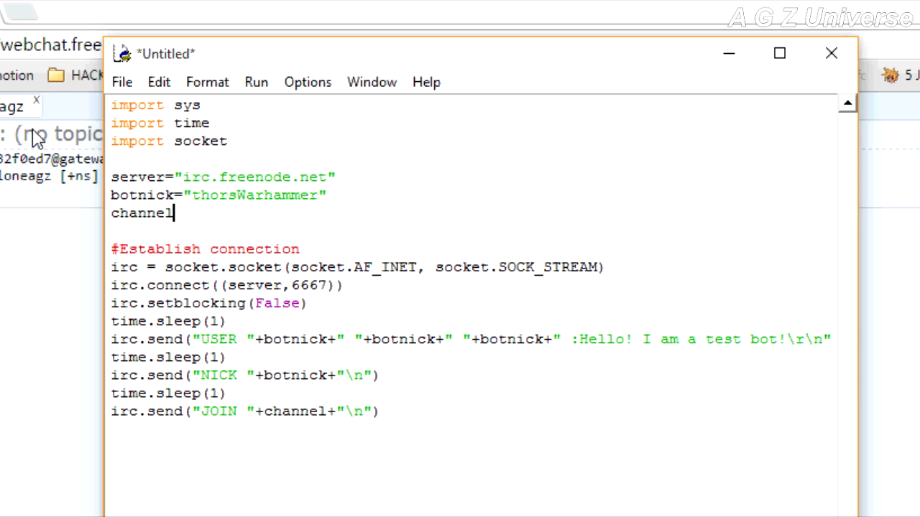
mouse_move(382, 264)
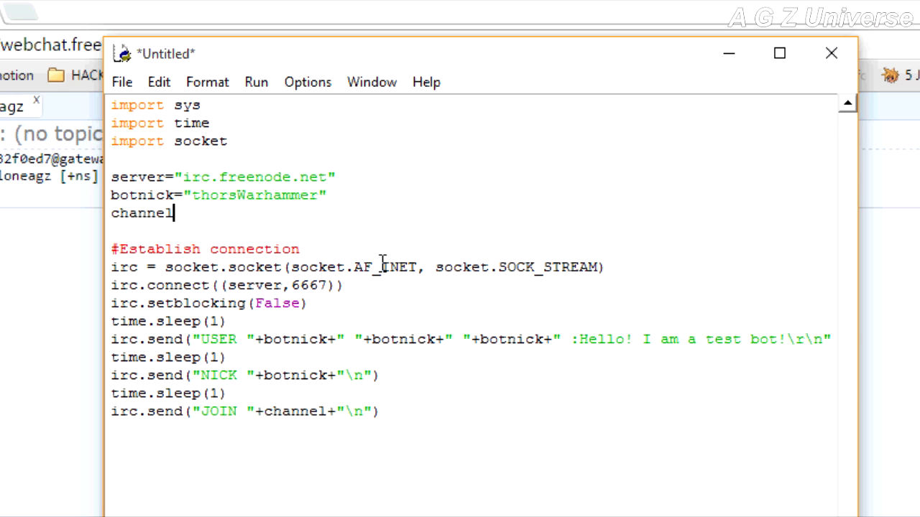
text(="##)
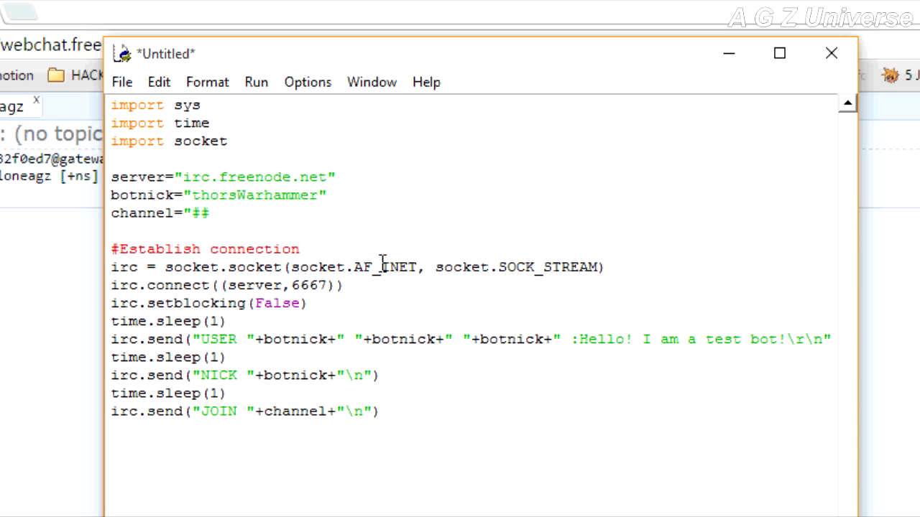
text(testchannel)
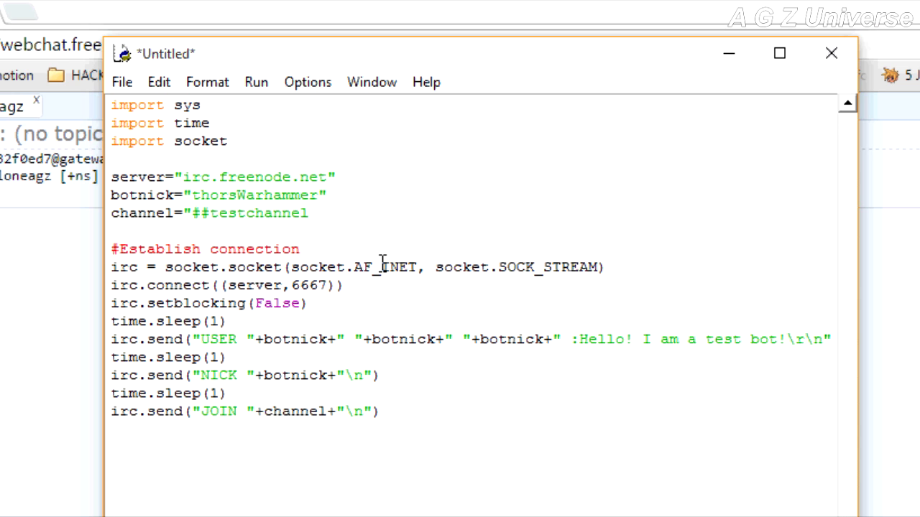
text(oneagz)
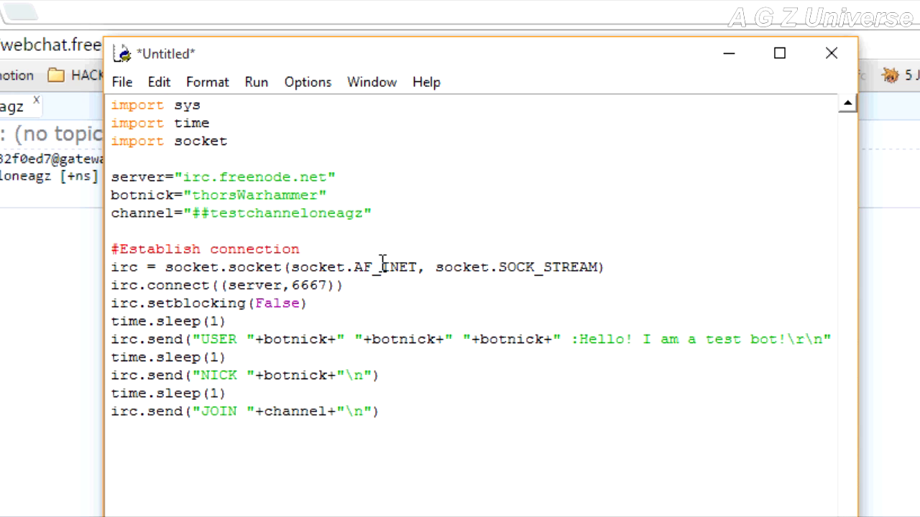
click(371, 212)
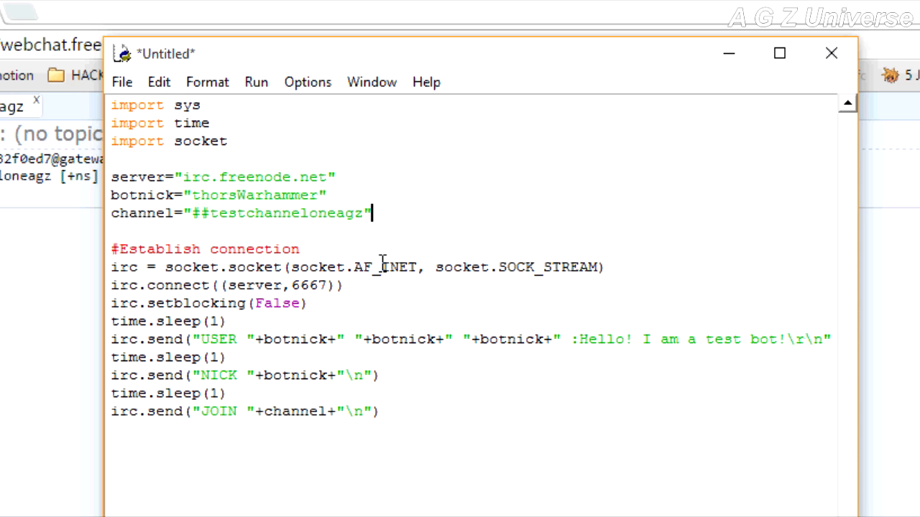
click(343, 285)
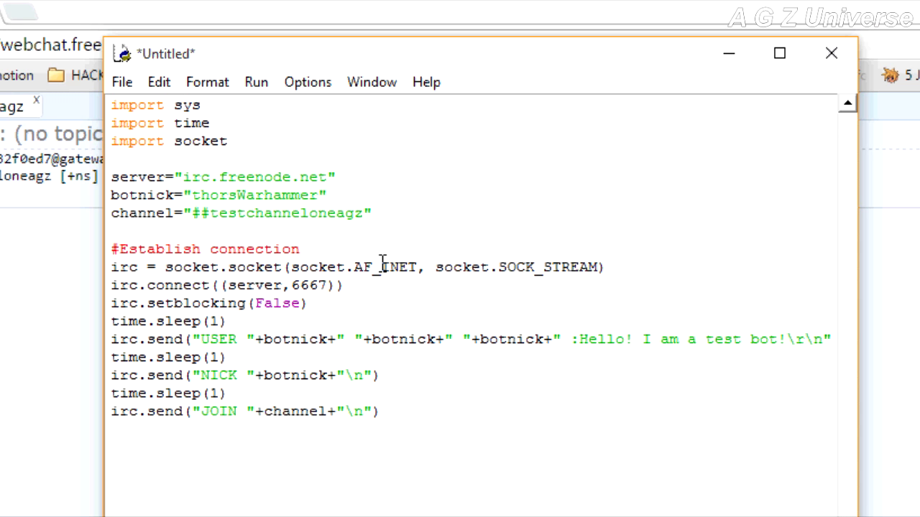
Step: Start an endless while 1: loop with a try: block below the JOIN line
key(enter)
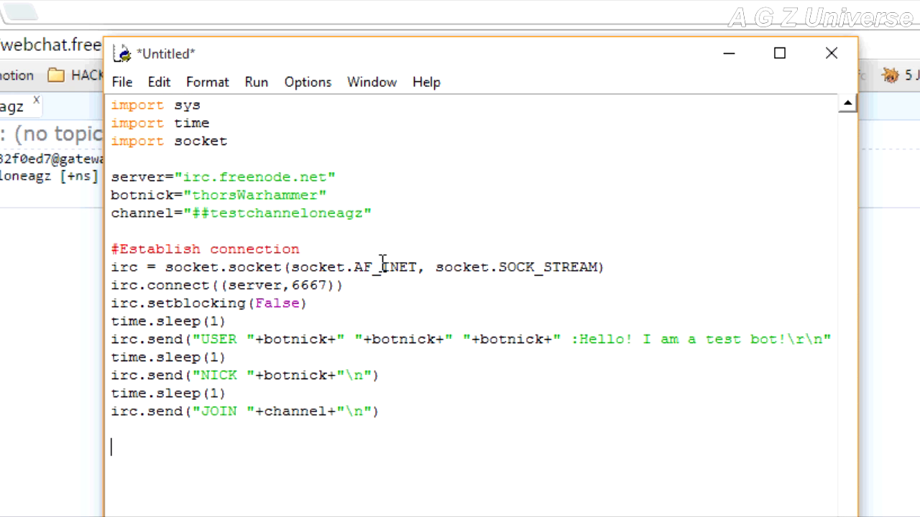
text(w)
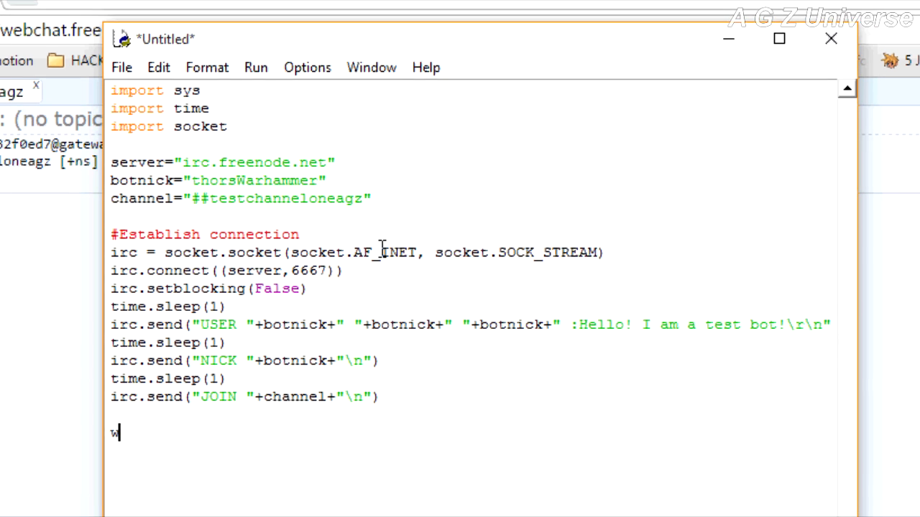
text(hile)
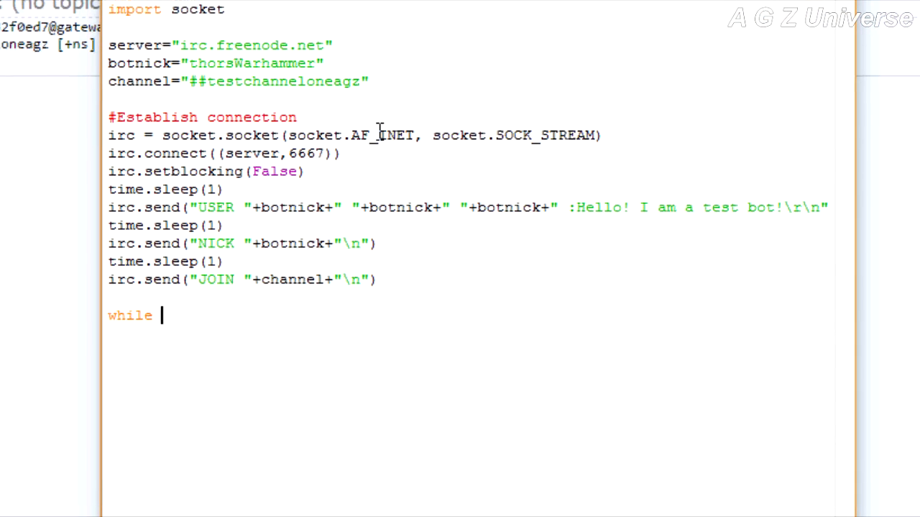
text(1)
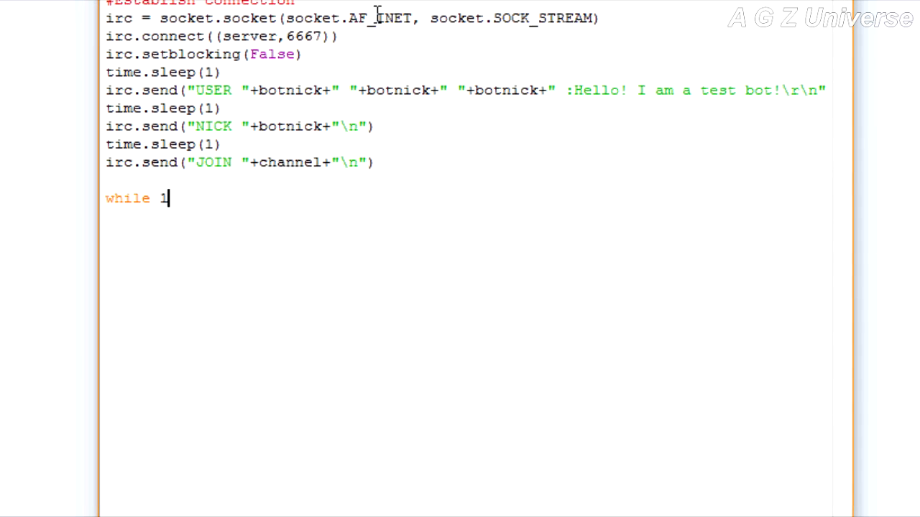
text(:)
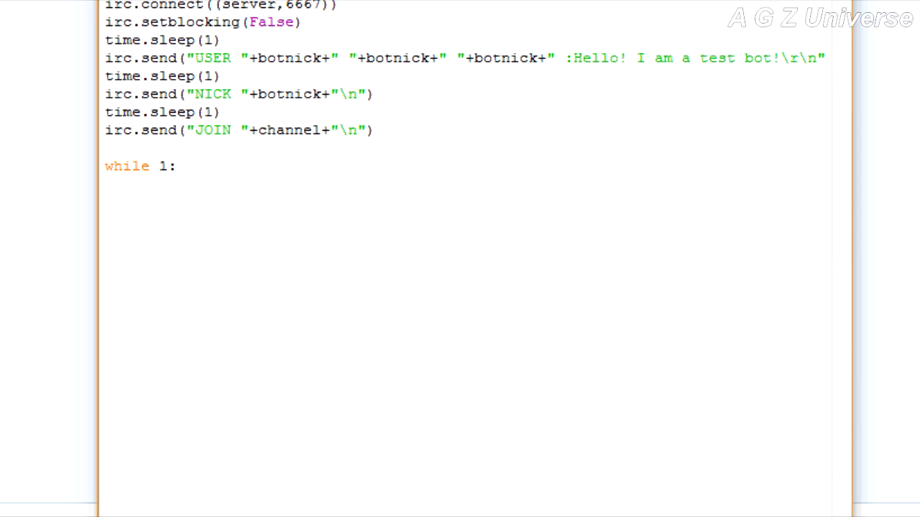
click(141, 184)
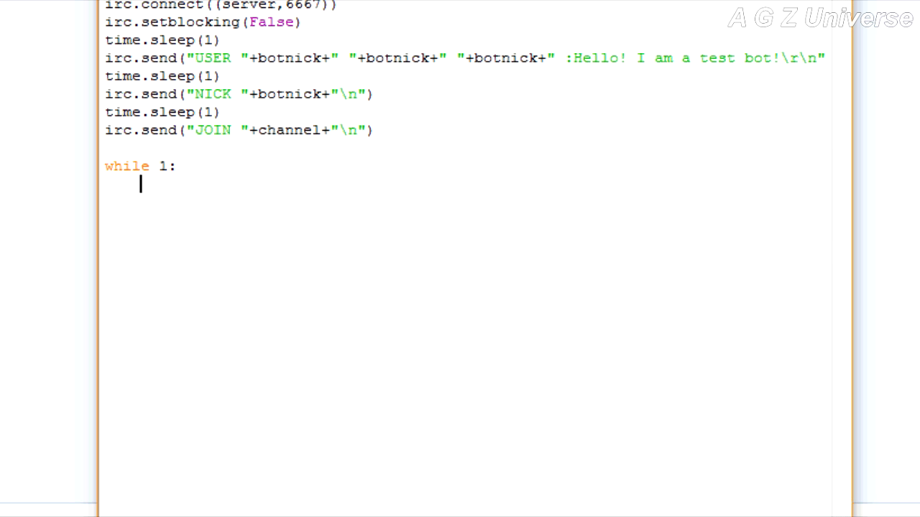
text(try:)
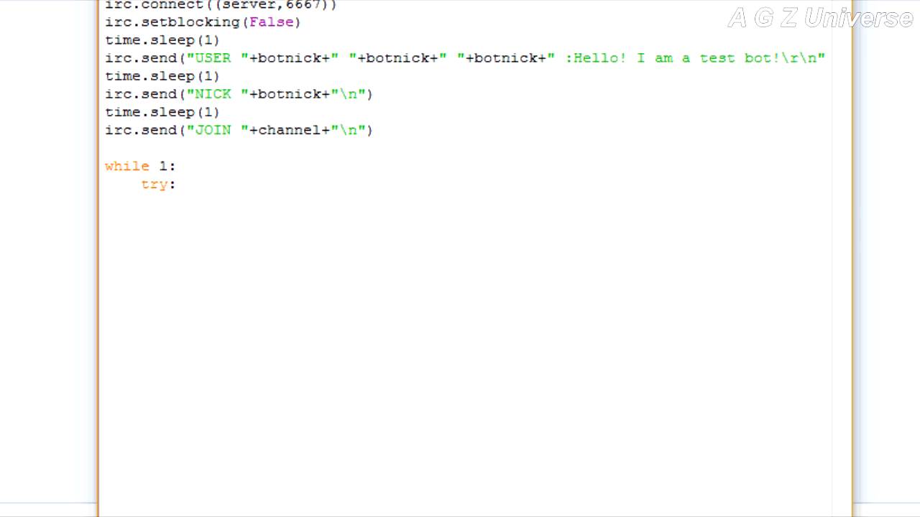
Step: Read text=irc.recv(2040) inside try and begin the except Exception clause
text(text=)
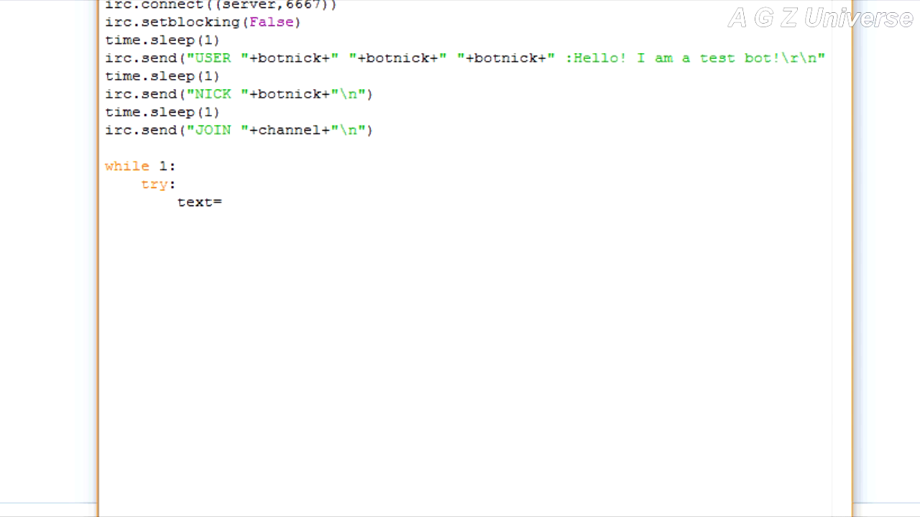
text(irc.)
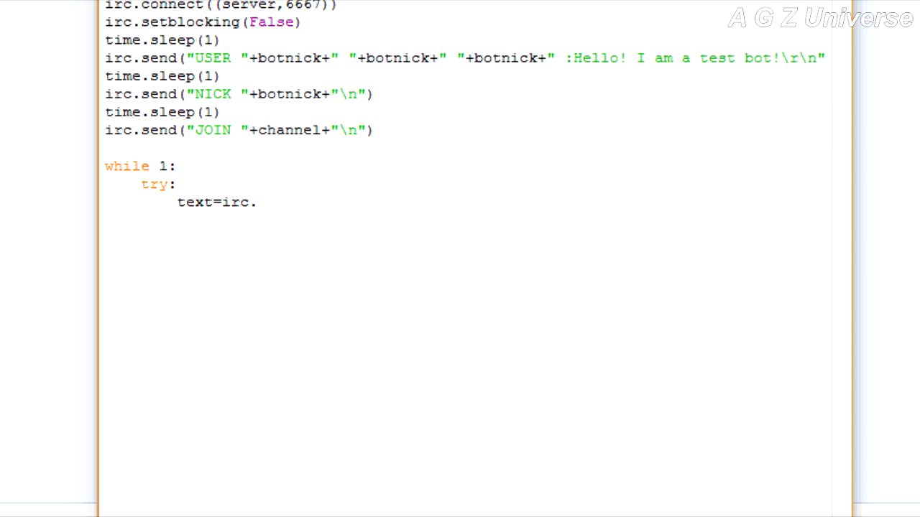
text(recv()
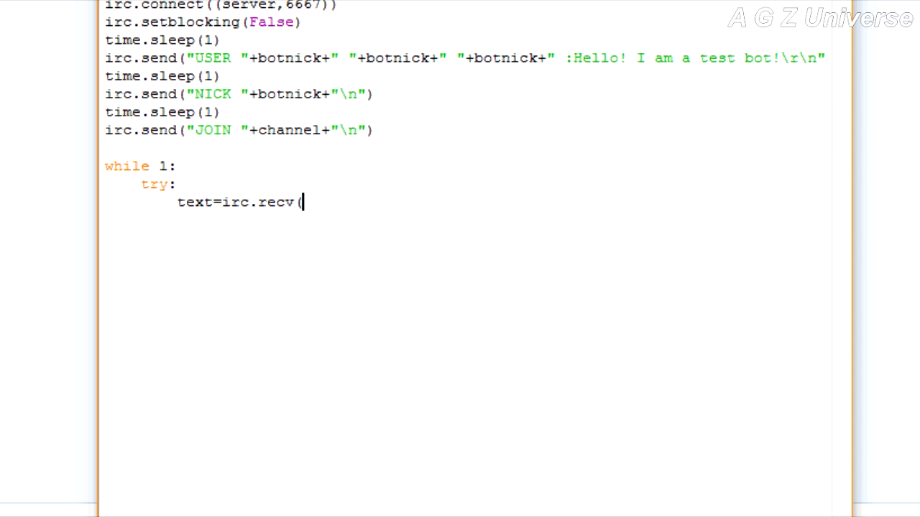
text(2040))
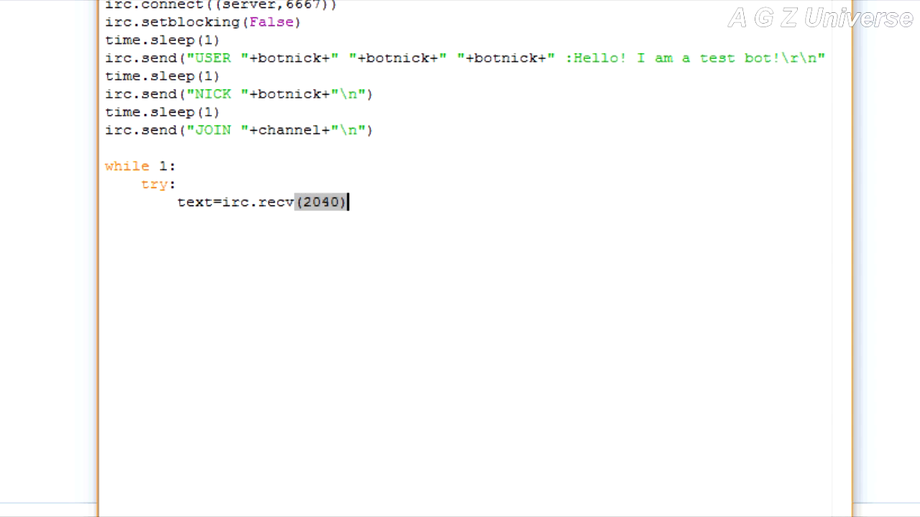
key(enter)
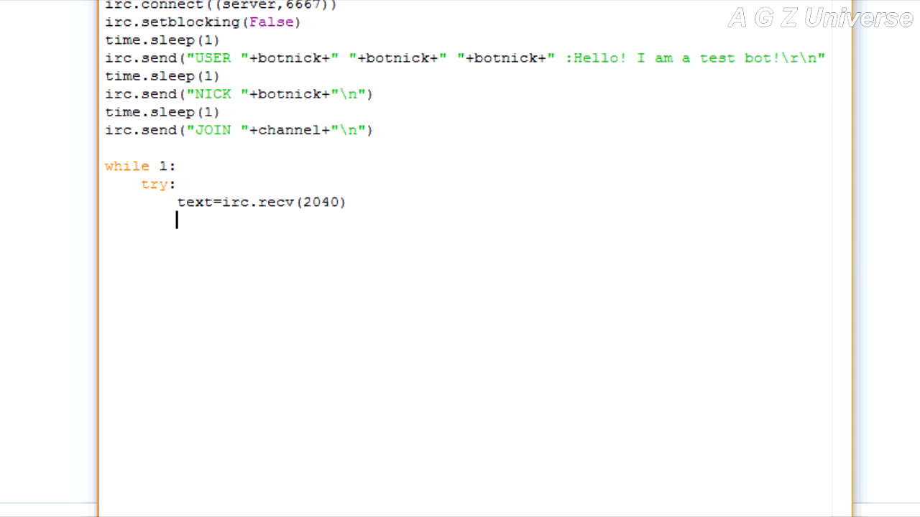
text(except)
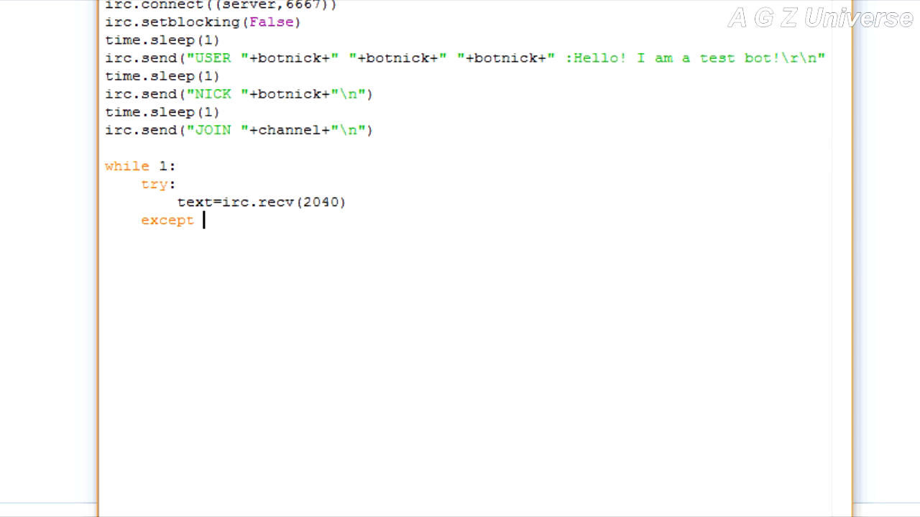
text(Exc)
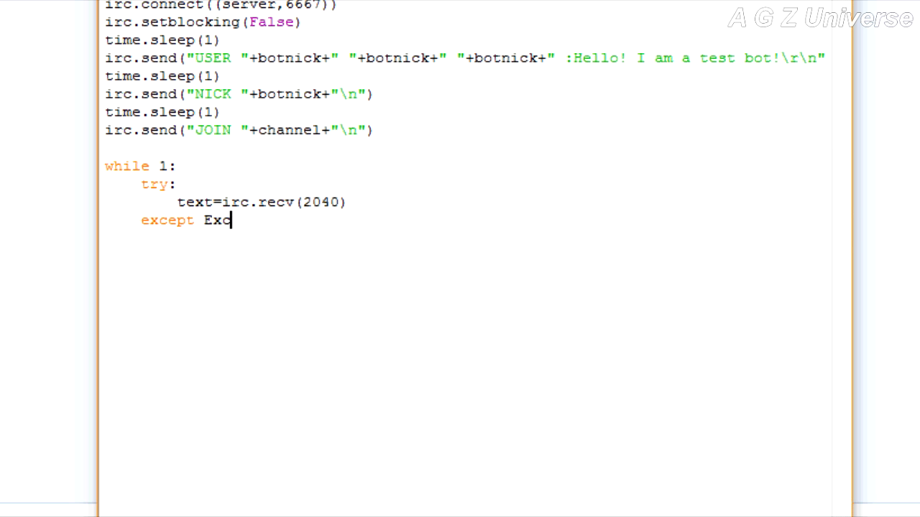
Step: Finish the except Exception: clause with pass
text(eption)
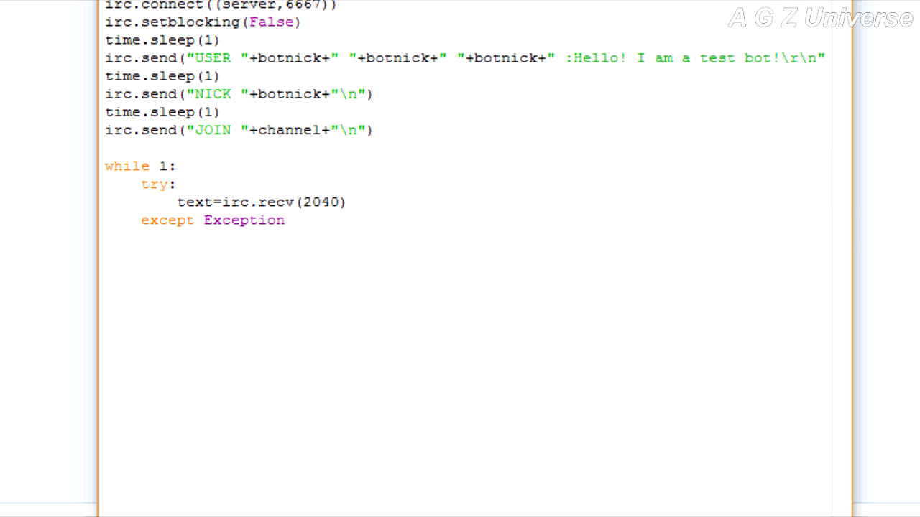
text(:)
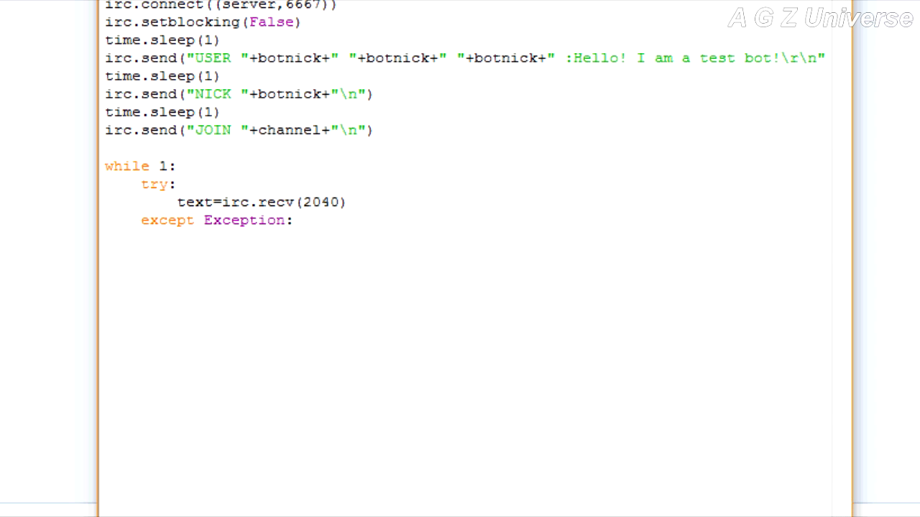
text(pass)
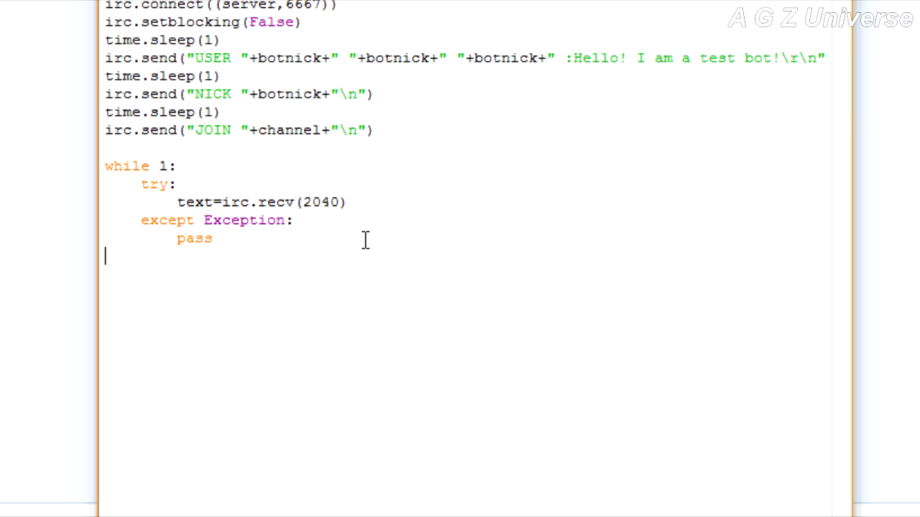
Step: Add a closing input() call below the loop with an extra blank line above it
text(input)
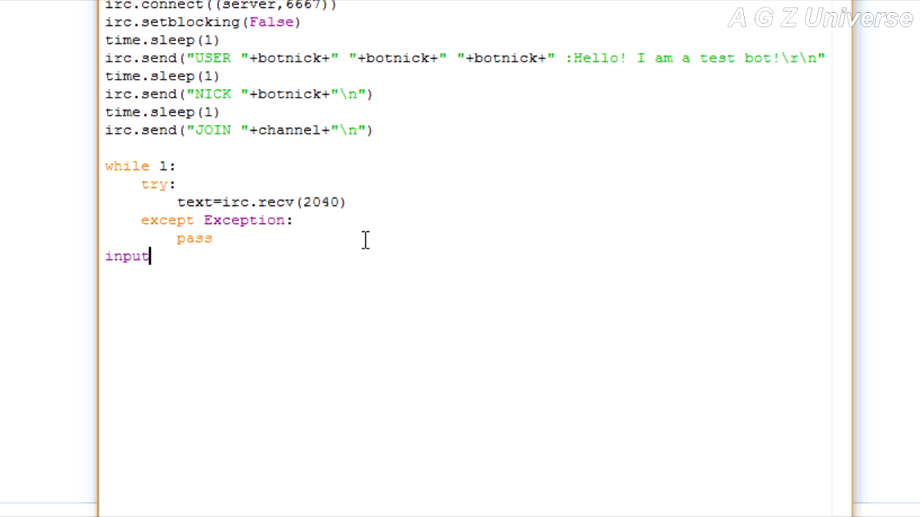
text(())
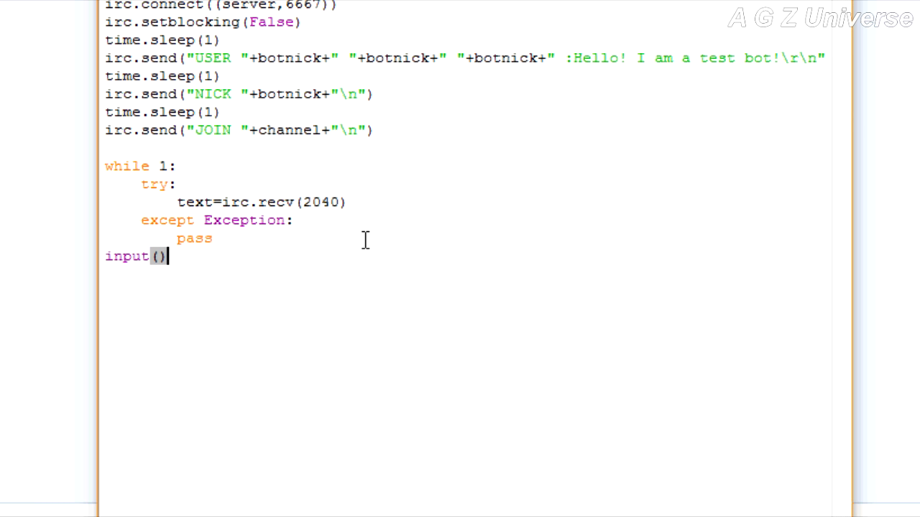
key(Enter)
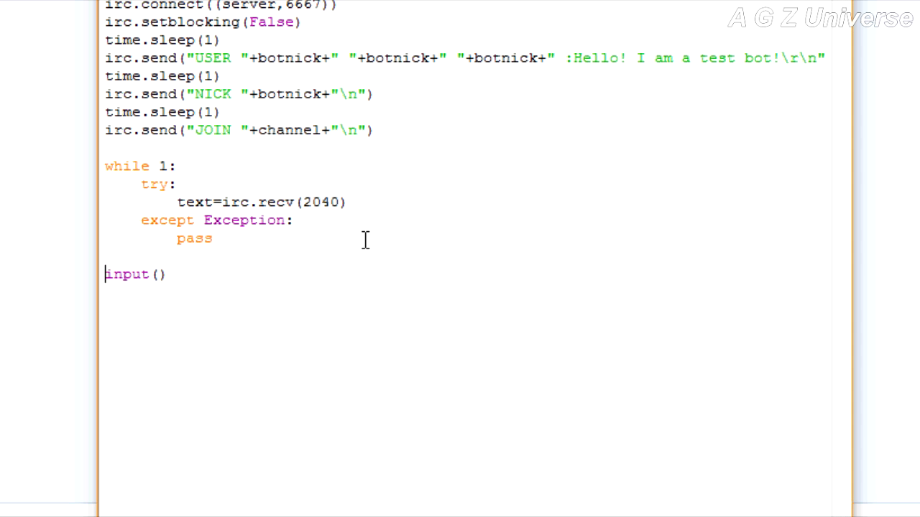
click(122, 238)
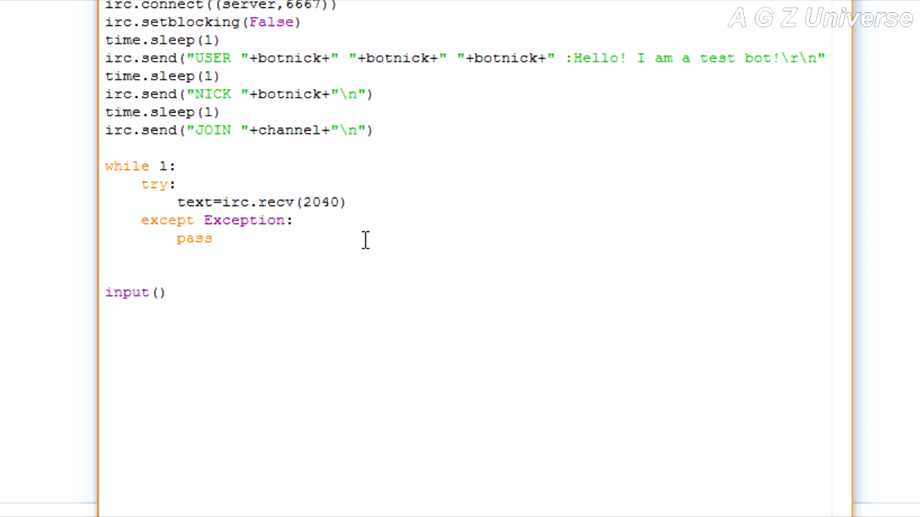
click(141, 256)
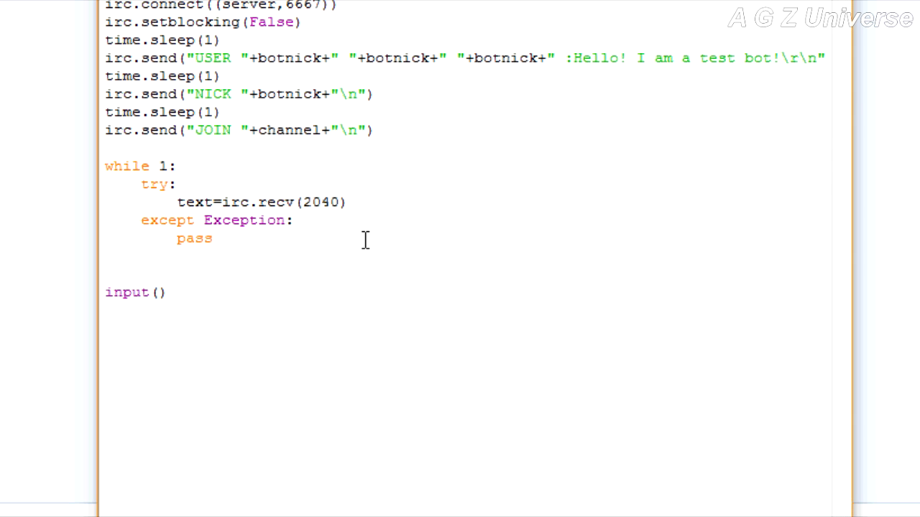
Step: Add the condition if text.find("PING")!=-1: inside the while loop
text(if text)
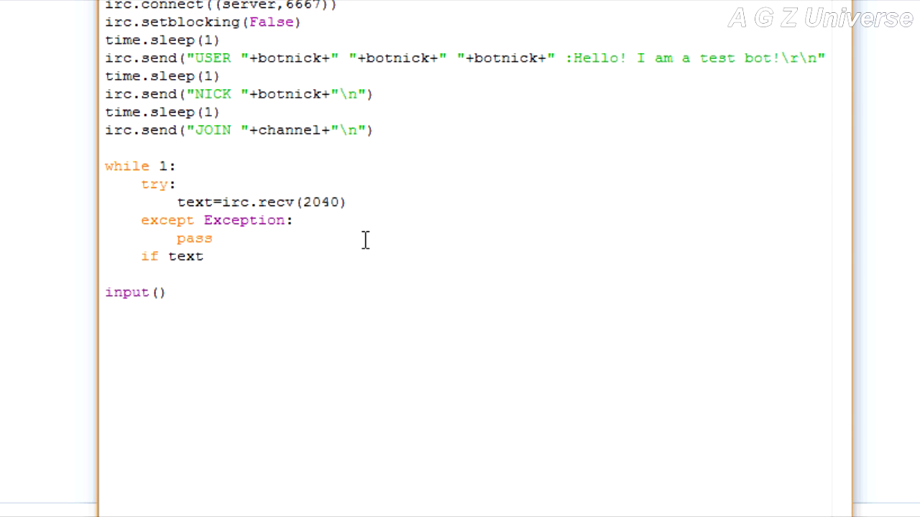
text(.find)
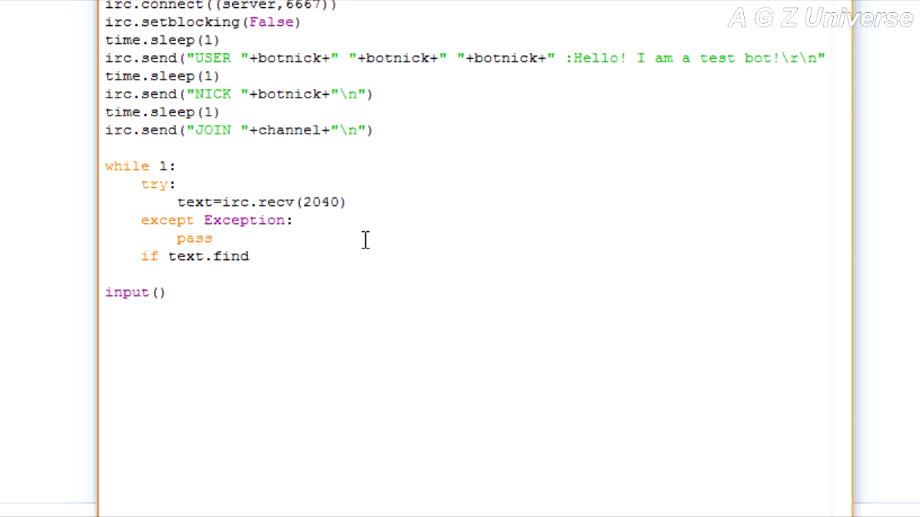
click(250, 256)
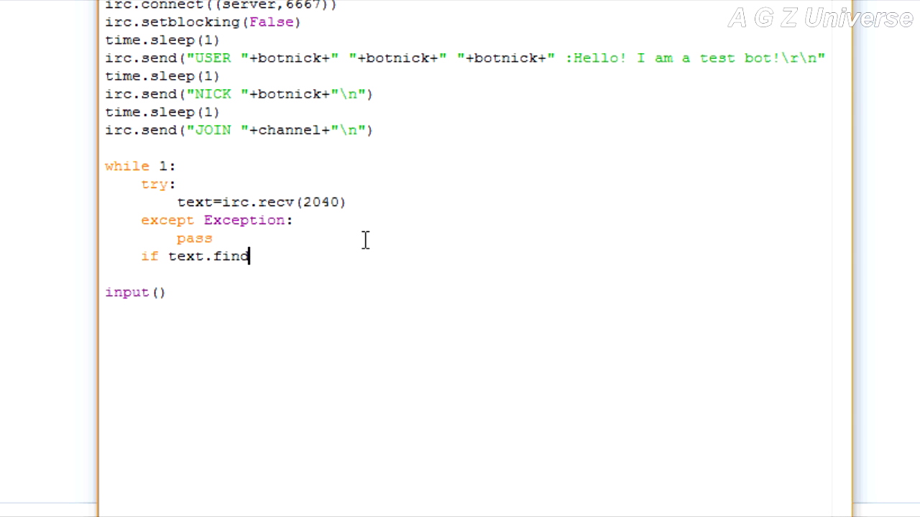
text((")
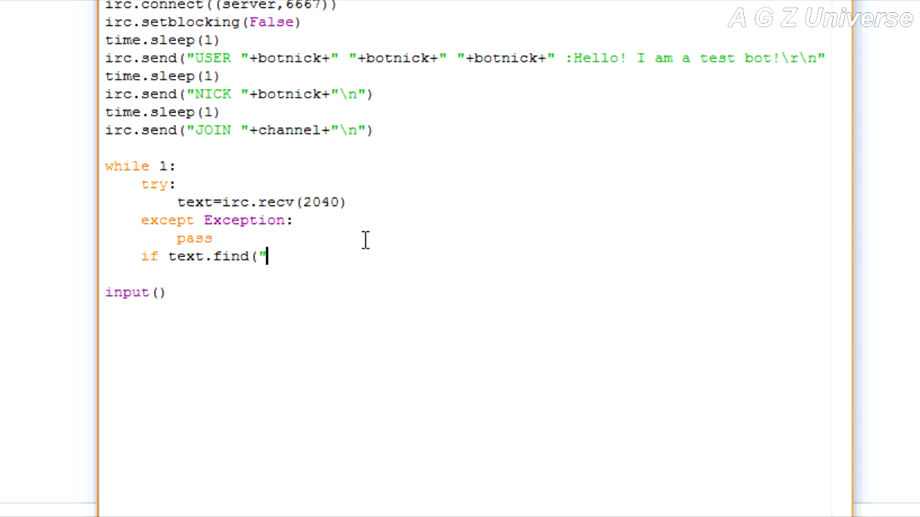
text("PING"))
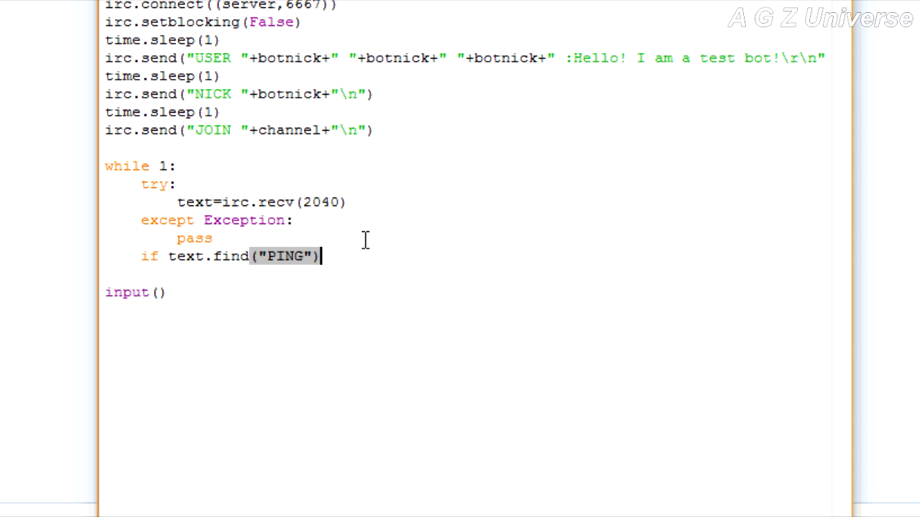
text(!)
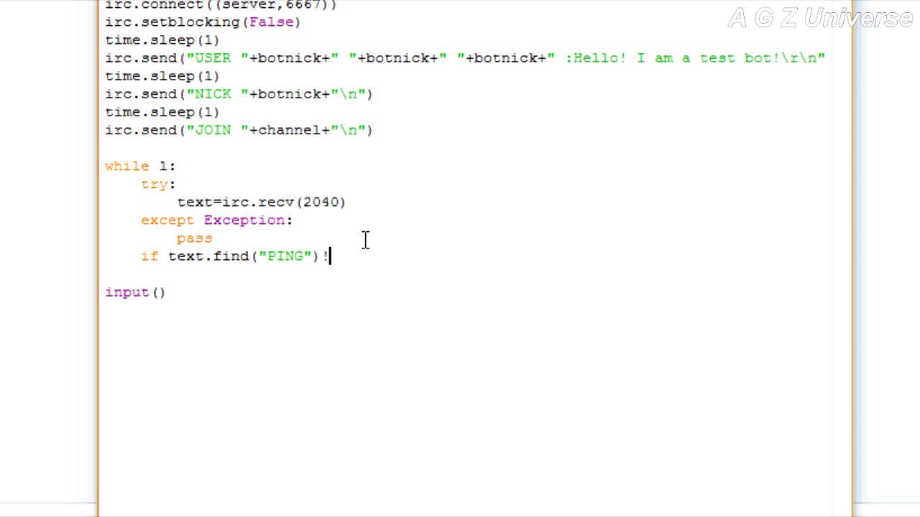
text(=-1)
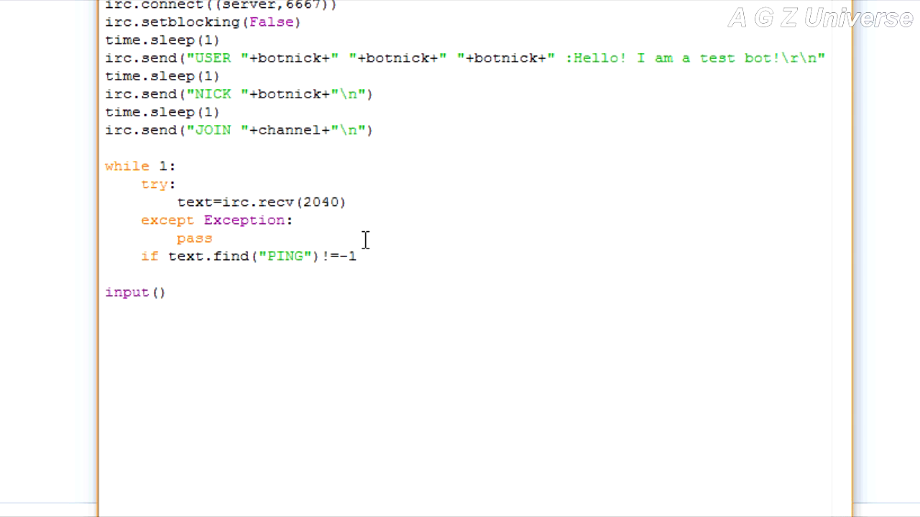
mouse_move(467, 250)
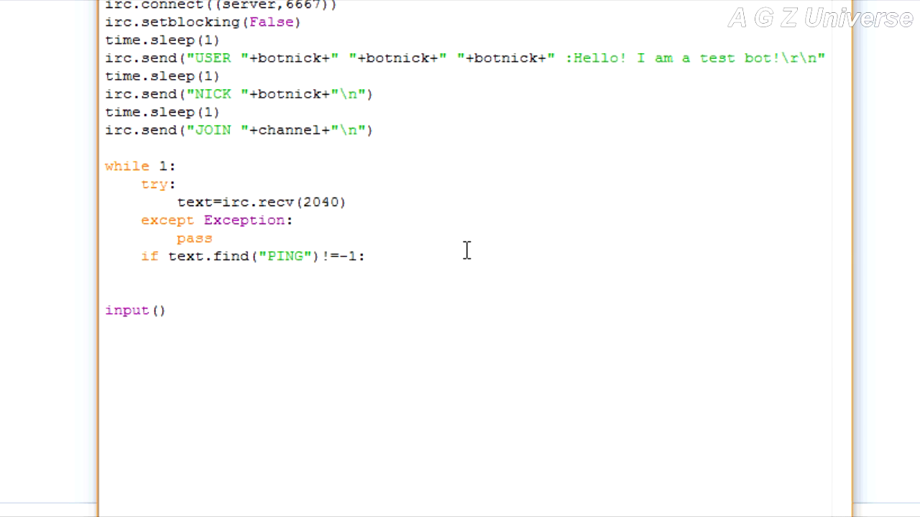
Step: Send back "PONG "+text.split()[1]+"\r\n" whenever a PING arrives
text(irc.send)
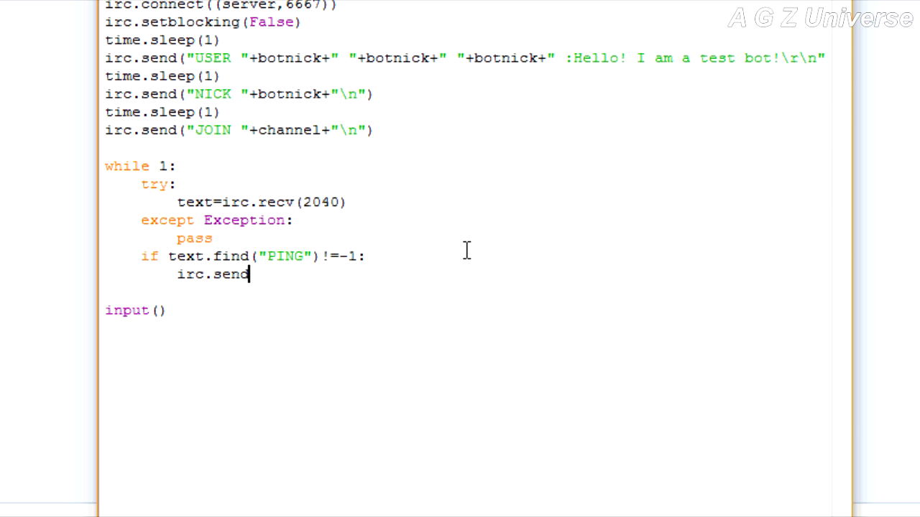
text(()
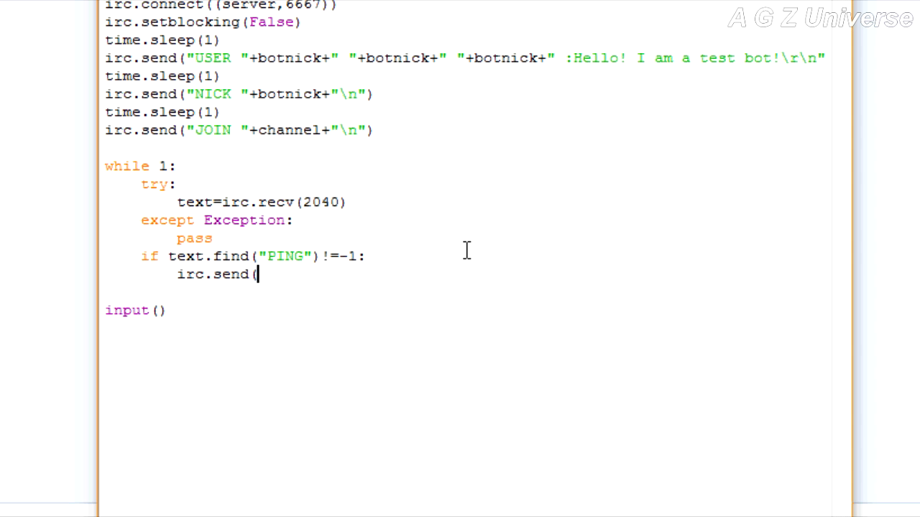
text("P)
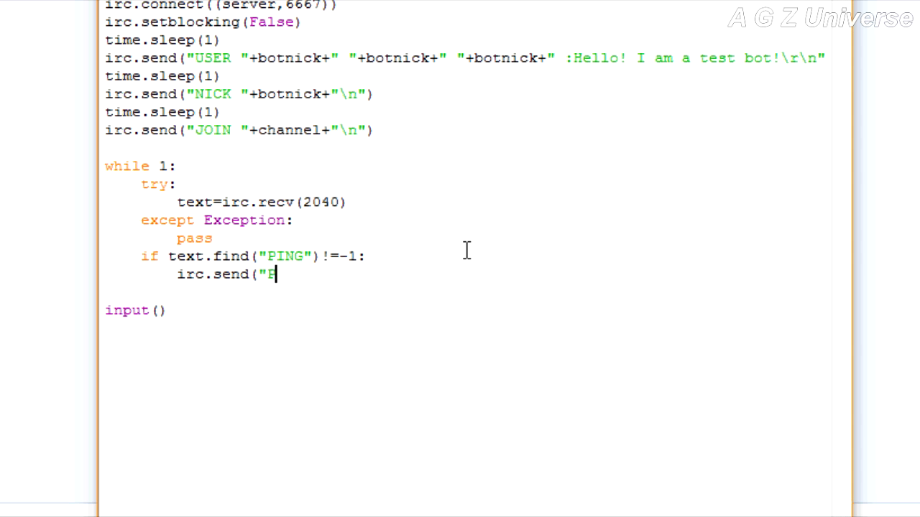
text(ONG)
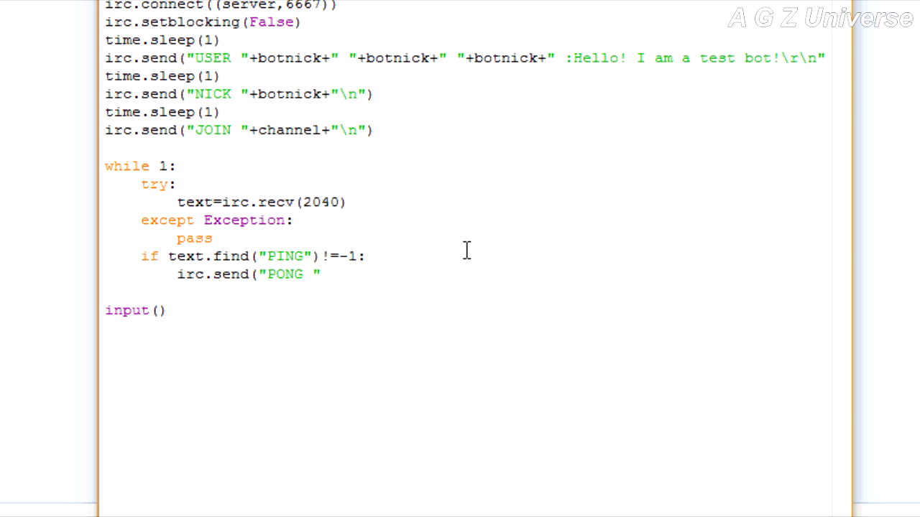
text(+)
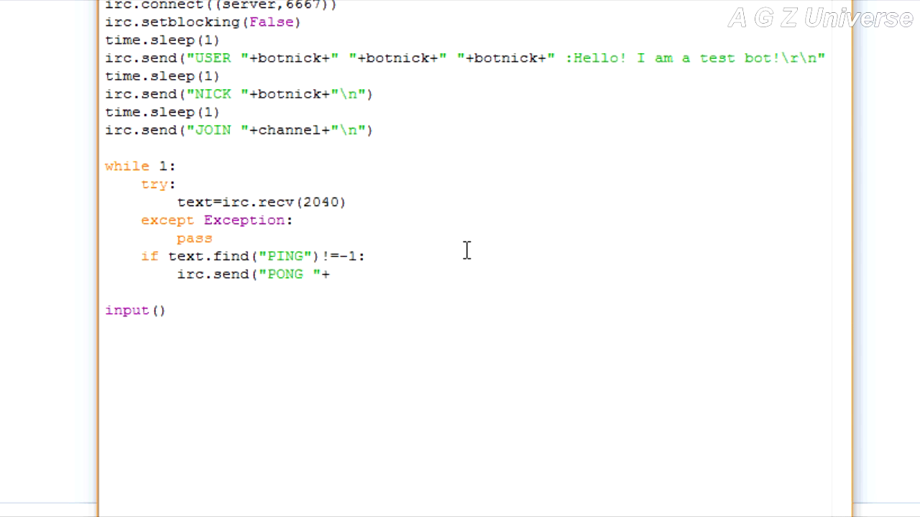
text(text.spli)
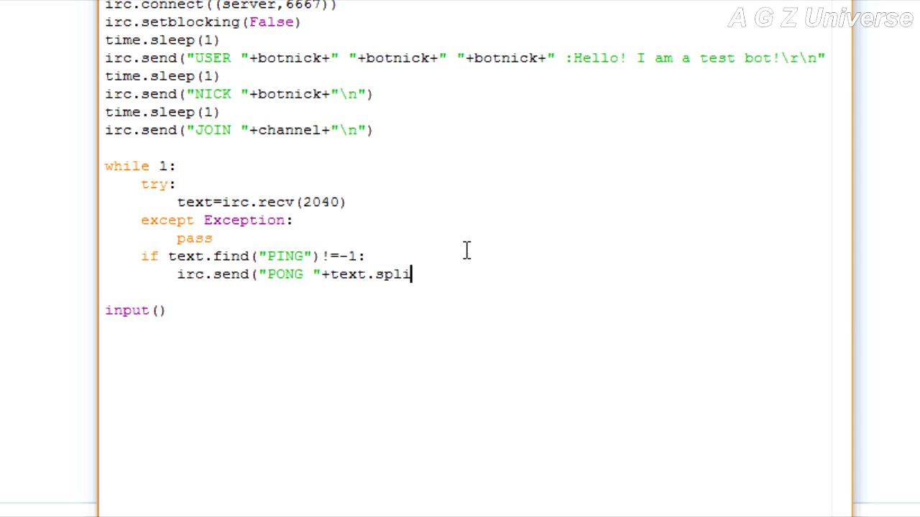
text(())
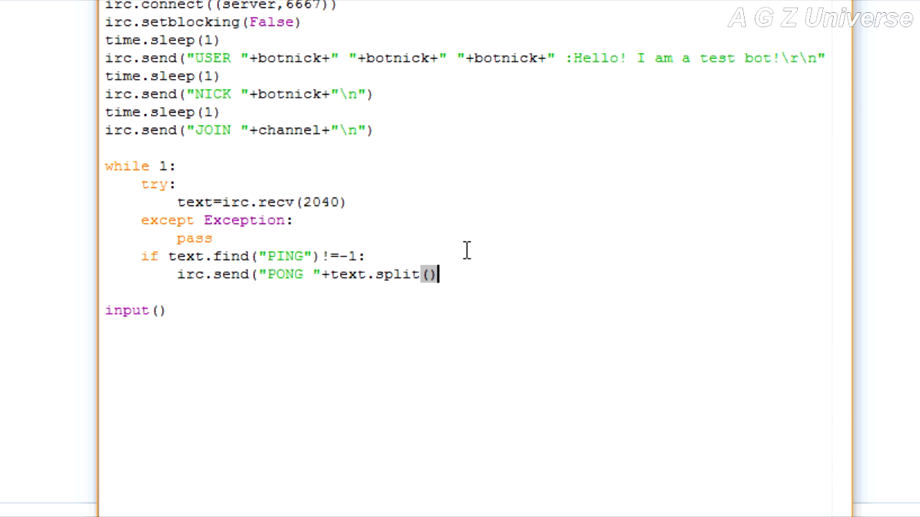
text([1])
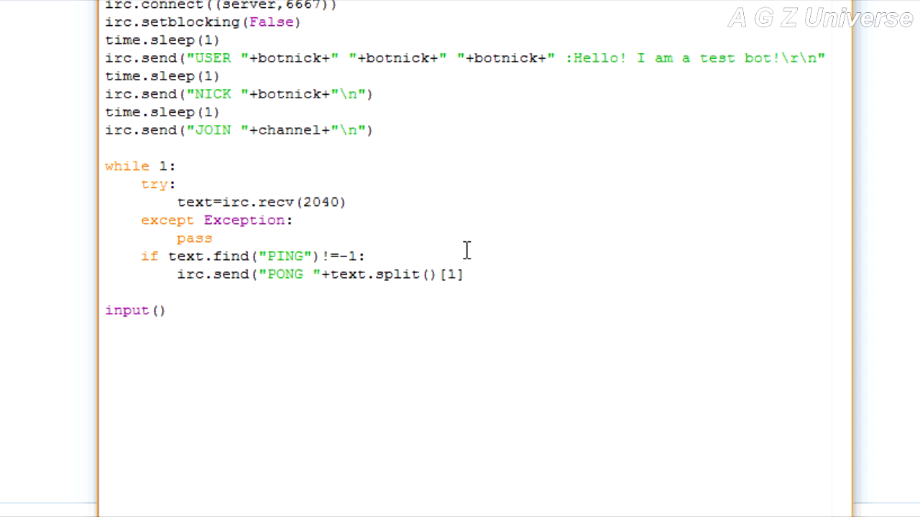
drag(252, 273, 472, 273)
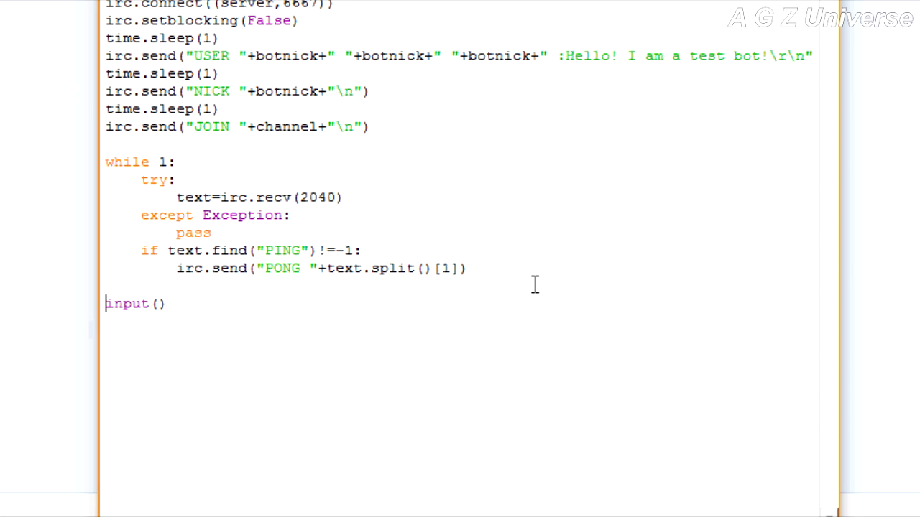
click(460, 269)
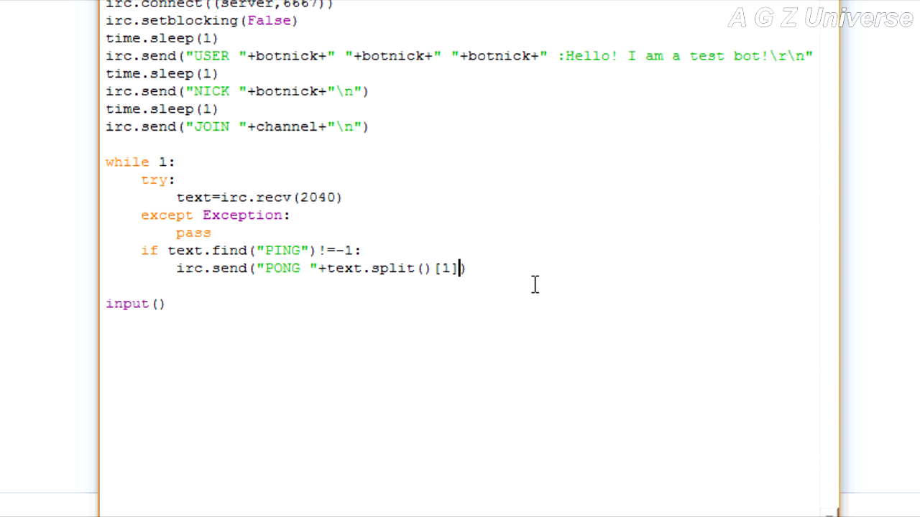
text(+"\r\n")
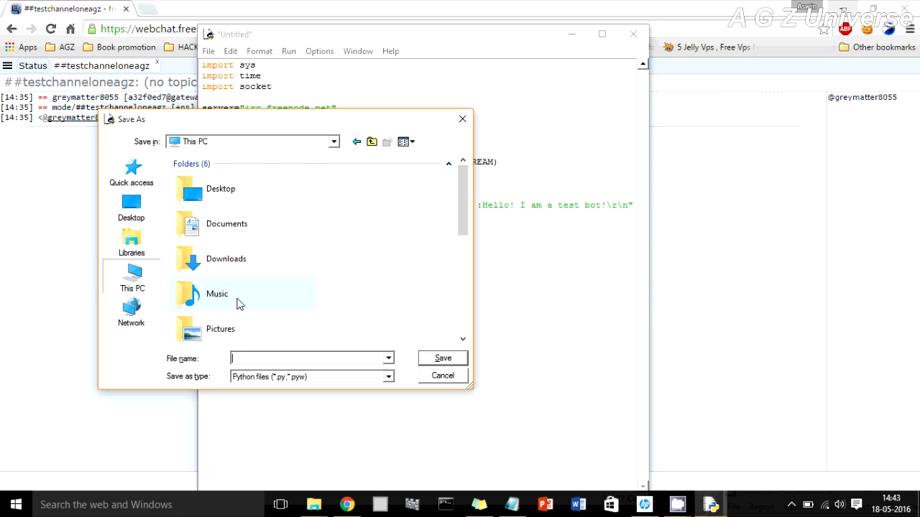
Step: Save the script as ircbot.py on New Volume (F:)
click(334, 143)
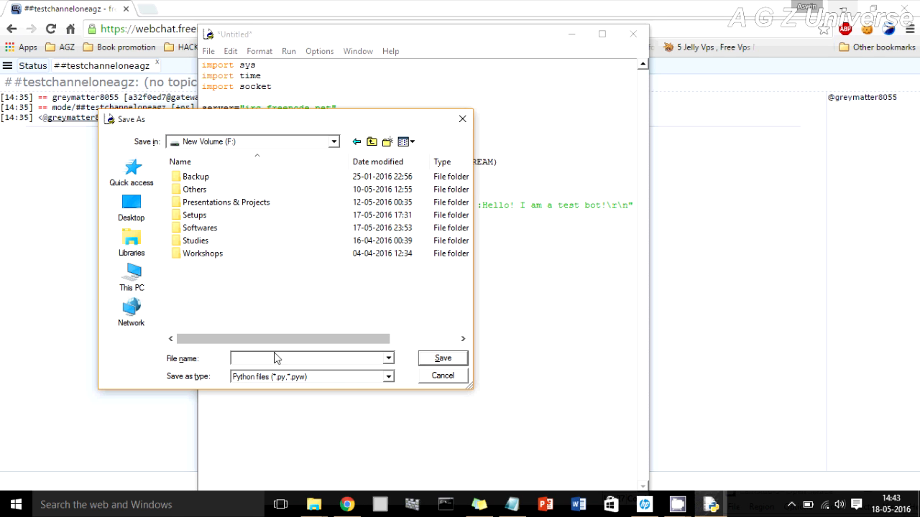
text(ircb)
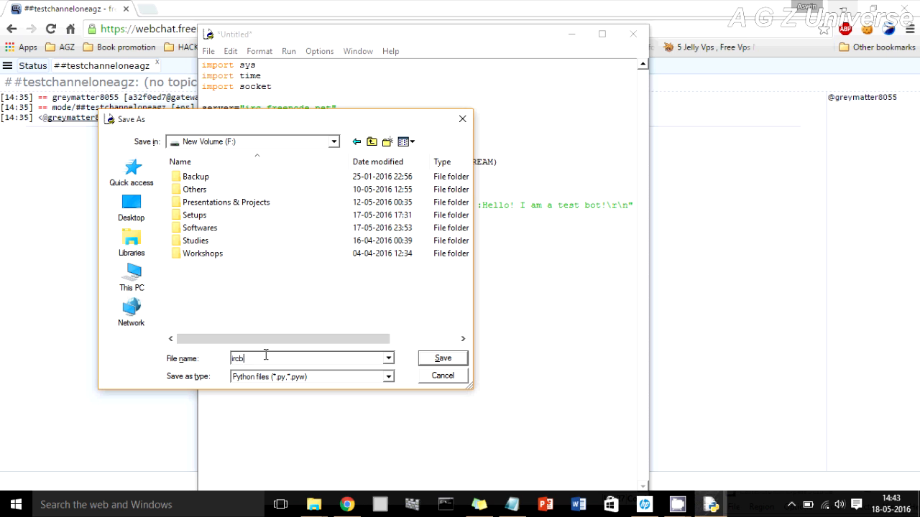
text(ot)
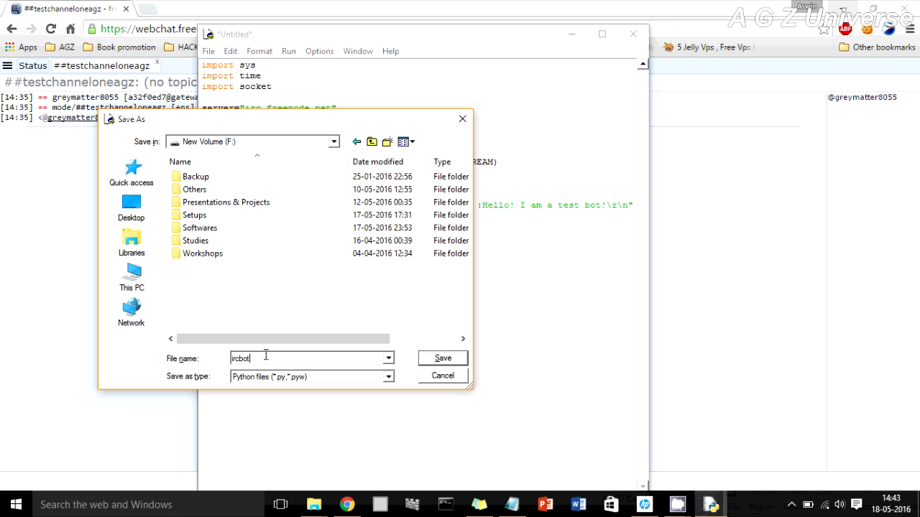
click(442, 358)
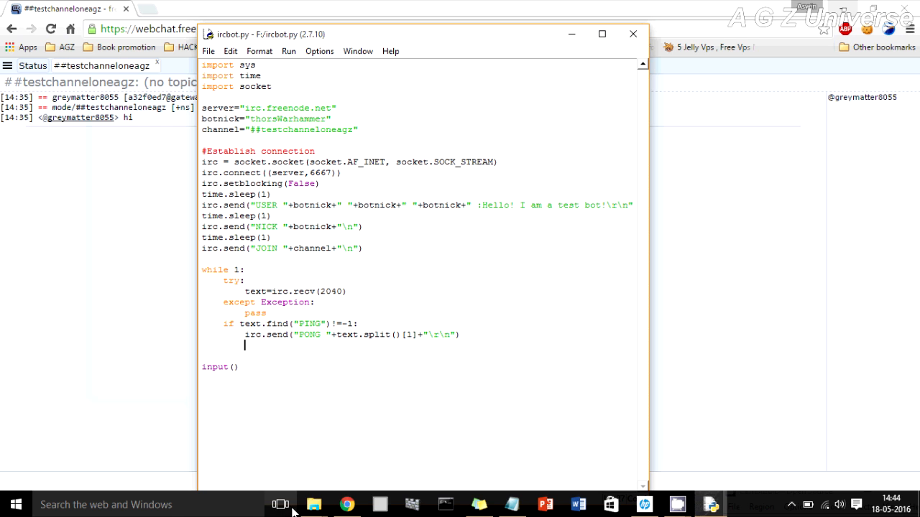
mouse_move(445, 503)
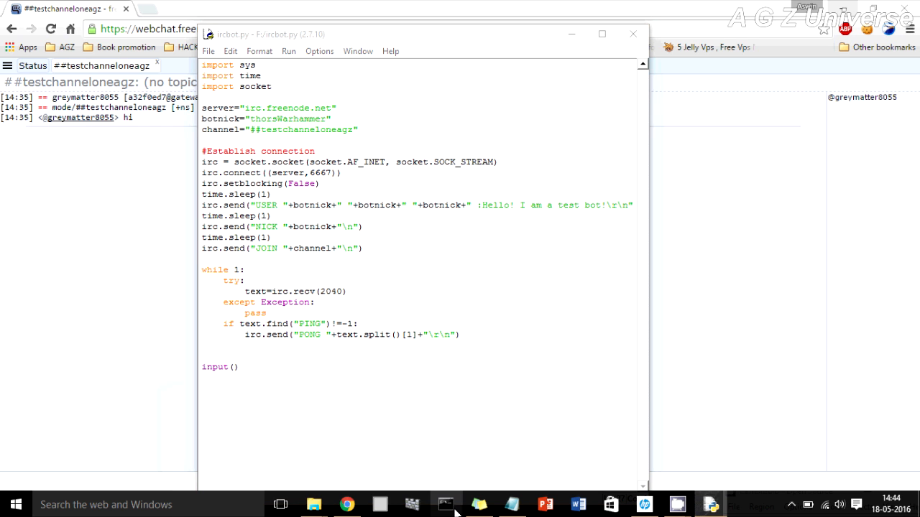
Step: Launch Command Prompt and run ircbot.py from drive F:
click(446, 503)
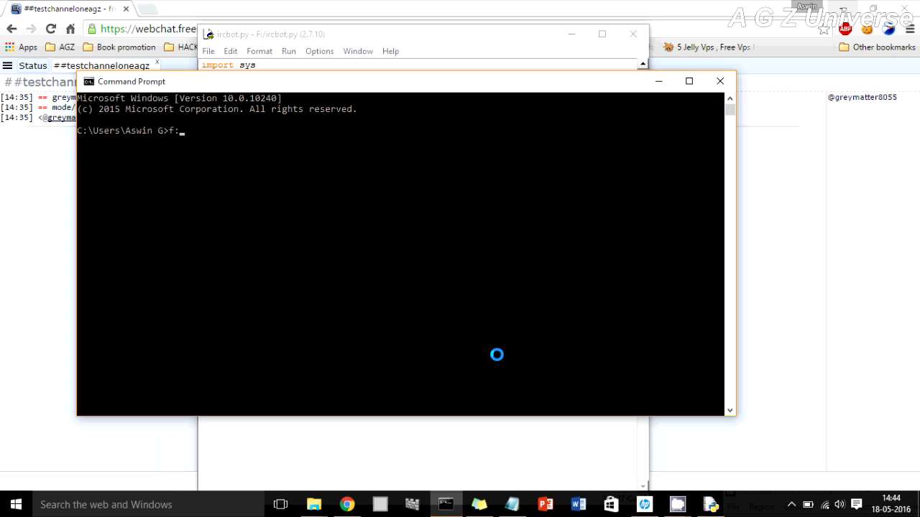
text(ircbo)
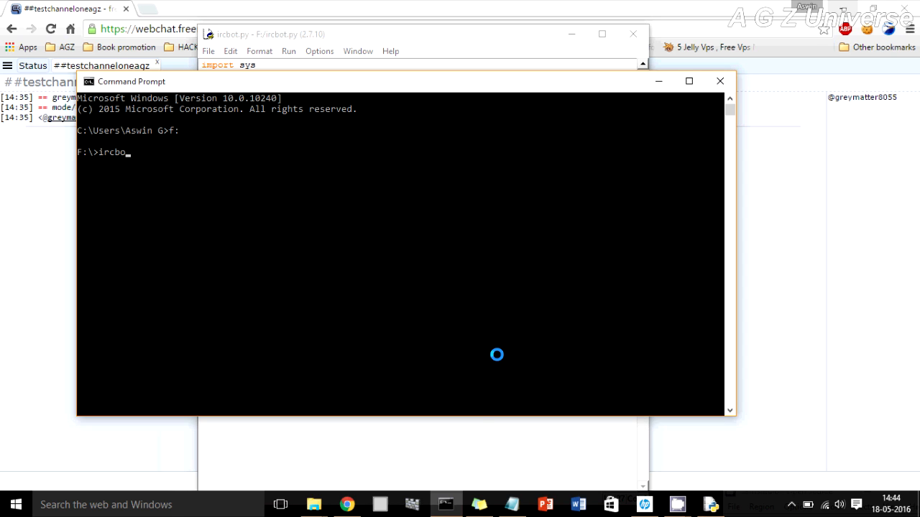
text(.py)
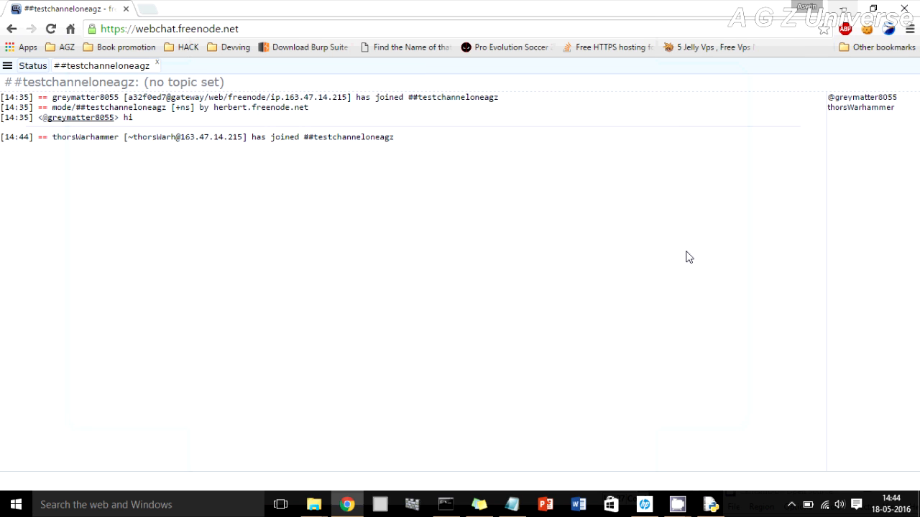
mouse_move(833, 110)
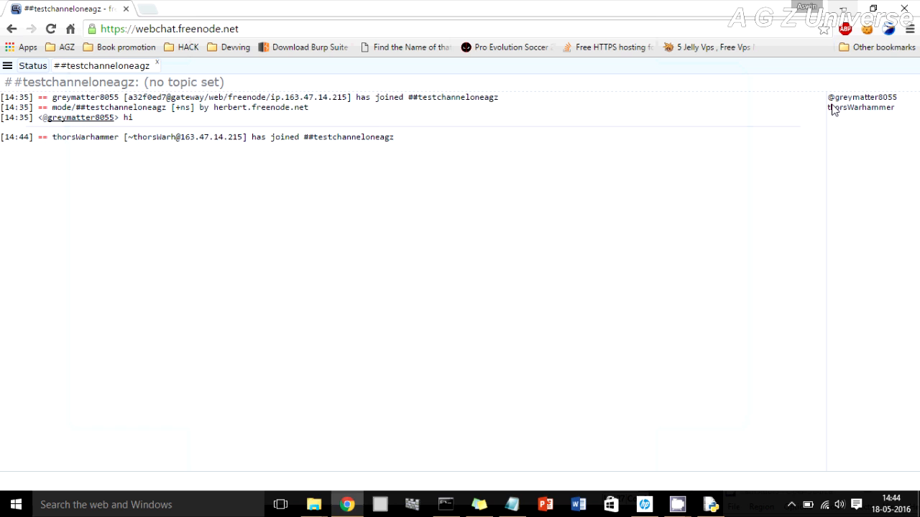
mouse_move(107, 164)
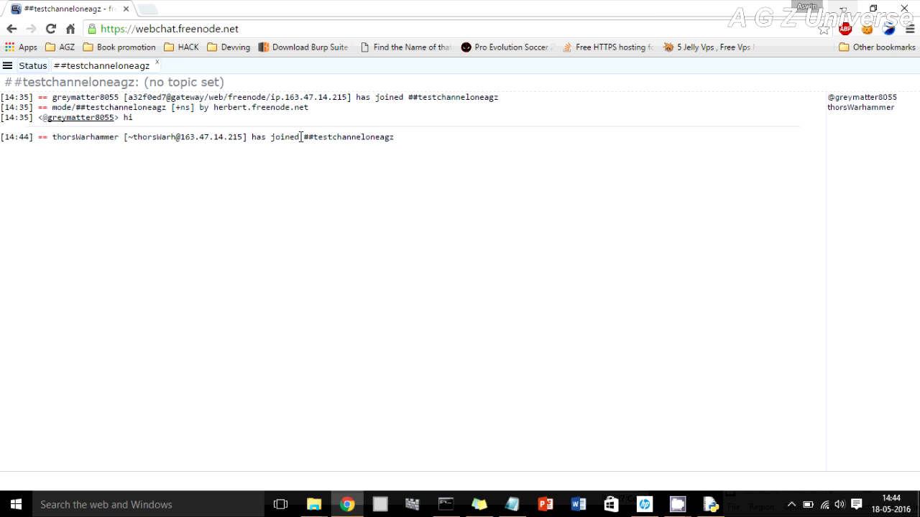
mouse_move(400, 147)
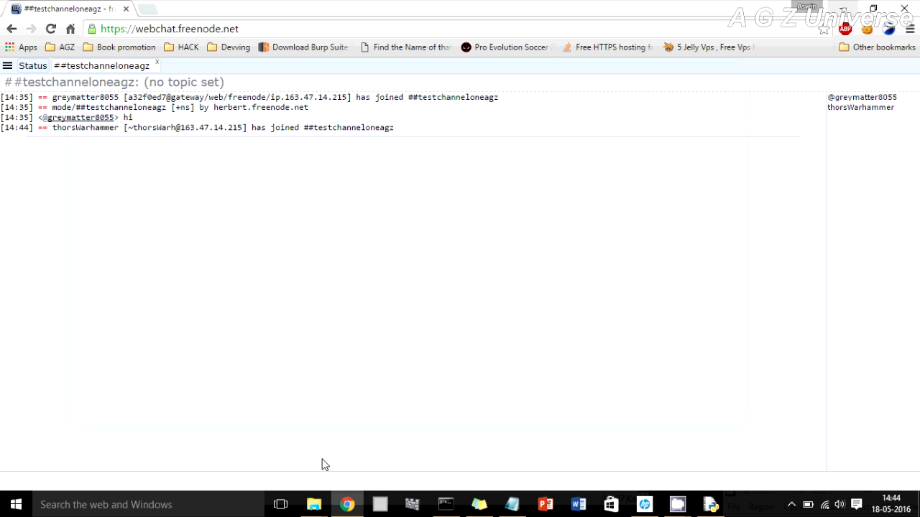
click(445, 503)
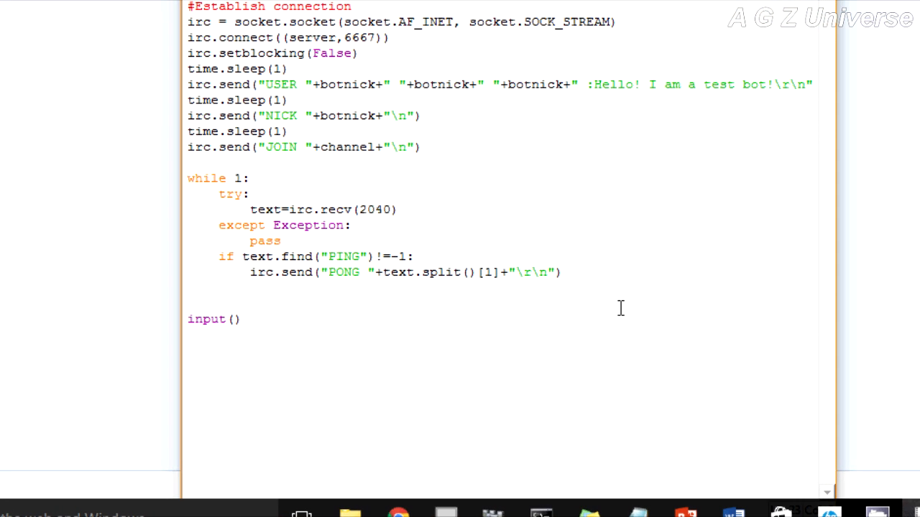
Step: Add print(text) after text=irc.recv(2040) in the try block
text(\)
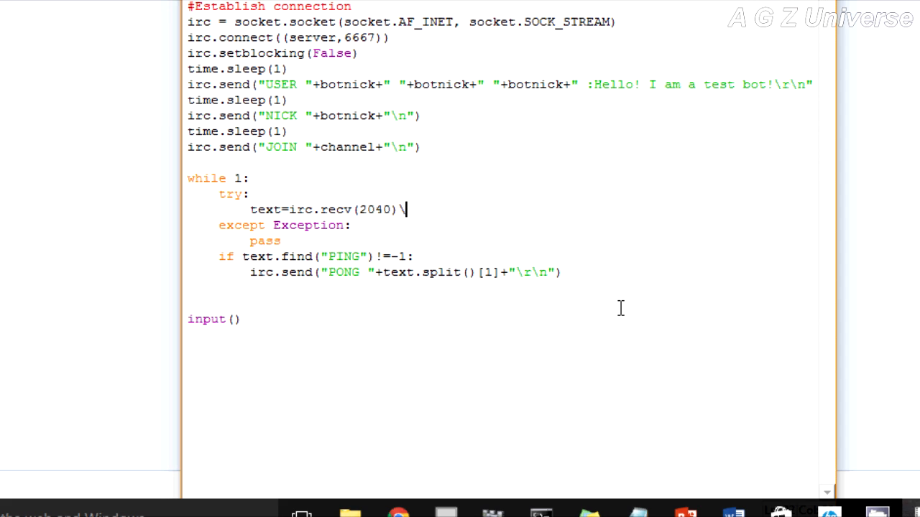
text(pri)
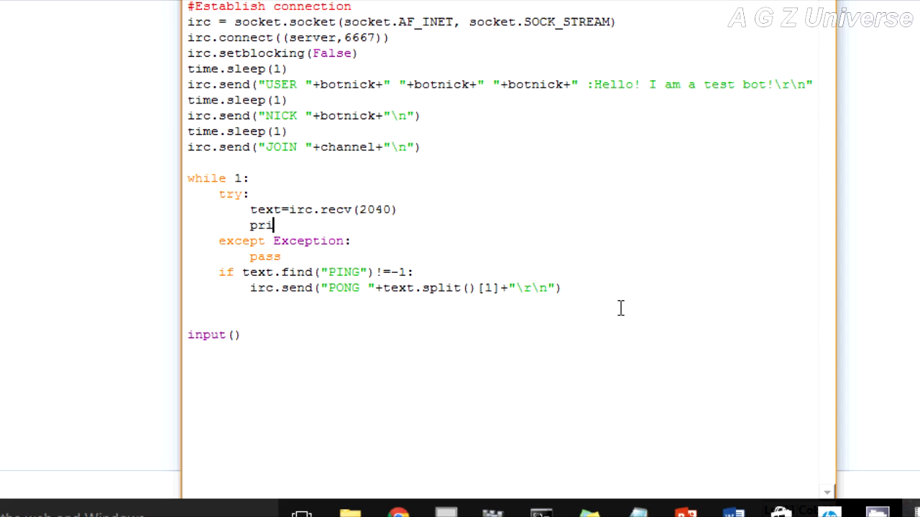
text(nt)
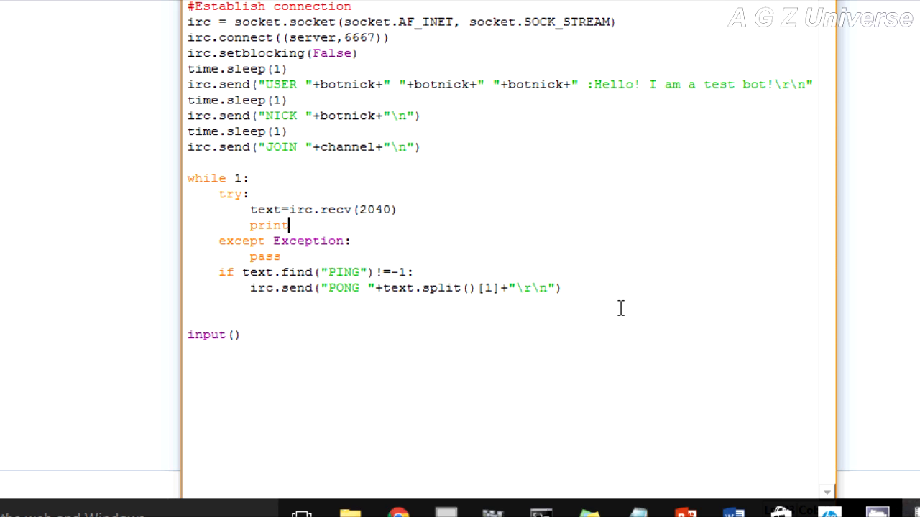
text((tewx)
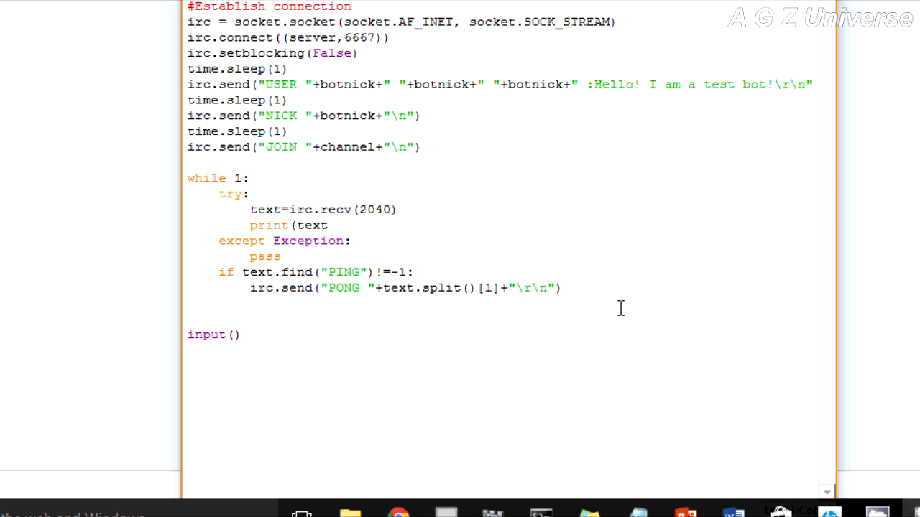
double_click(311, 224)
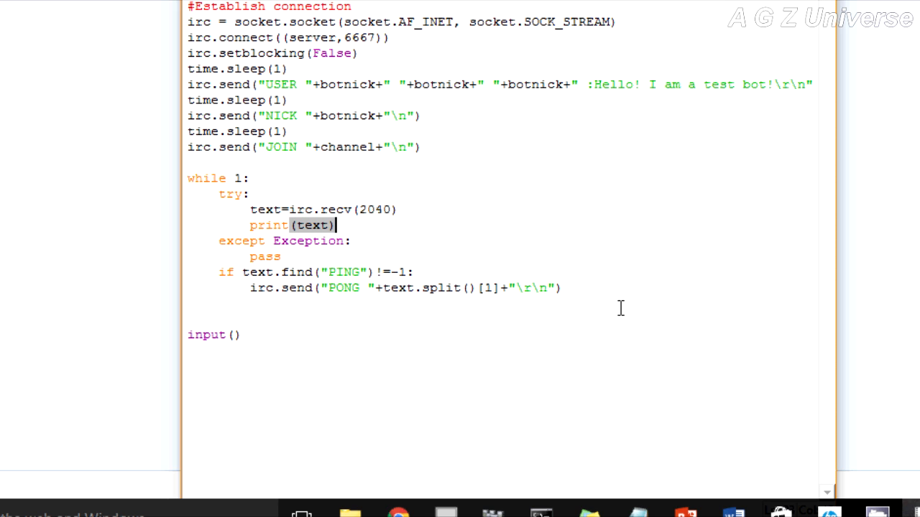
click(335, 242)
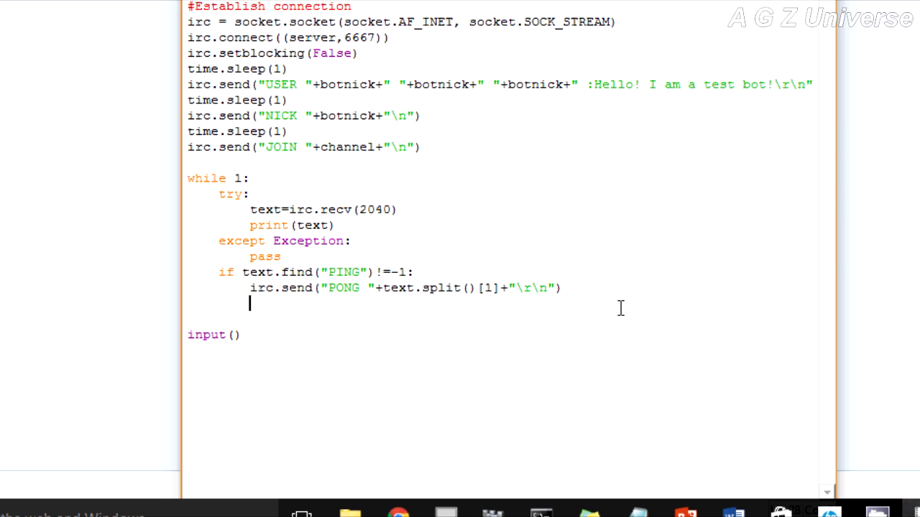
text(if)
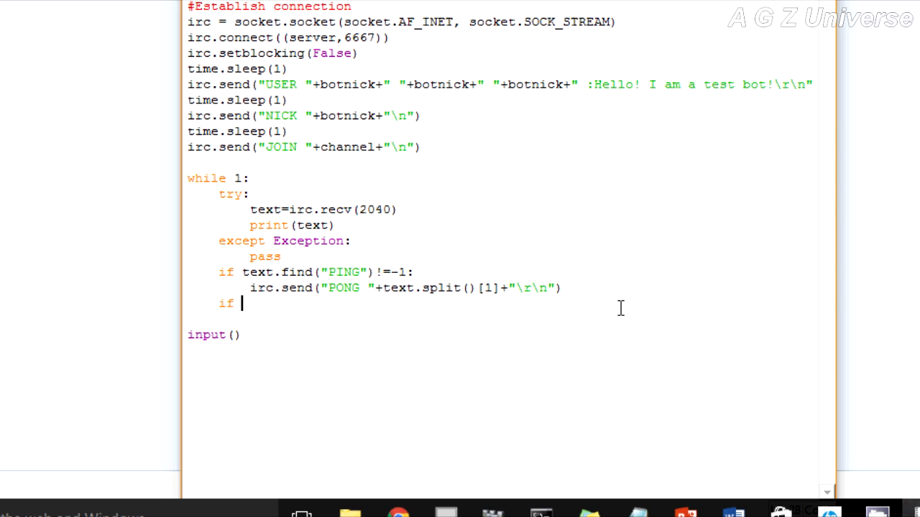
text(text.f)
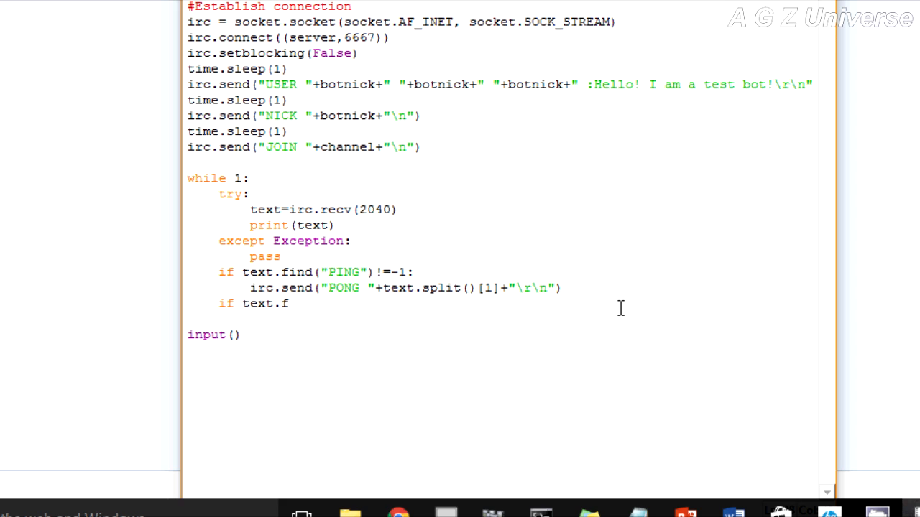
text(ind(")
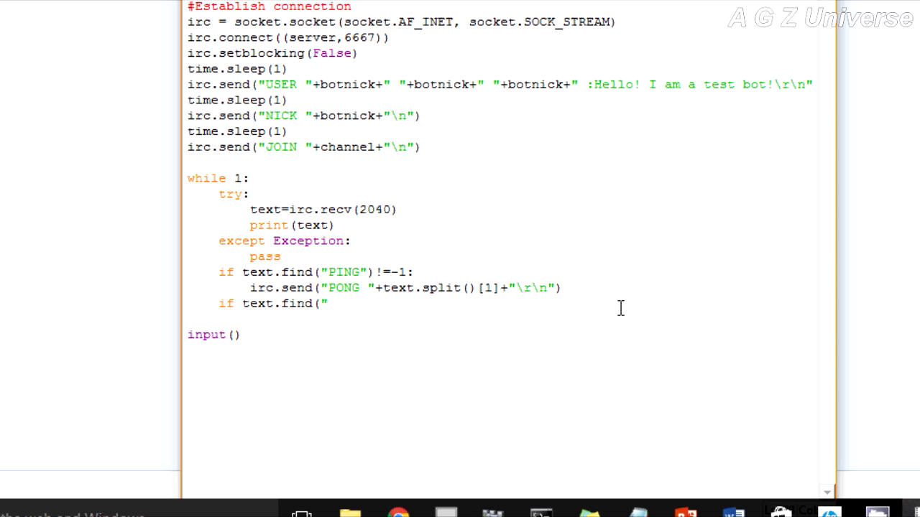
text(:@)
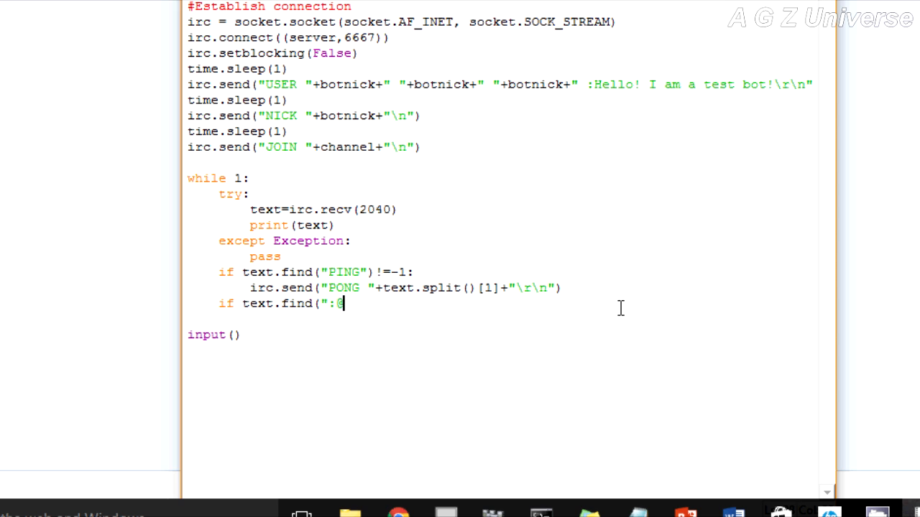
text(ha)
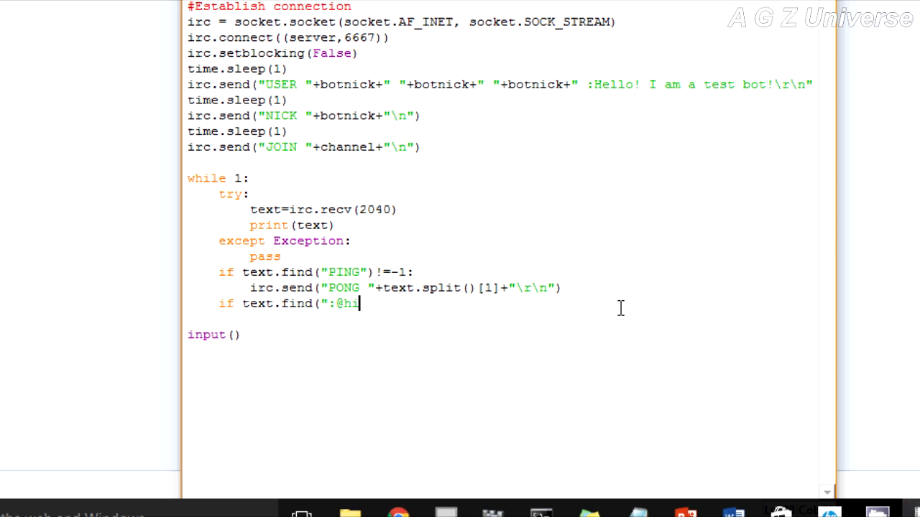
text(hi)
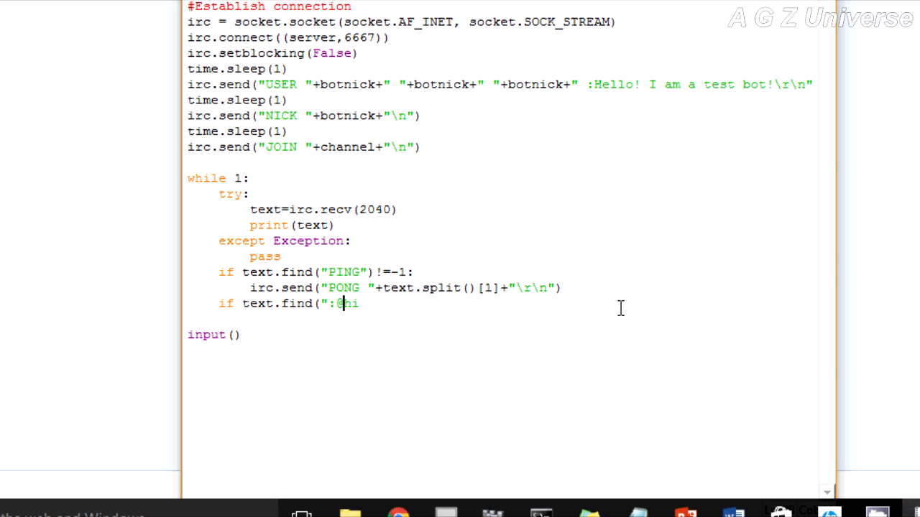
text(i)
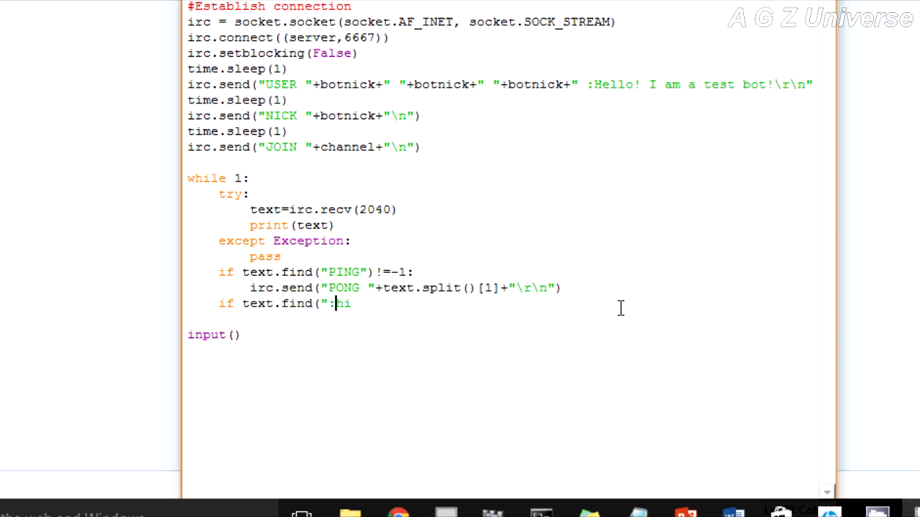
text(@)
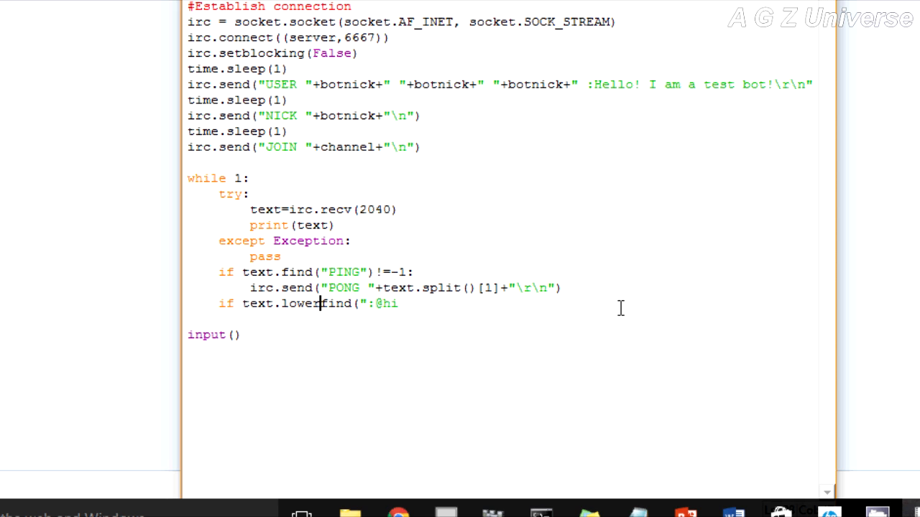
text(().)
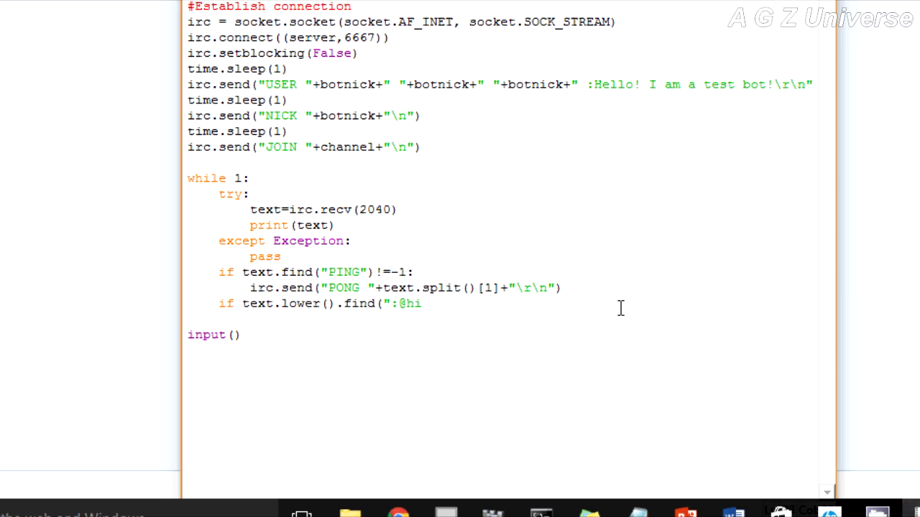
text())
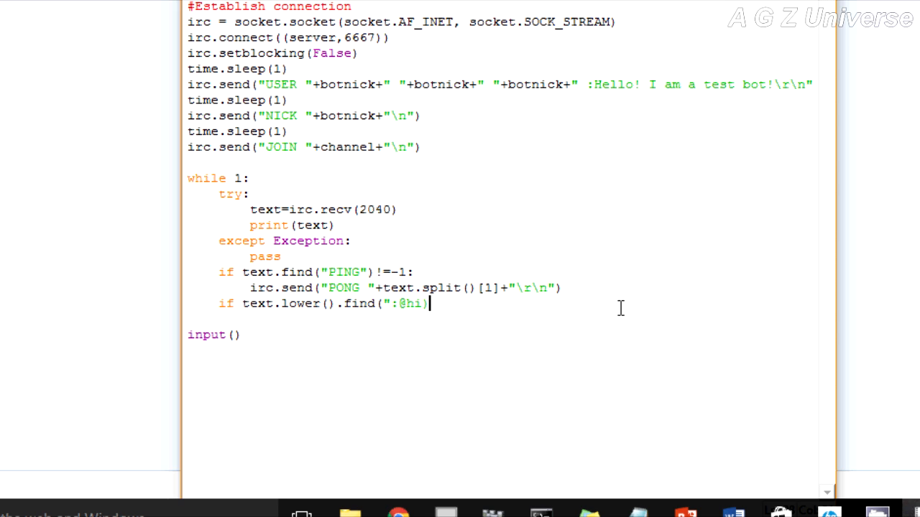
text())
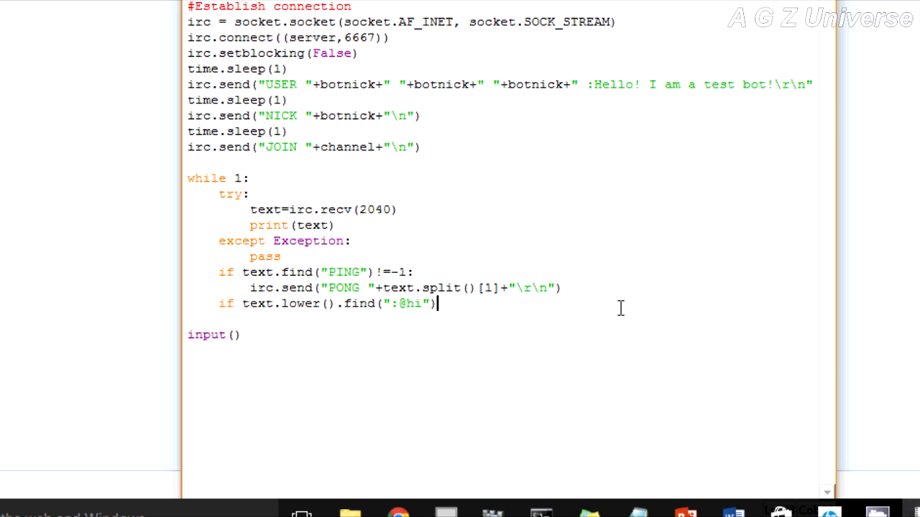
text(!)
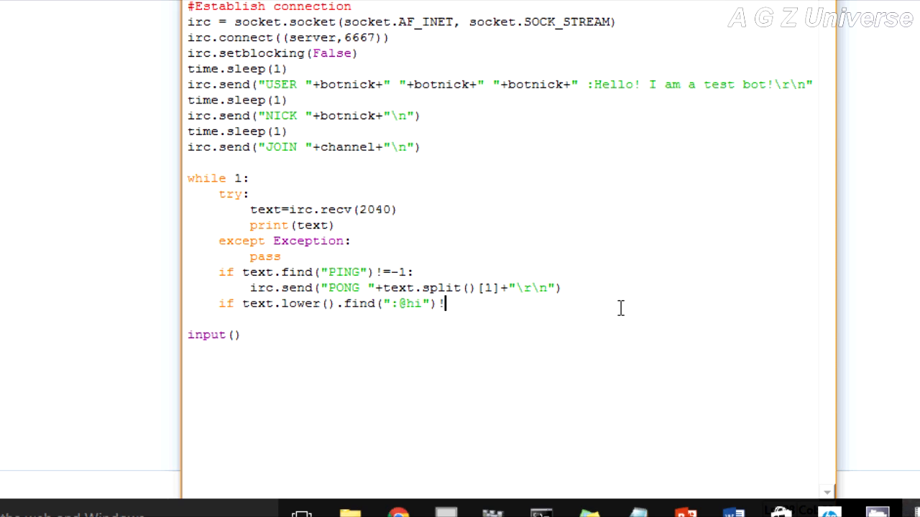
text(=-1:)
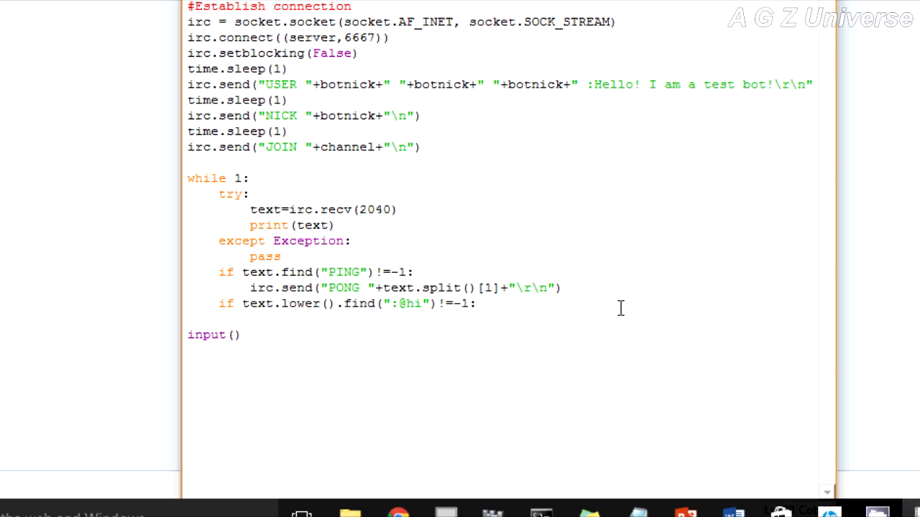
text(i)
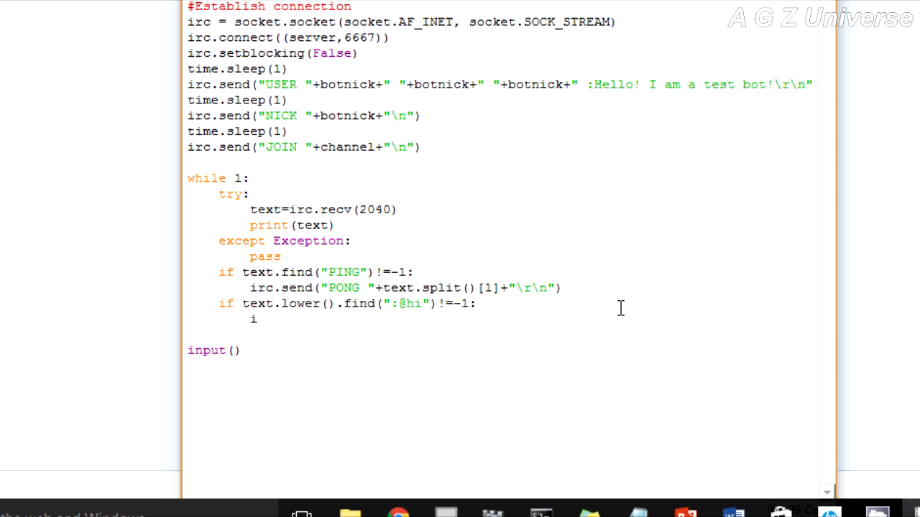
text(rc.send()
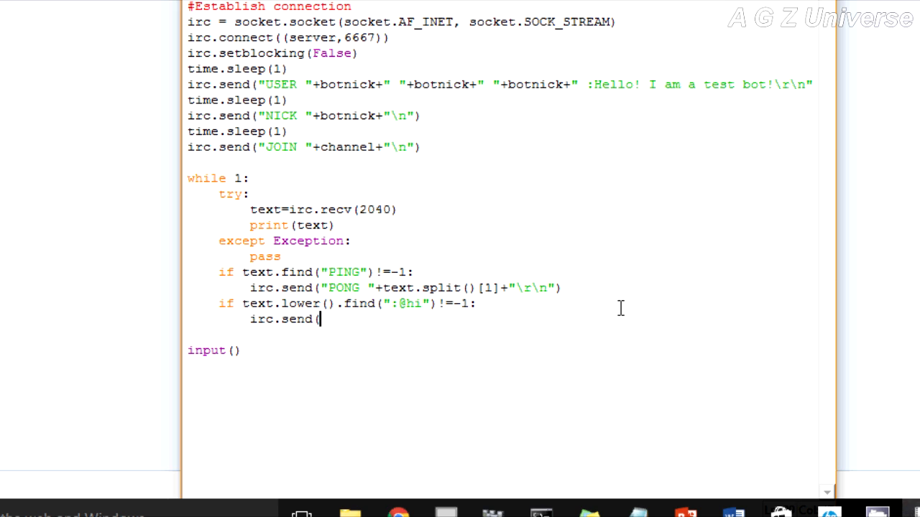
text("PRI)
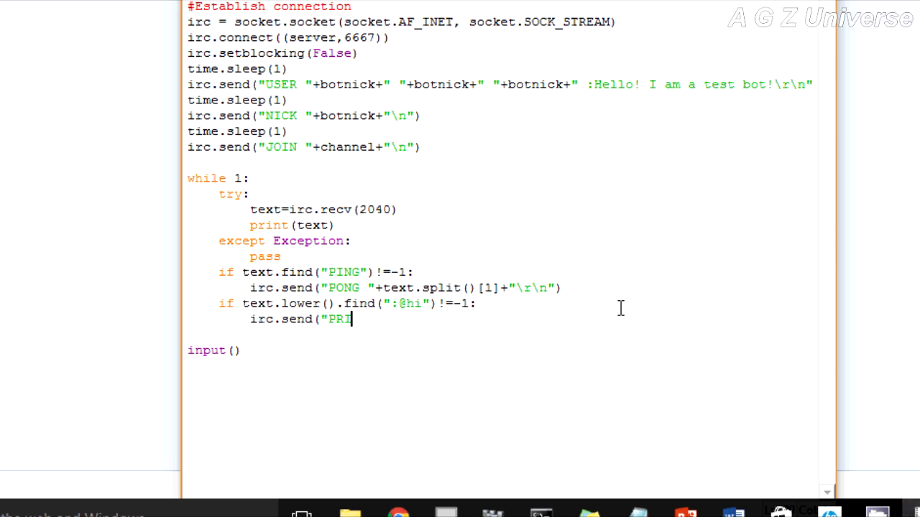
text(VM)
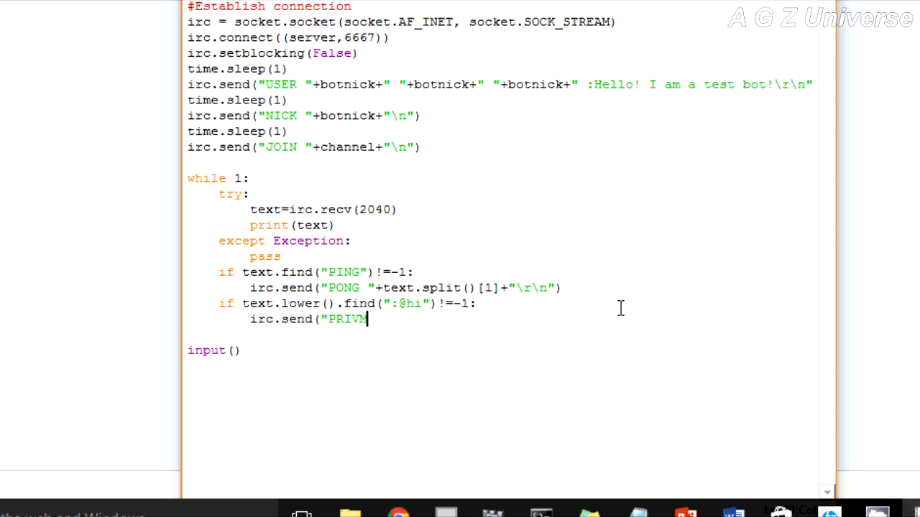
text(SG)
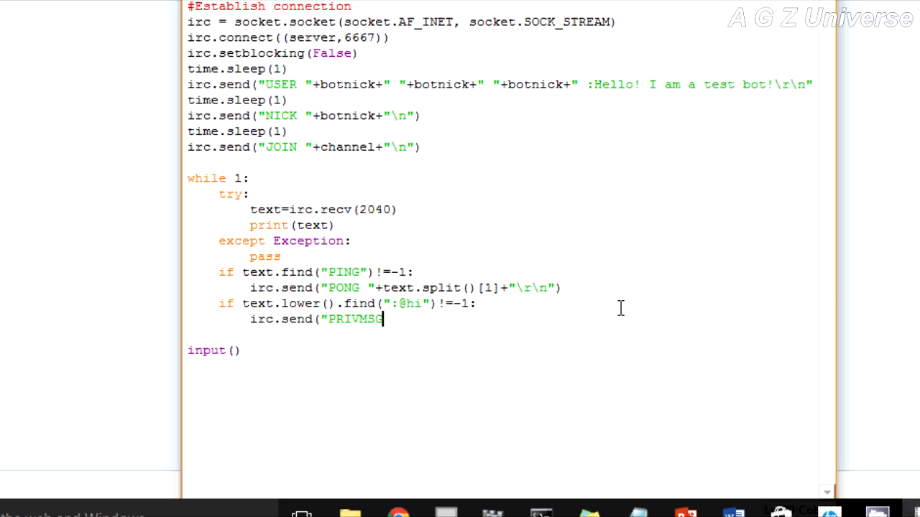
text("+)
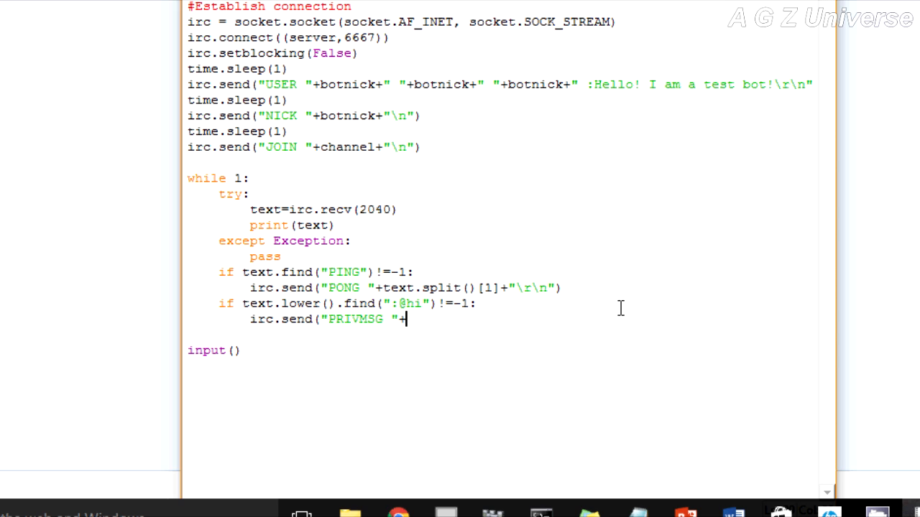
text(channel)
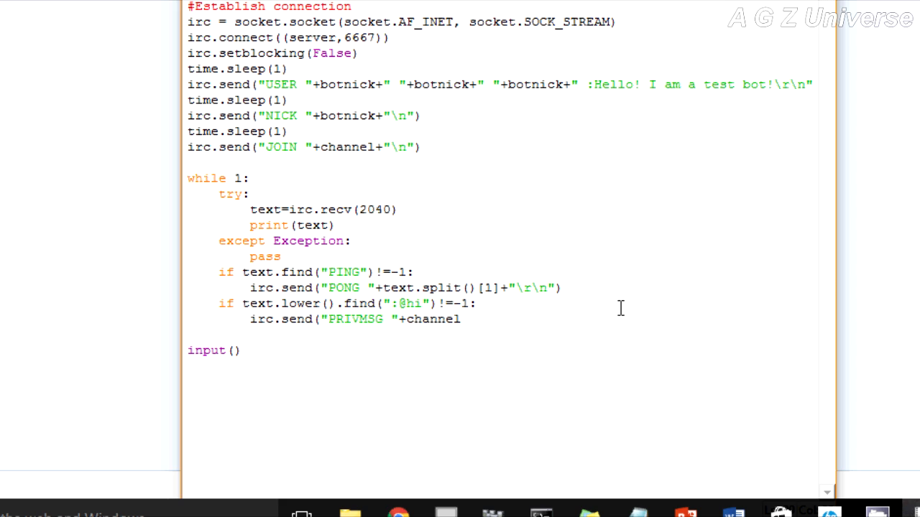
text(+)
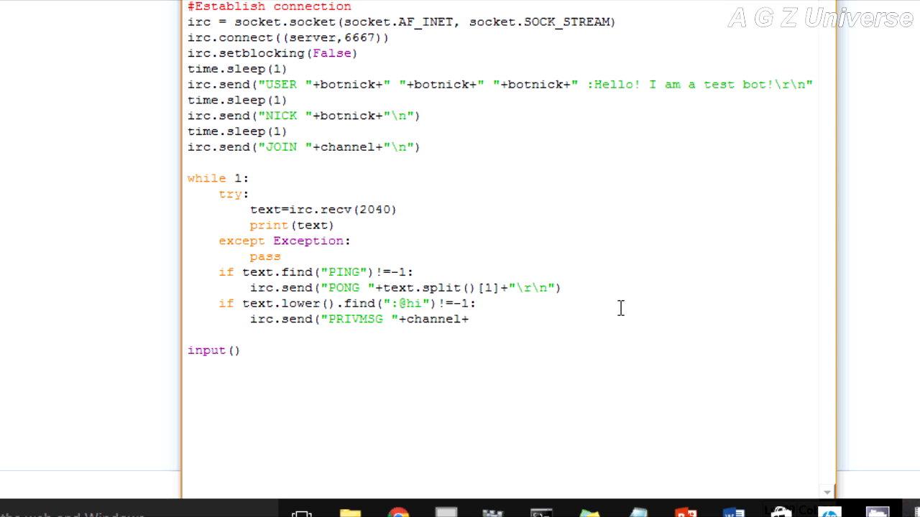
text(")
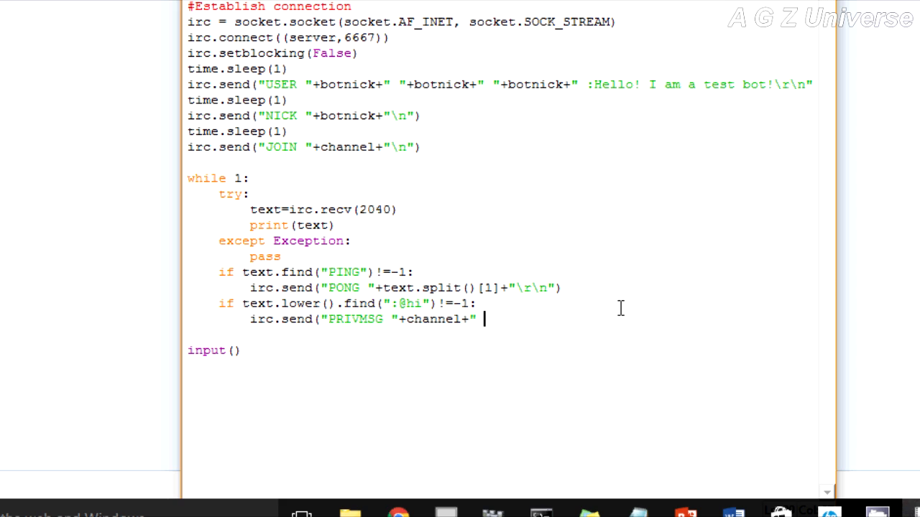
Step: Complete the reply with :Hello! ending in \r\n
text(:)
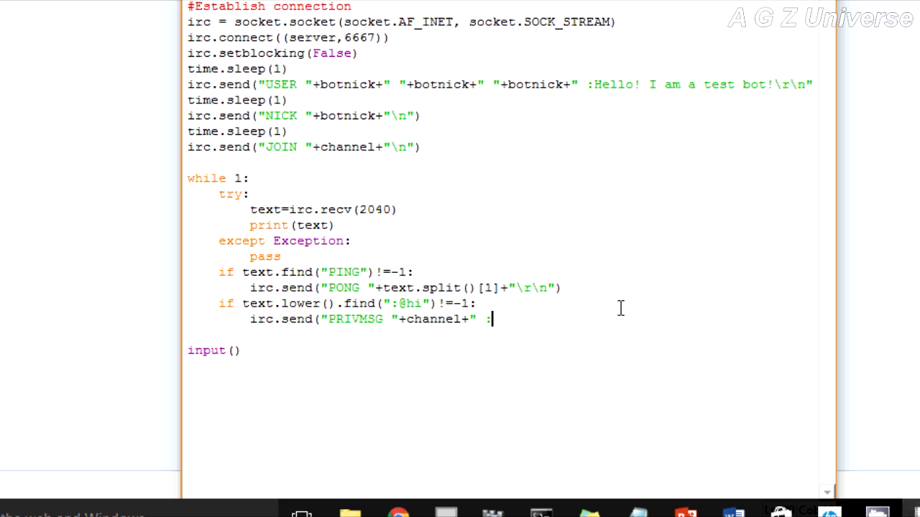
text(Hello)
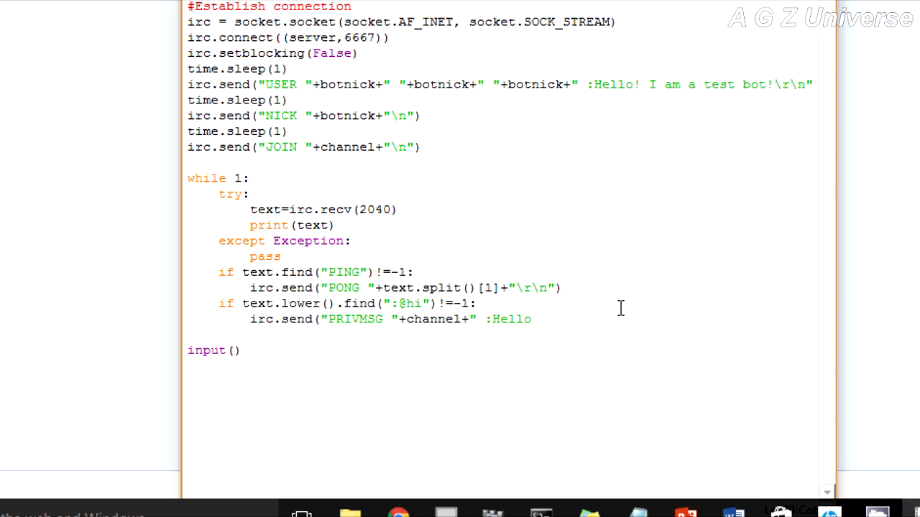
text(!)
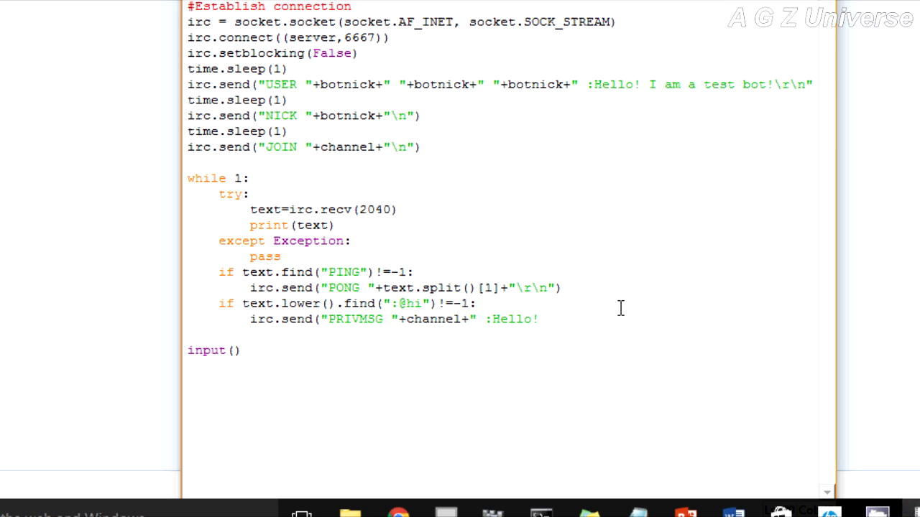
text(")
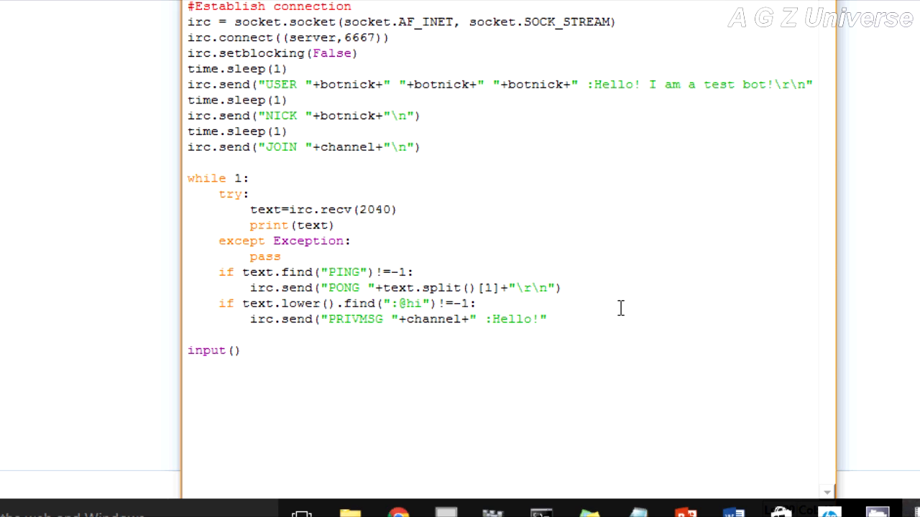
text(\r\n)
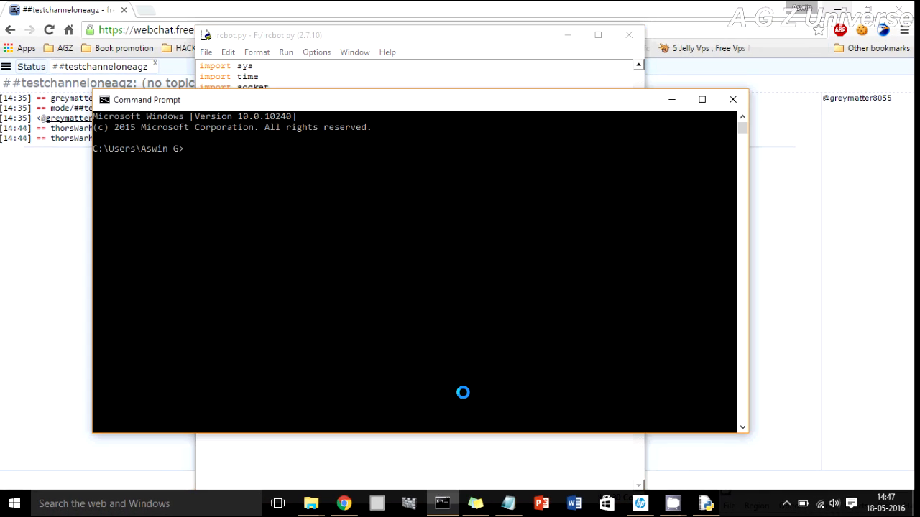
Step: Switch to drive f: and run ircbot.py to relaunch the bot
text(f:)
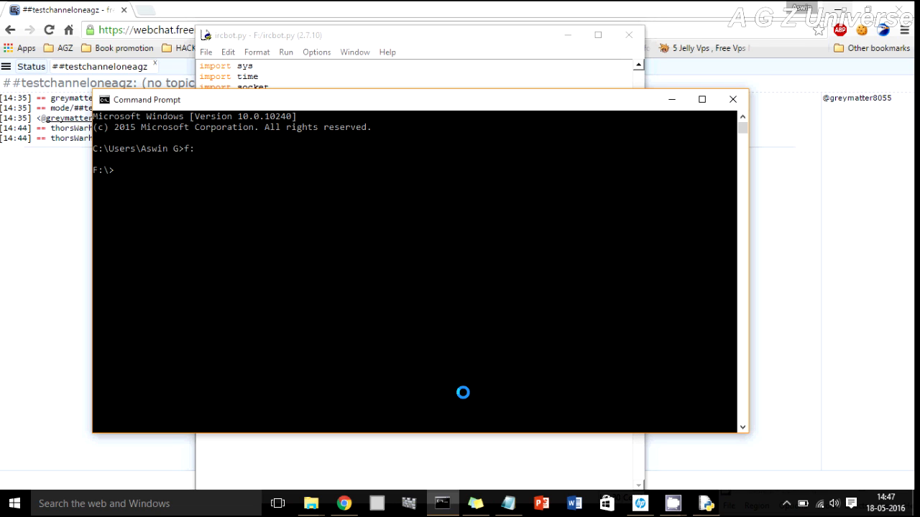
text(ircbot.py)
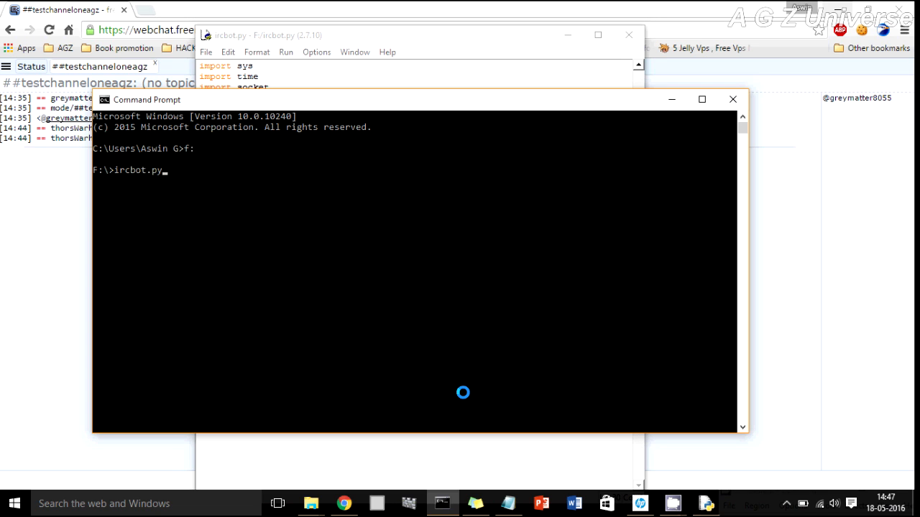
key(enter)
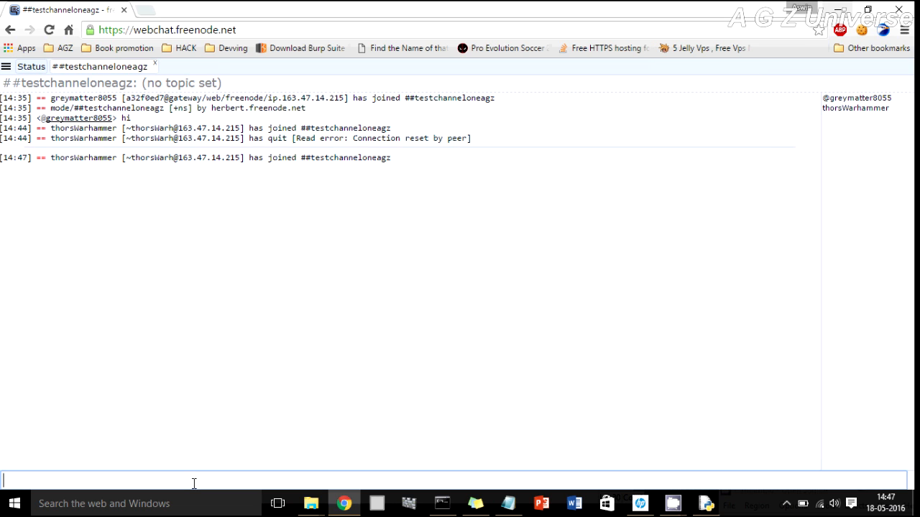
mouse_move(391, 379)
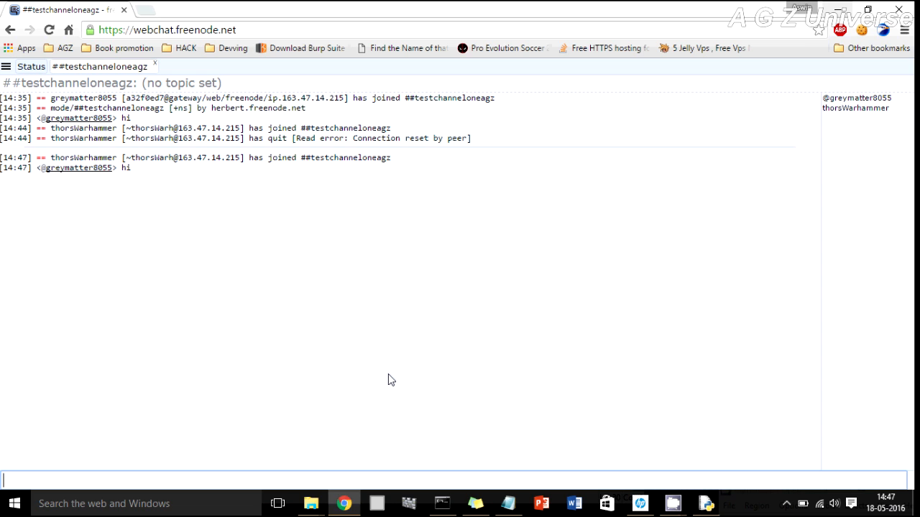
text(@hi")!=-1:)
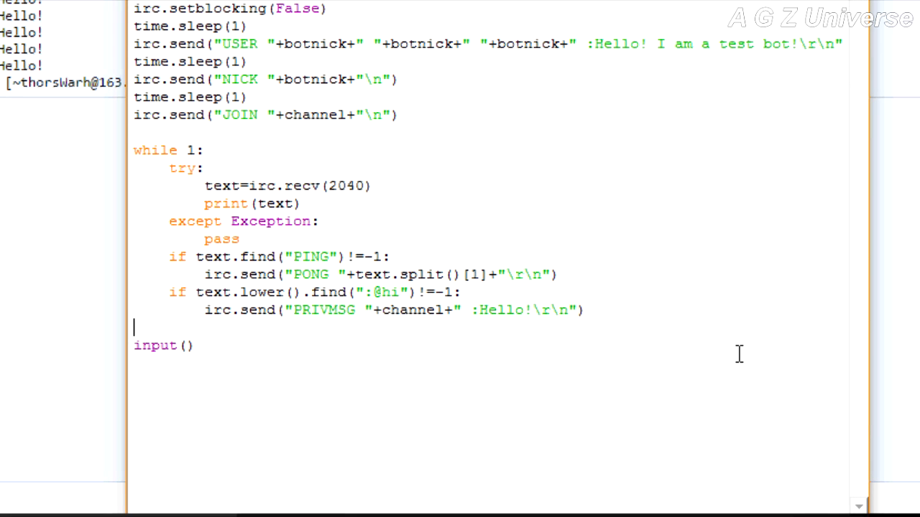
mouse_move(649, 302)
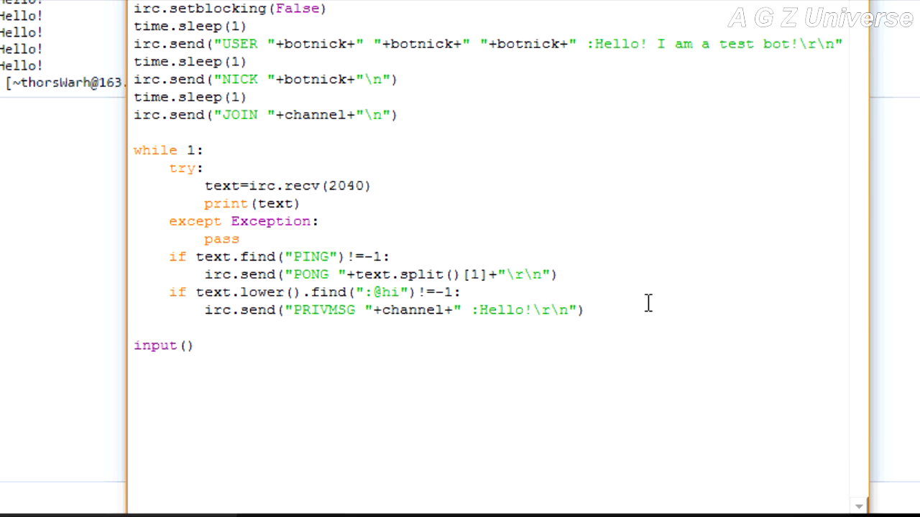
Step: Add text="" after the PRIVMSG line and time.sleep(0.1) at the start of while 1:
click(587, 311)
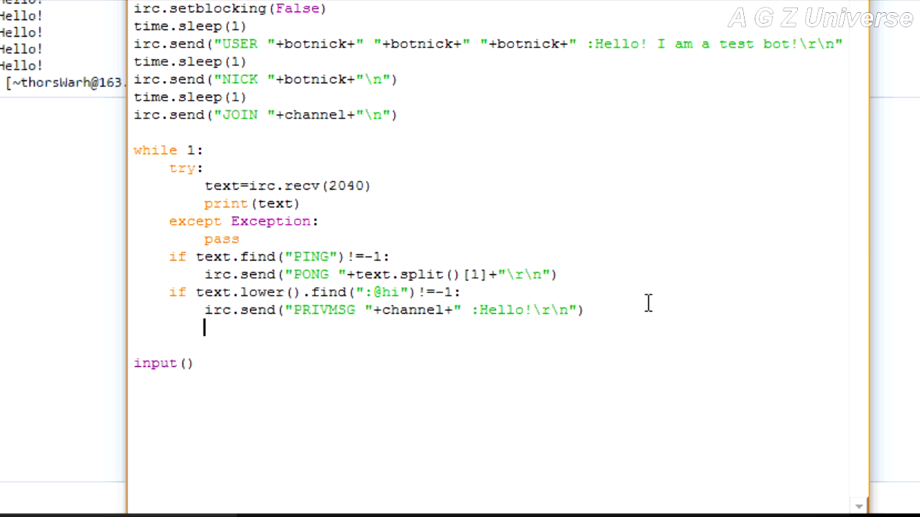
text(text=)
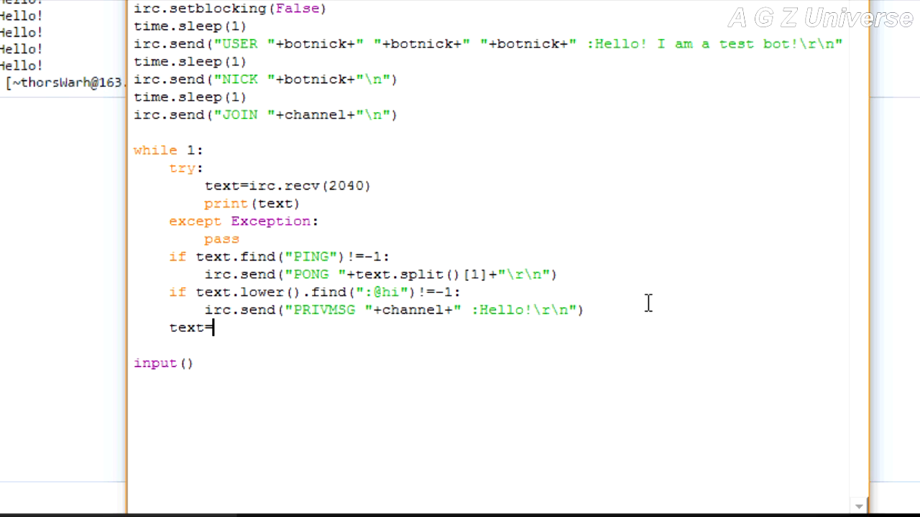
text("")
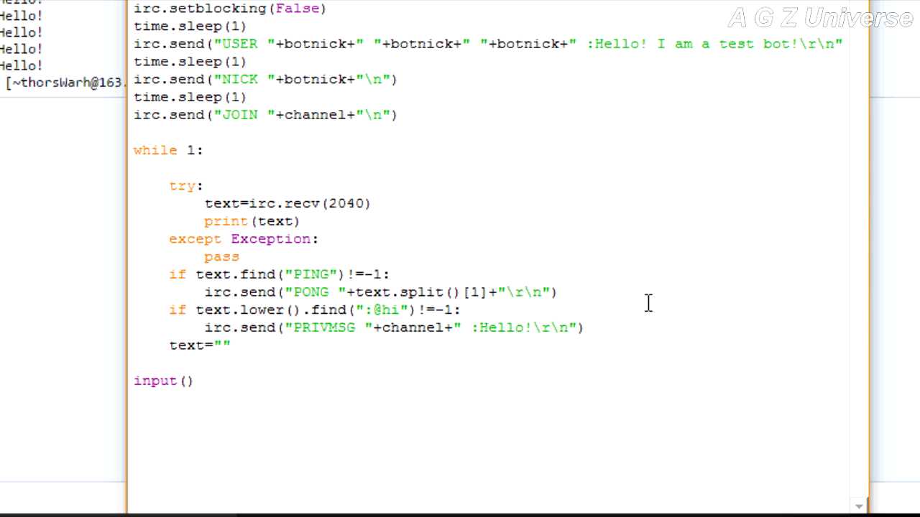
text(time.sleep)
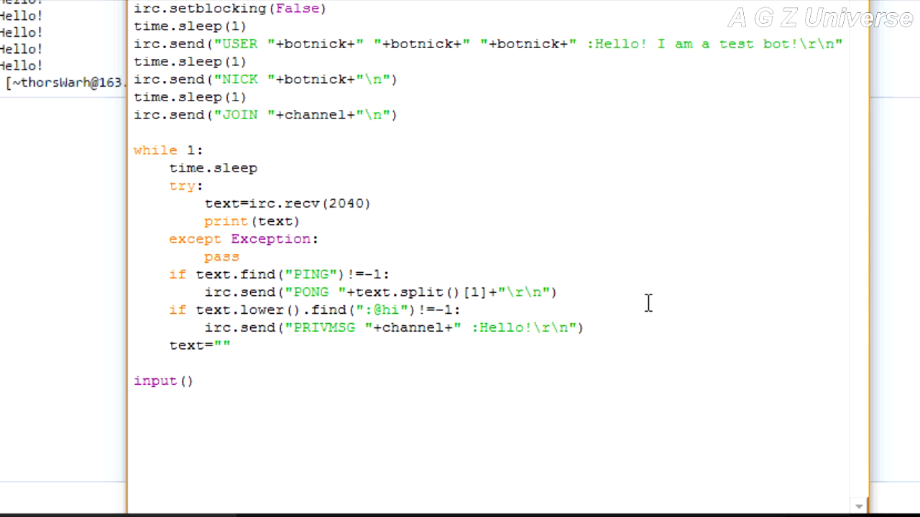
text((0.1)
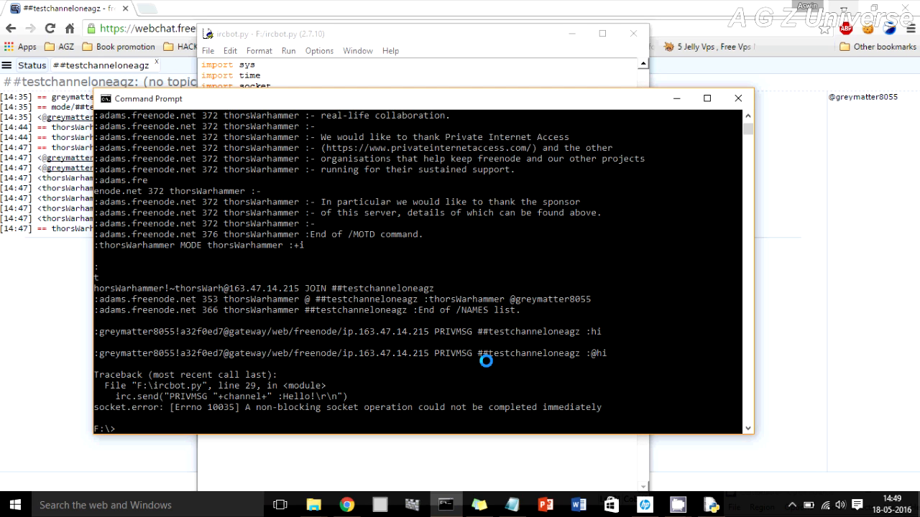
mouse_move(594, 354)
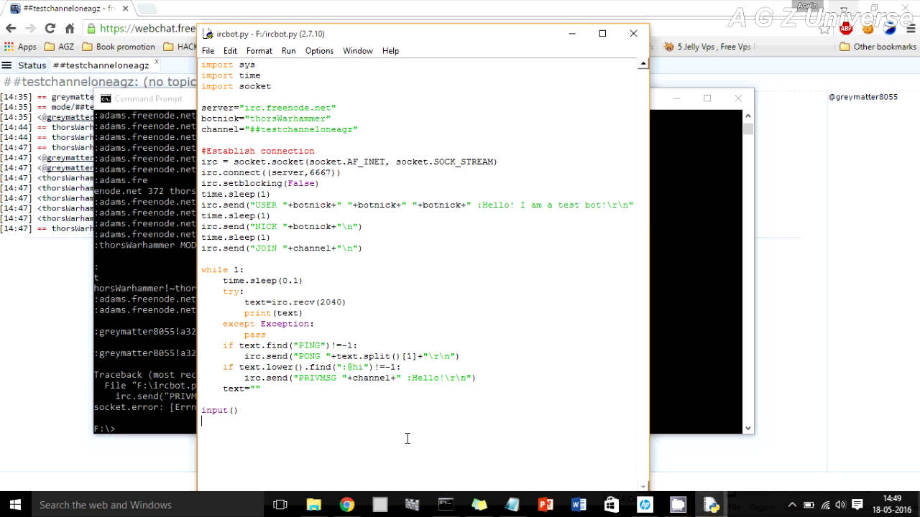
mouse_move(265, 293)
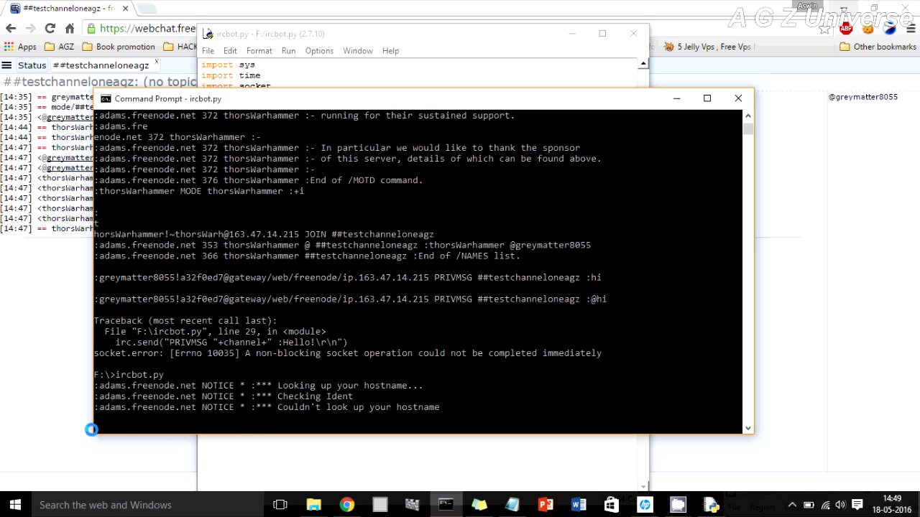
mouse_move(57, 427)
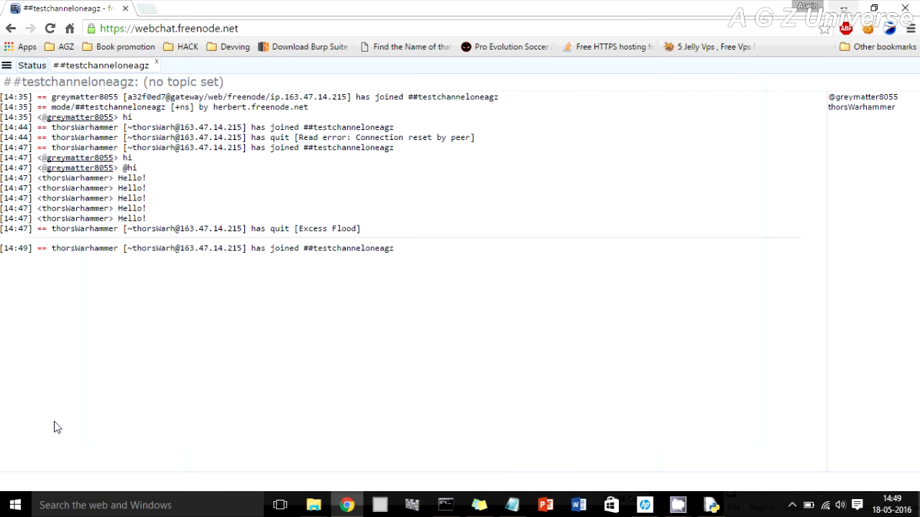
click(158, 480)
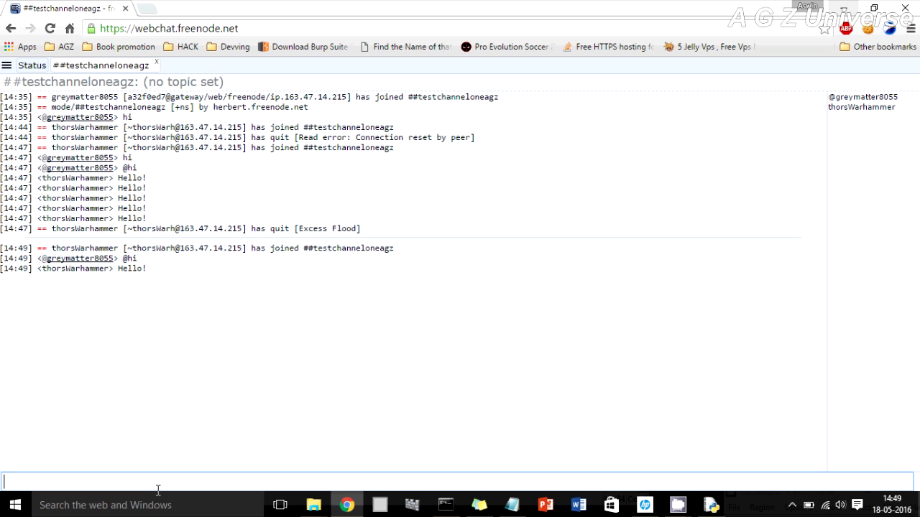
text(@)
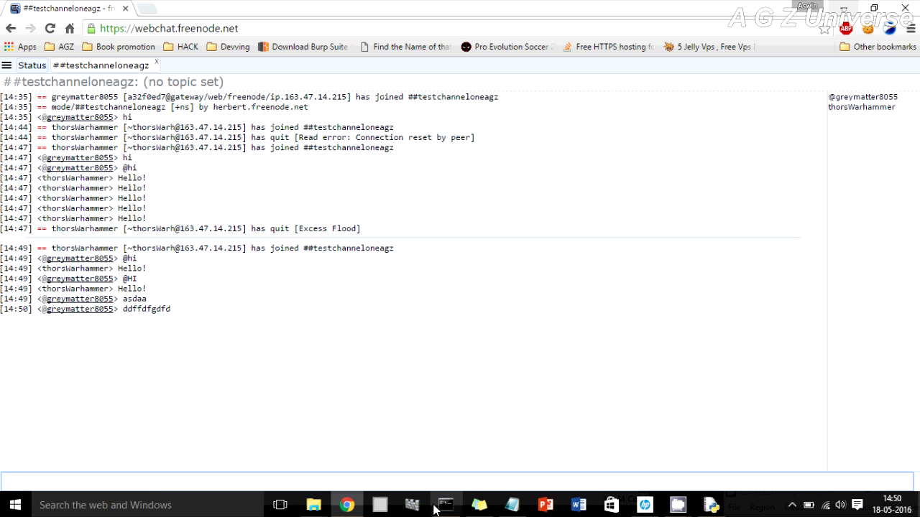
click(446, 504)
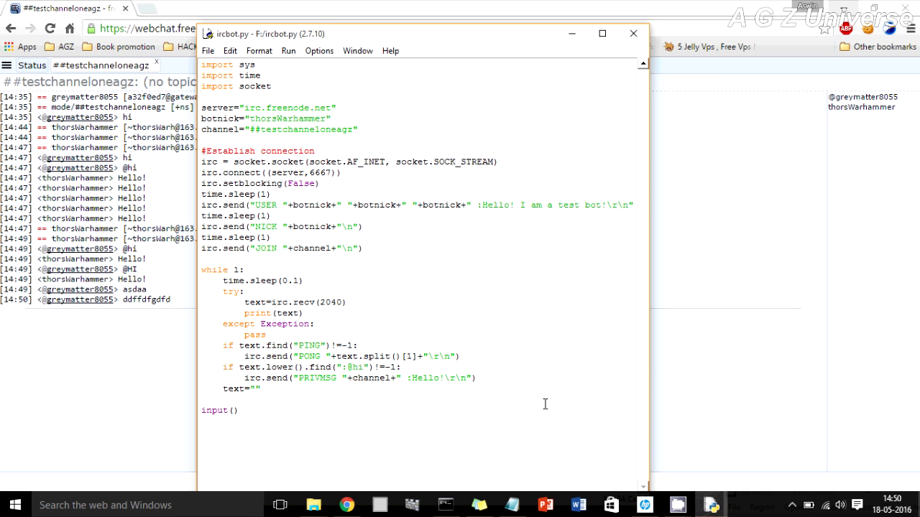
mouse_move(526, 403)
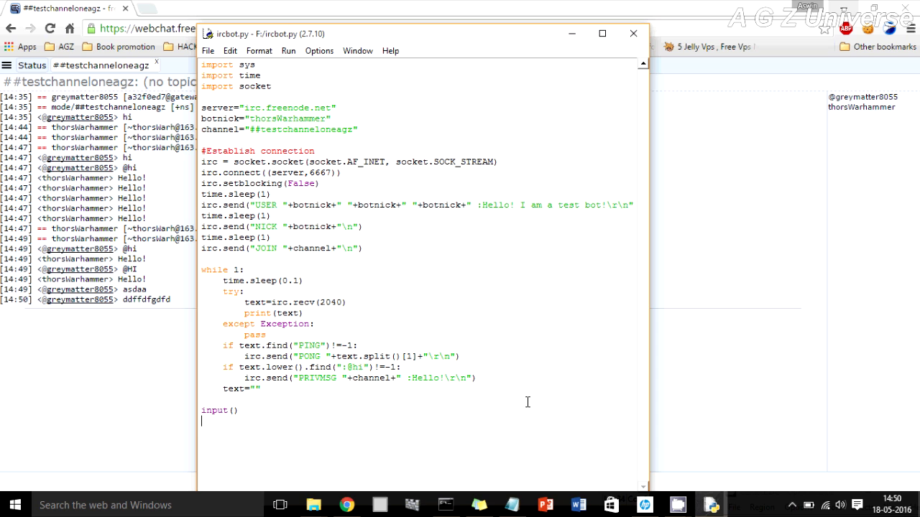
double_click(315, 378)
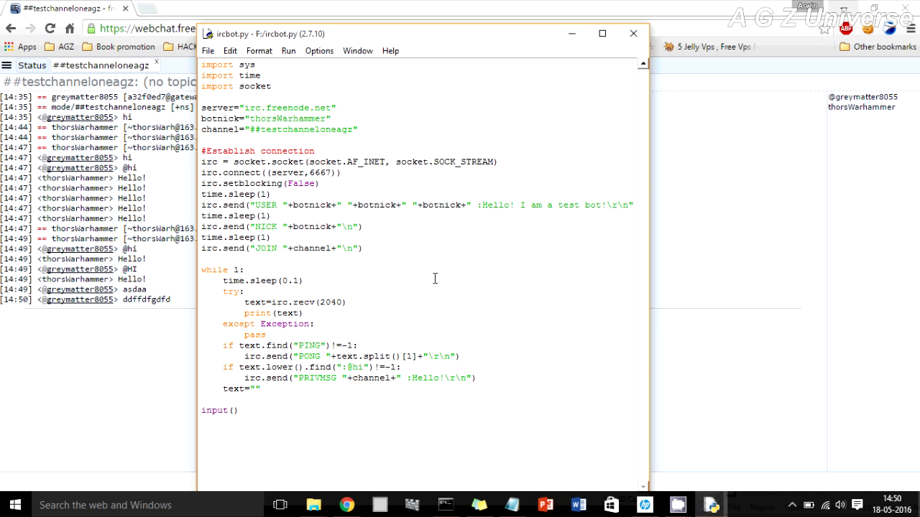
click(244, 270)
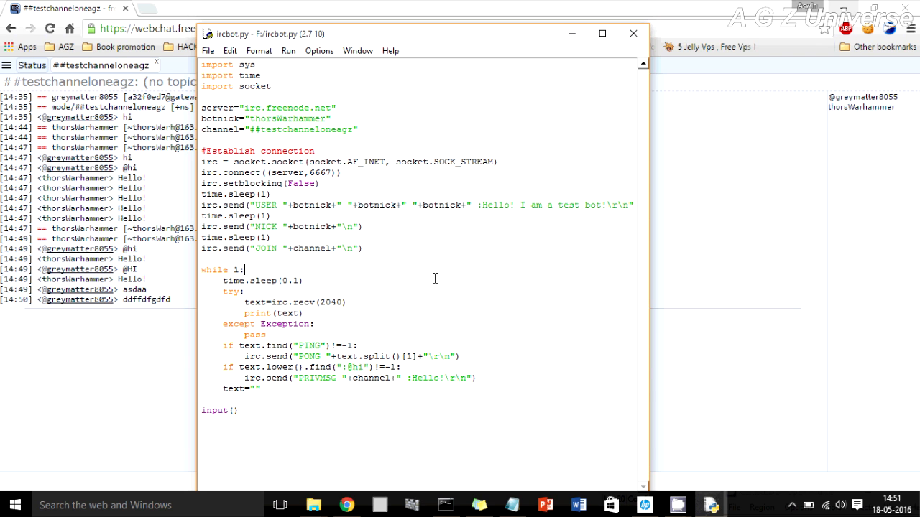